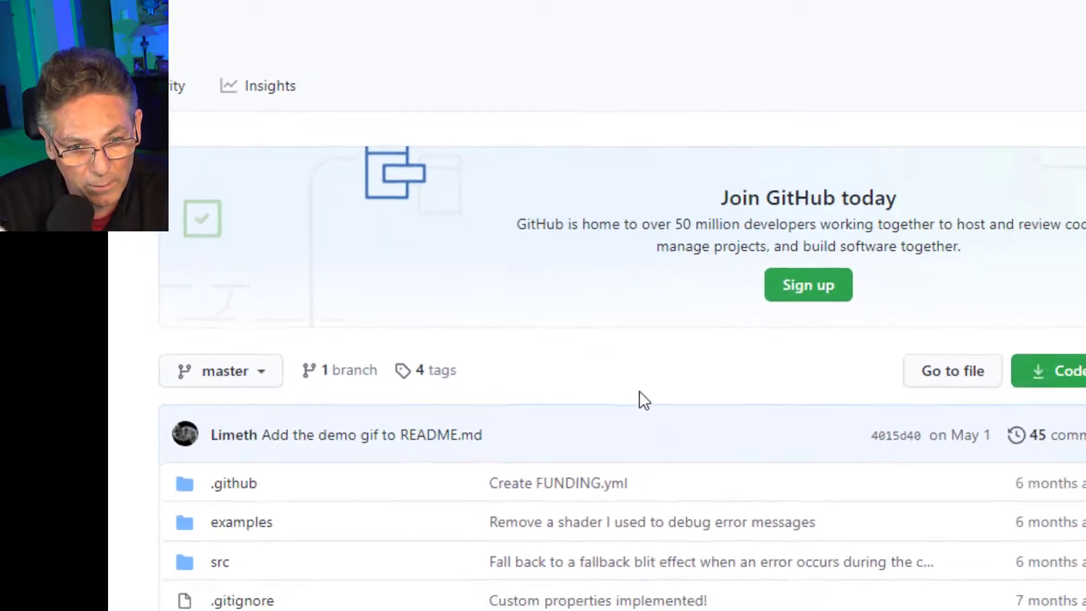
Step: Open the repository's examples folder and the fft.hlsl waveform shader file on GitHub
scroll("down", 3)
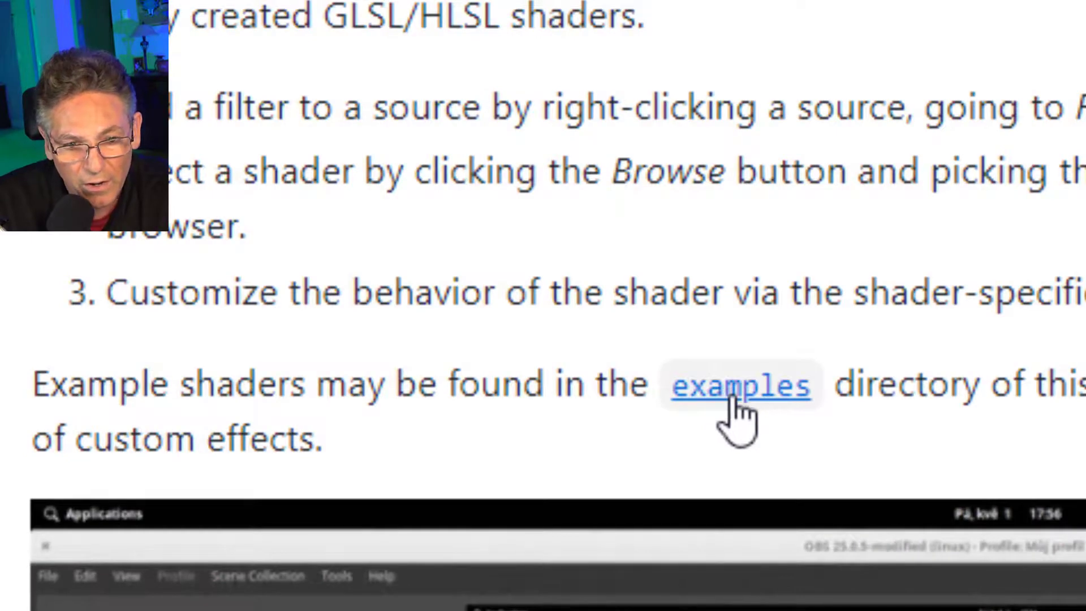
left_click(740, 384)
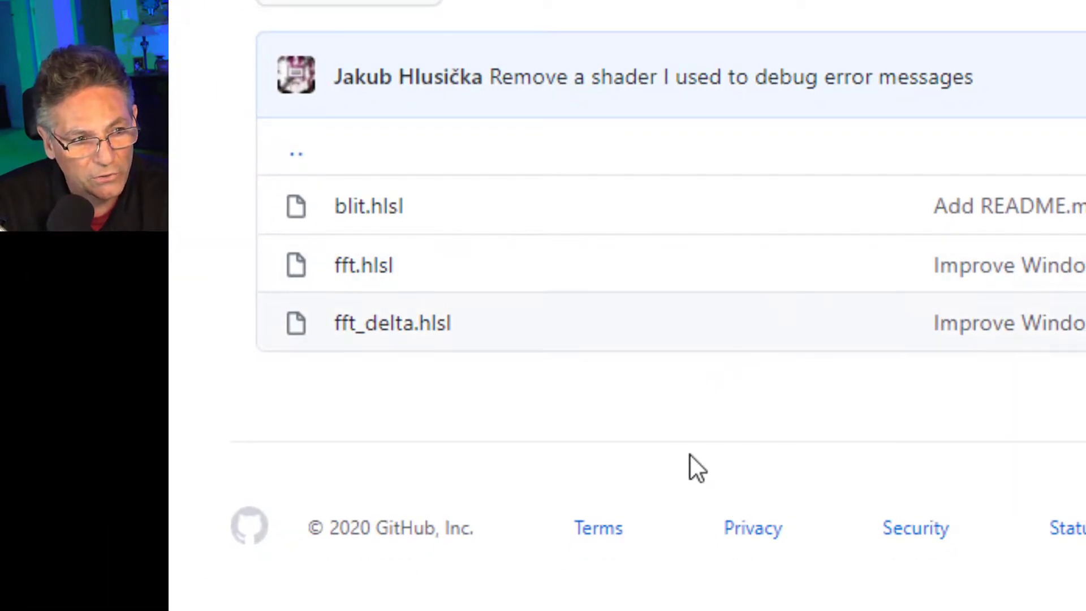
mouse_move(682, 461)
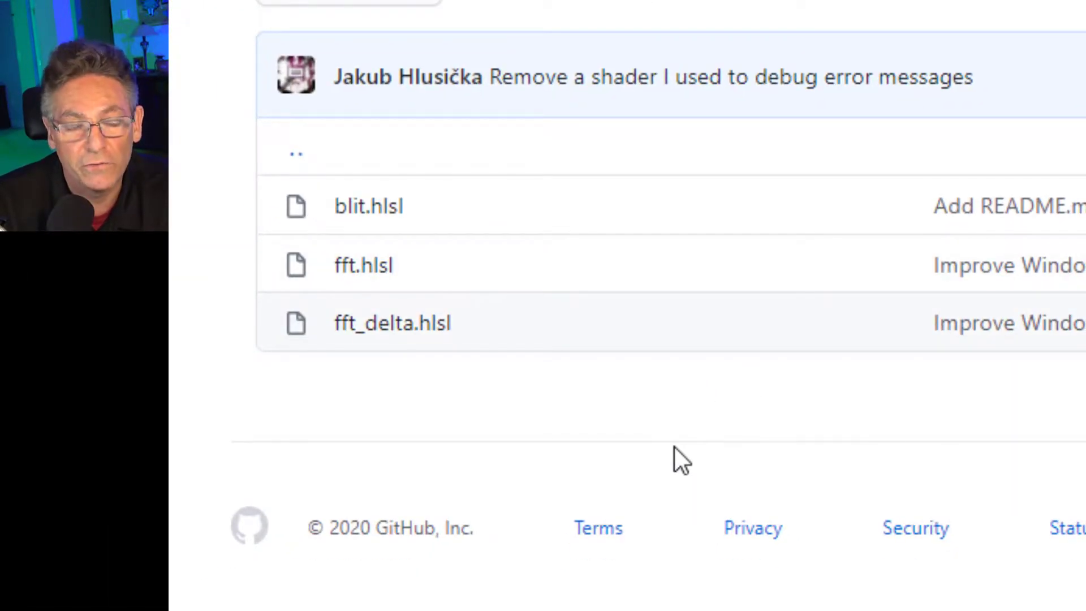
mouse_move(363, 288)
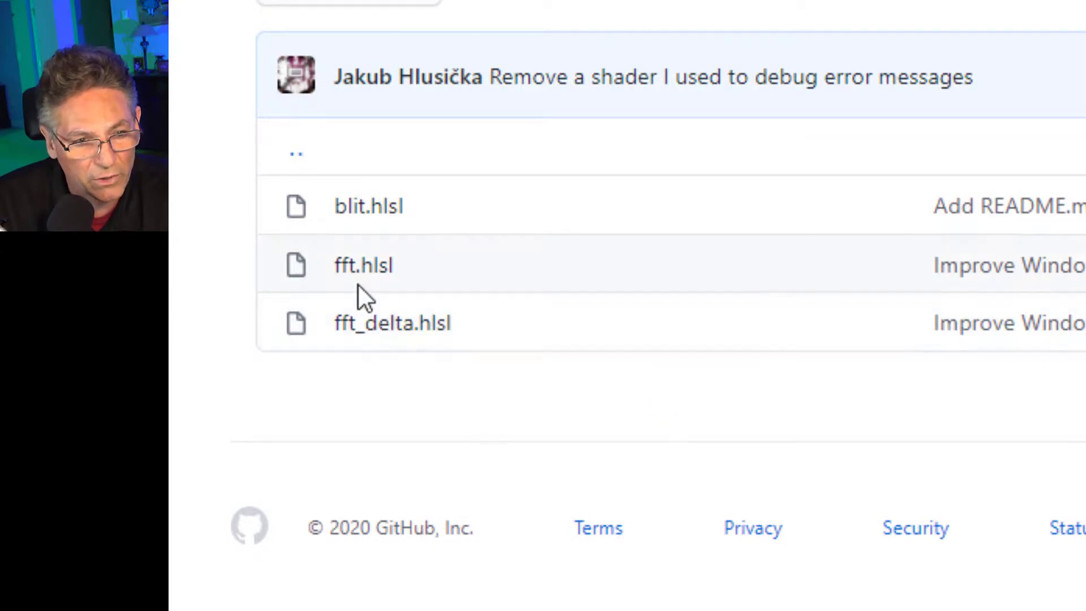
mouse_move(363, 265)
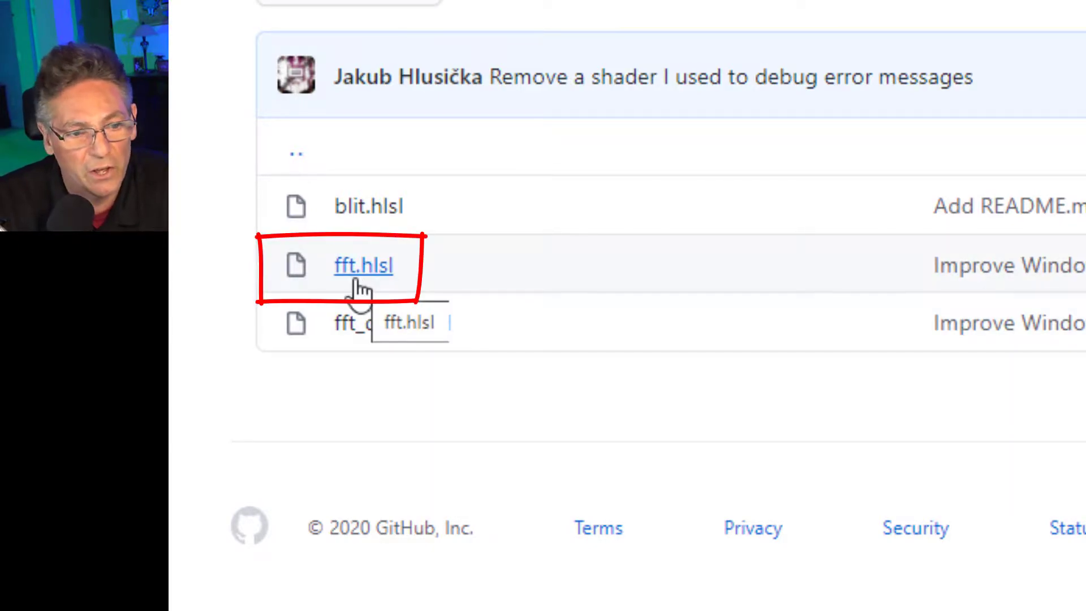
left_click(363, 265)
type("Counter")
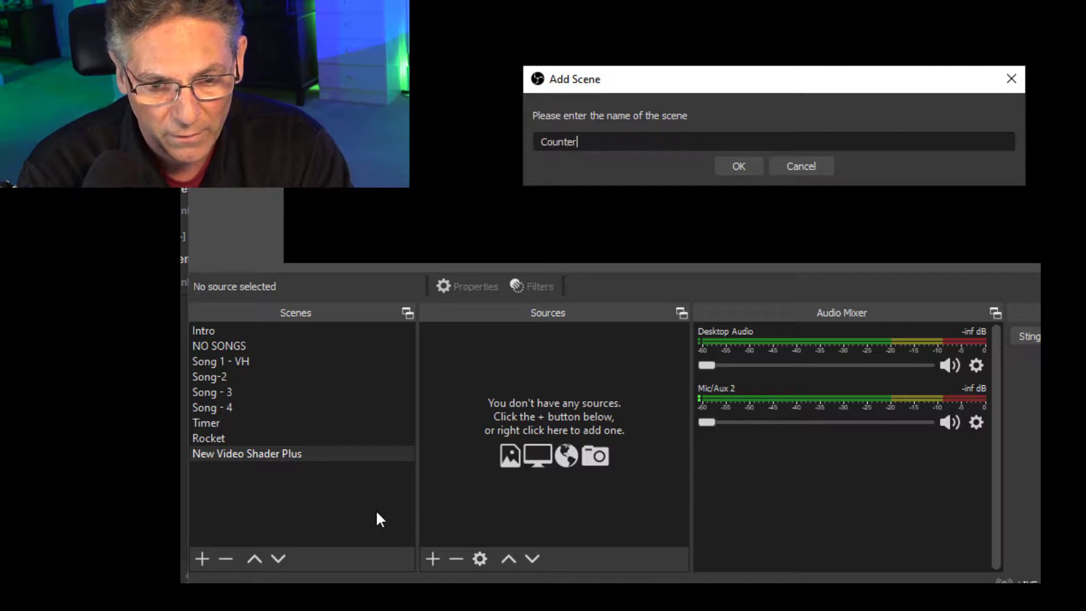
Step: Confirm creating the new scene named Counter
left_click(739, 167)
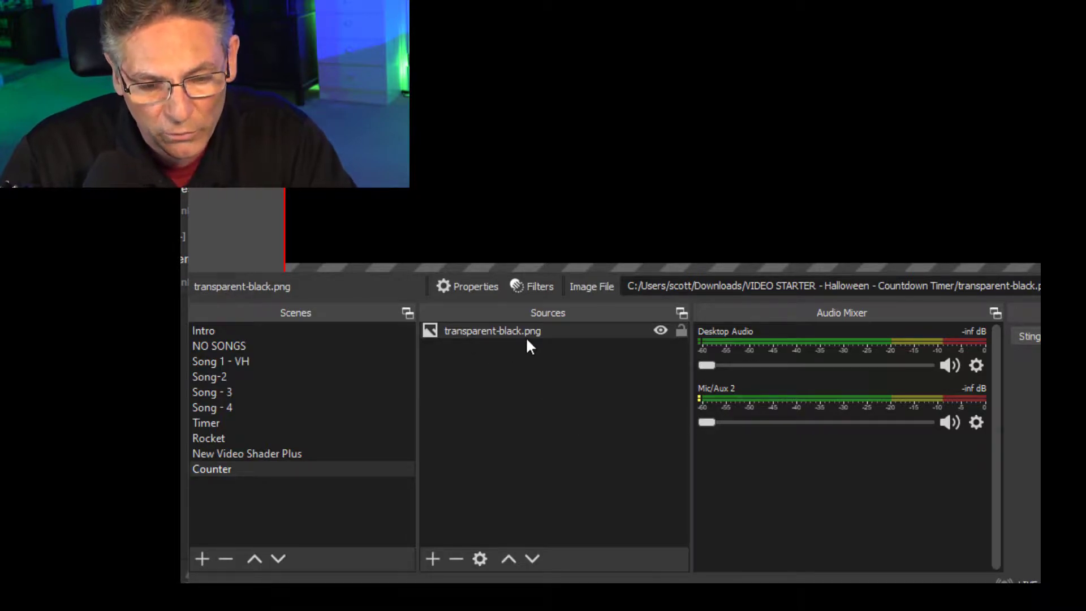
mouse_move(509, 358)
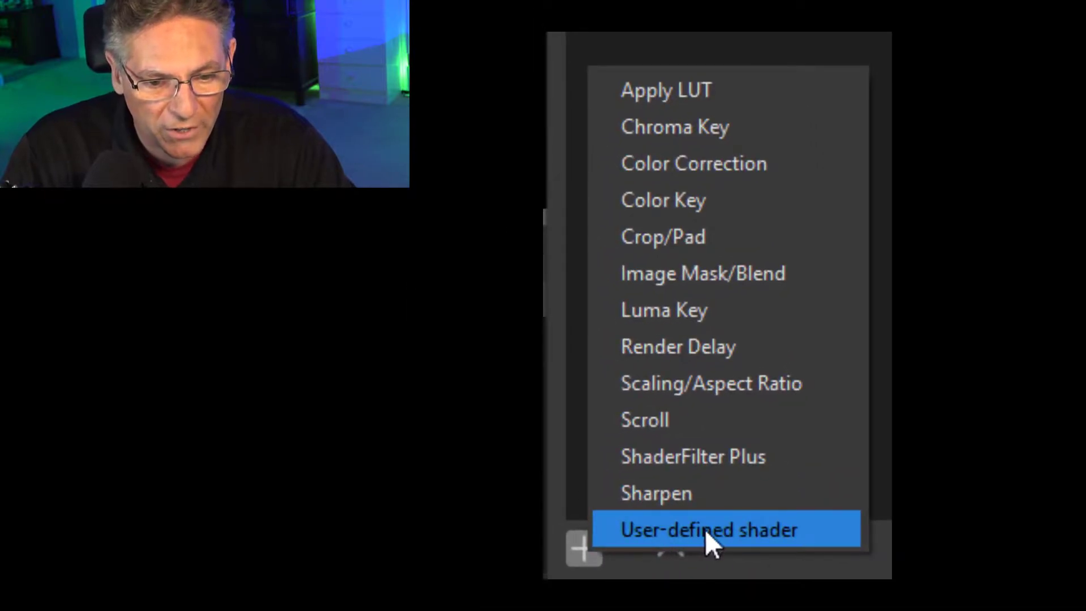
Step: Add a user-defined shader filter named F that loads the fire-3.effect file from disk
left_click(707, 529)
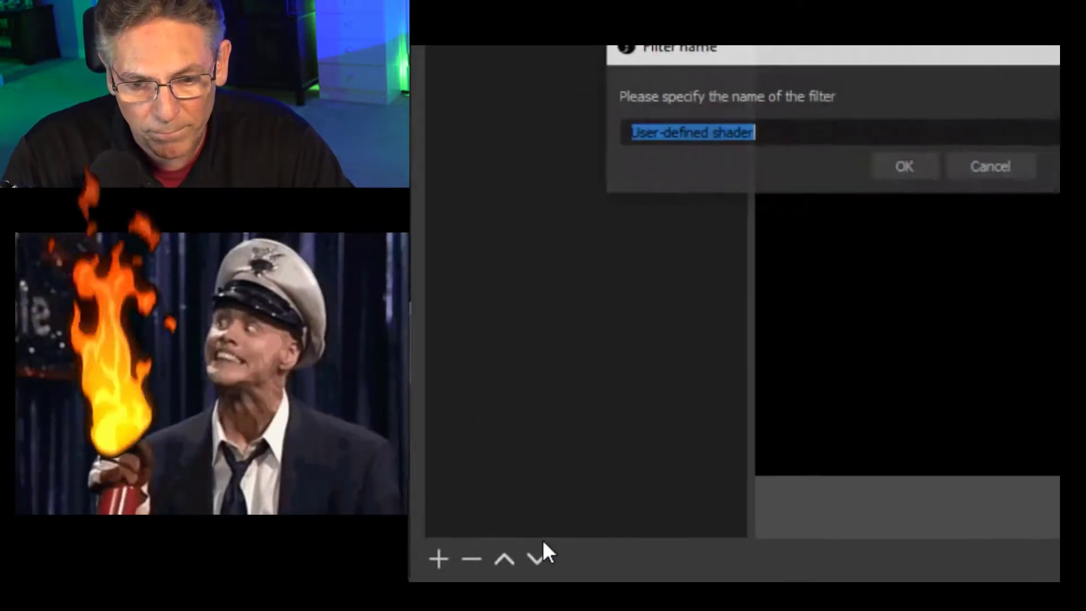
type("F")
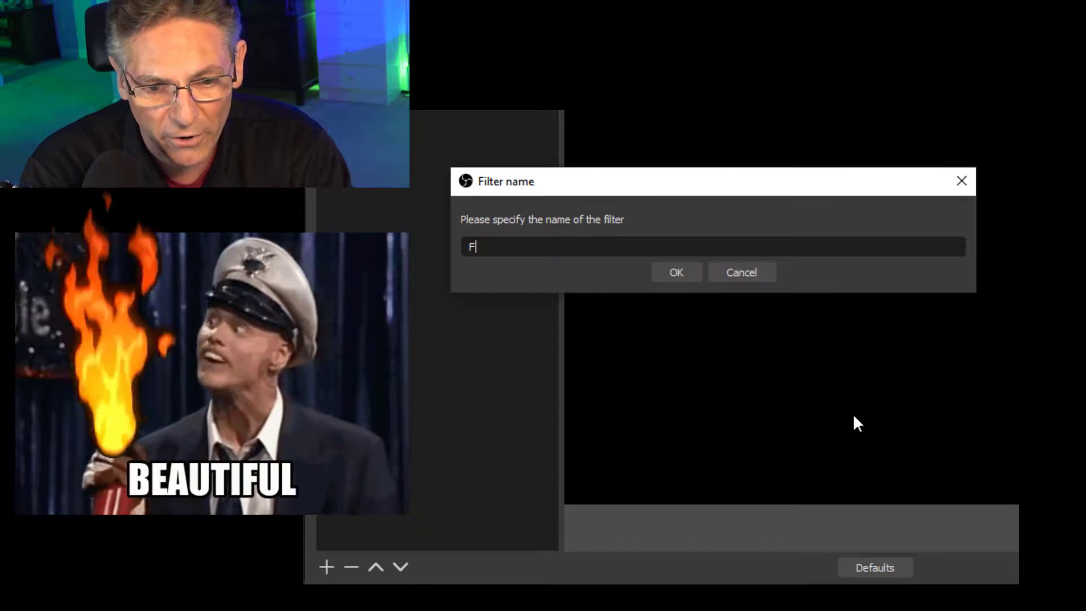
left_click(675, 271)
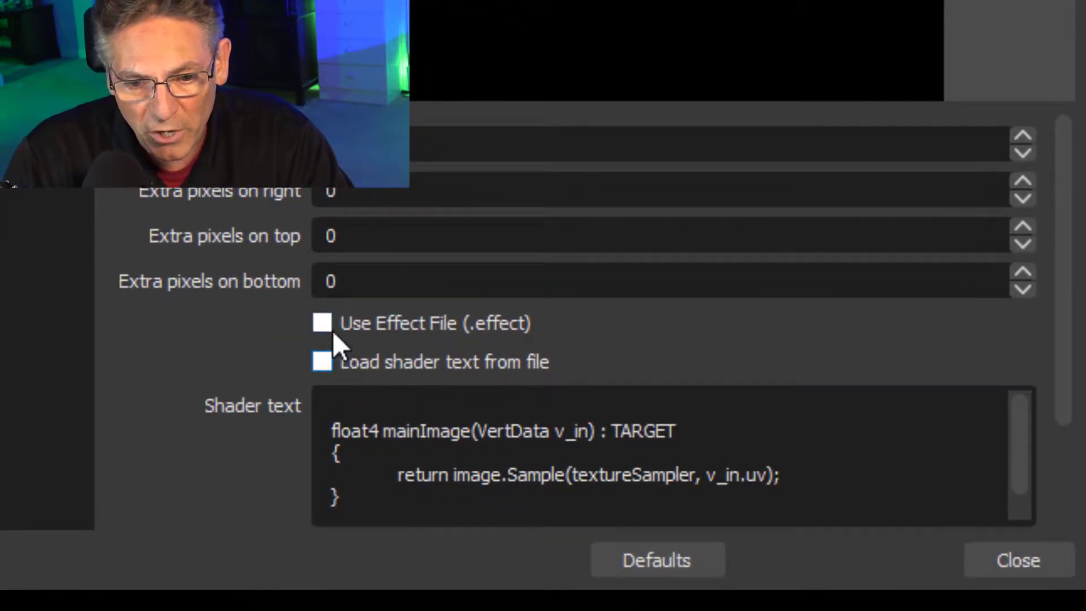
left_click(323, 323)
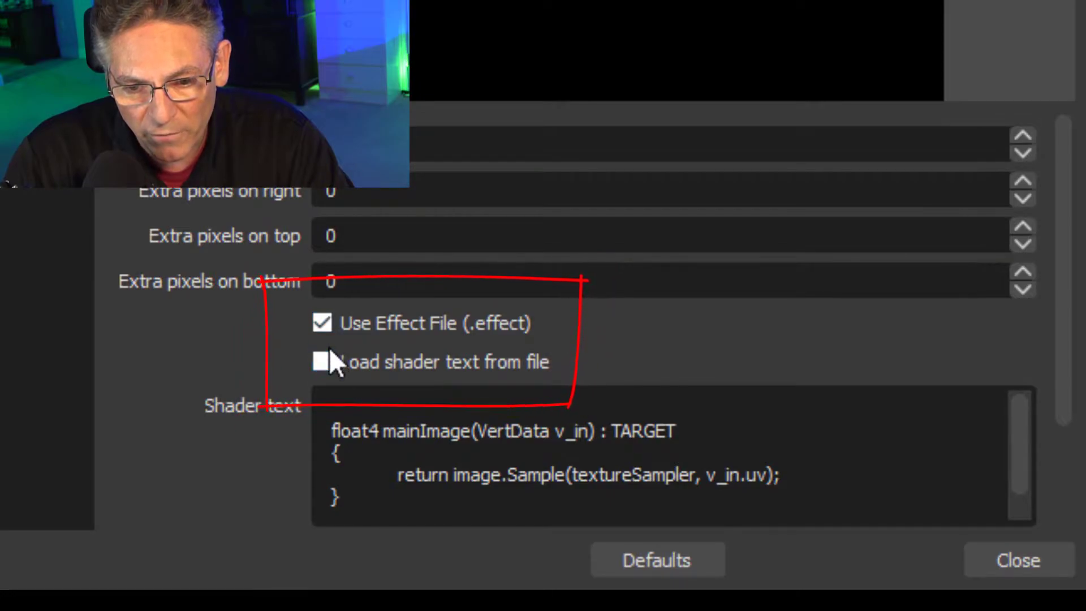
left_click(321, 362)
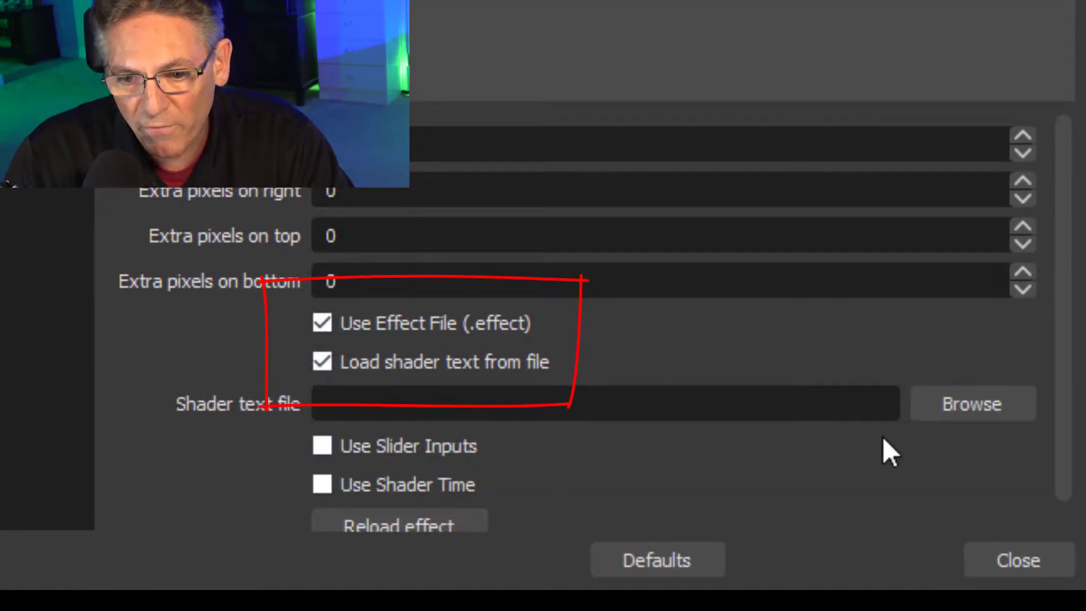
left_click(972, 403)
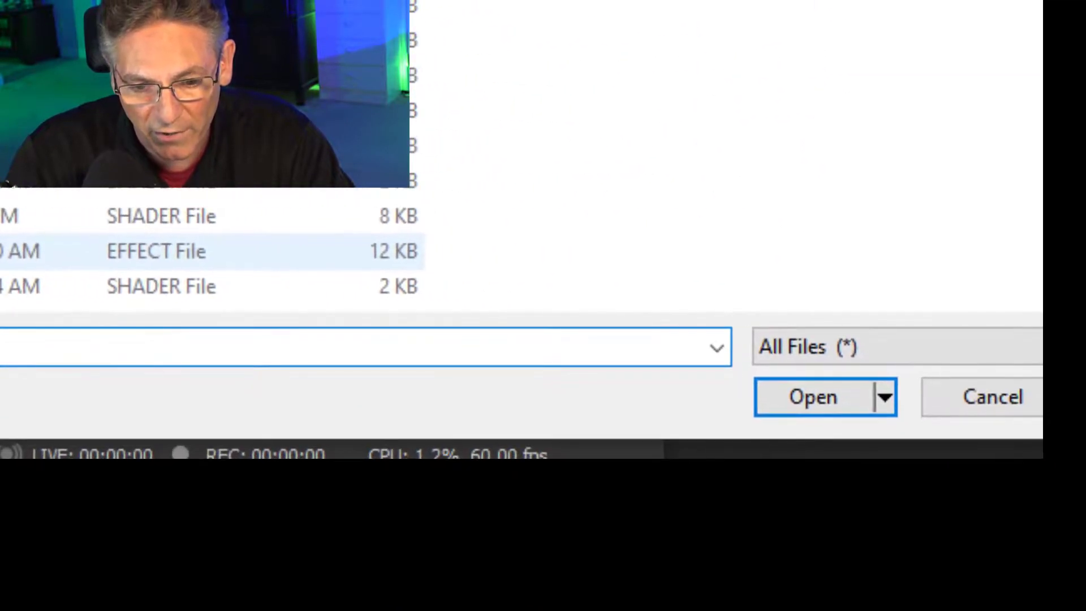
left_click(812, 396)
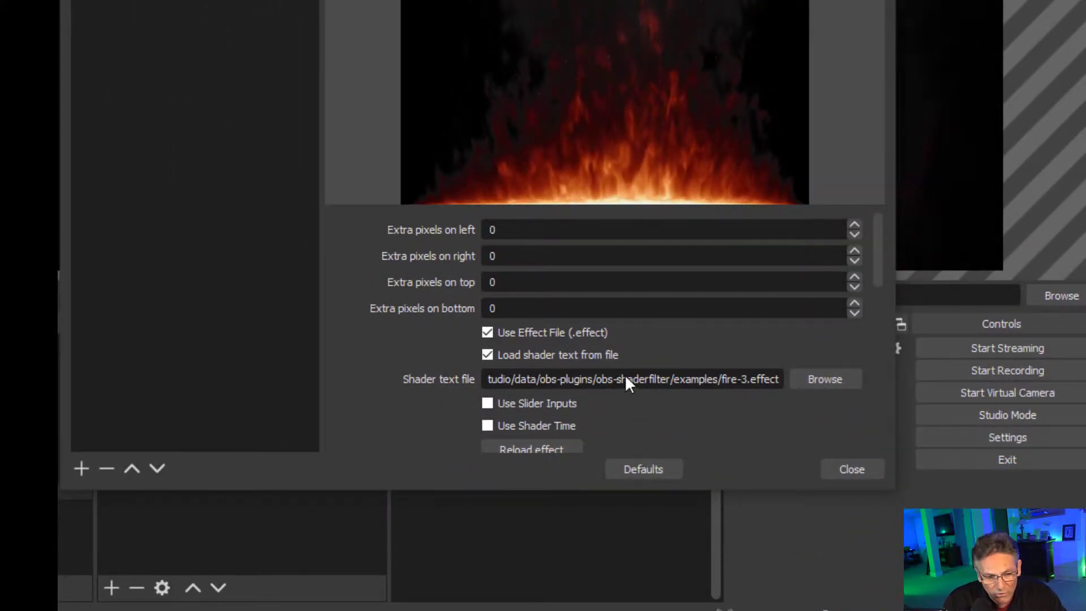
Step: Set the fire-3 shader's Flame Modifier to 1.03 and close the filter settings
left_click(851, 469)
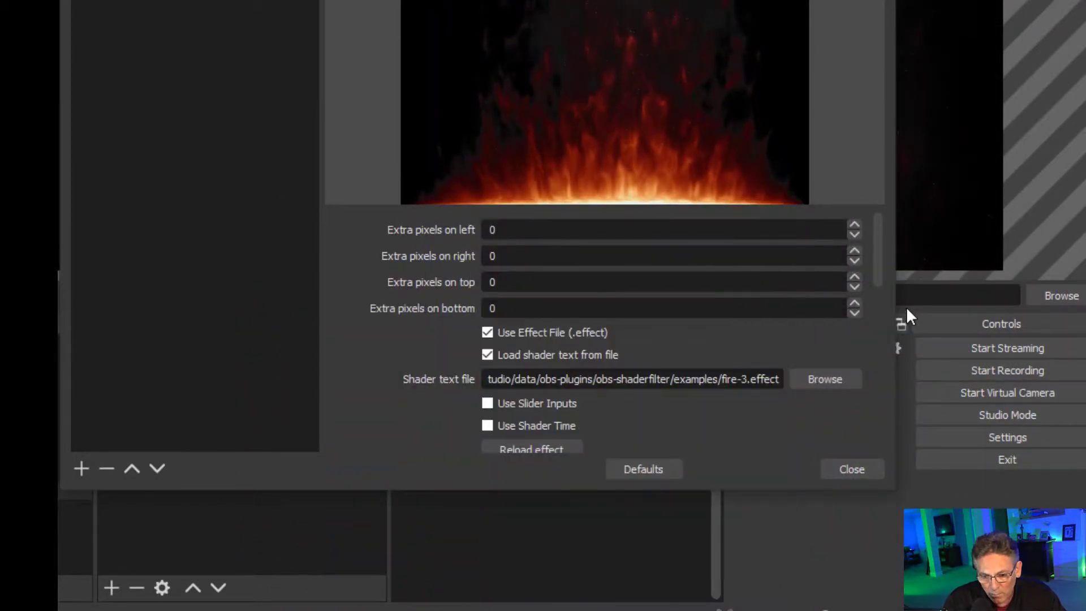
scroll("down", 3)
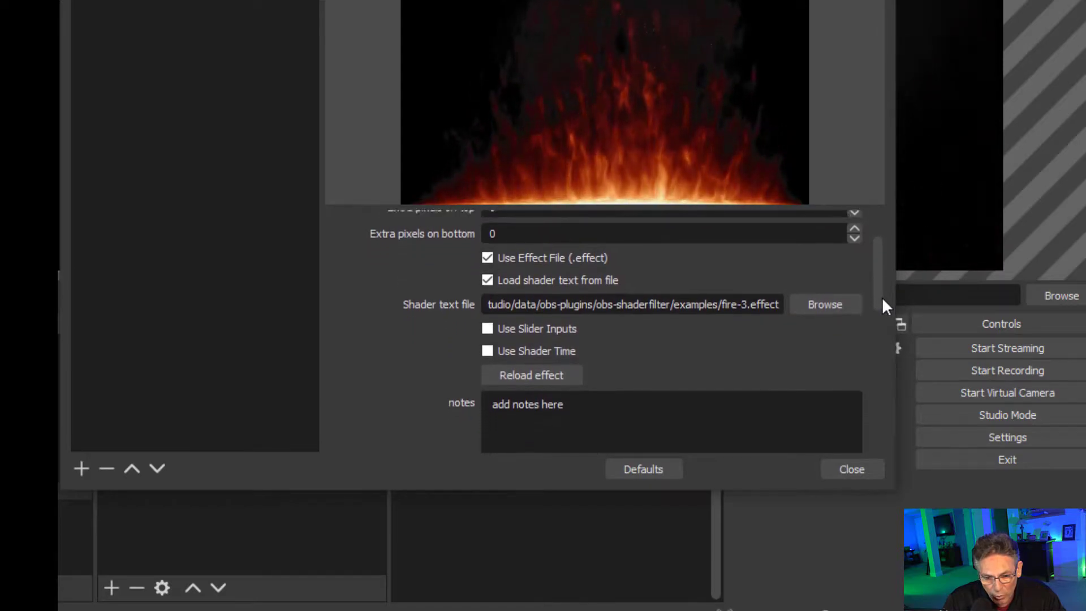
scroll("down", 3)
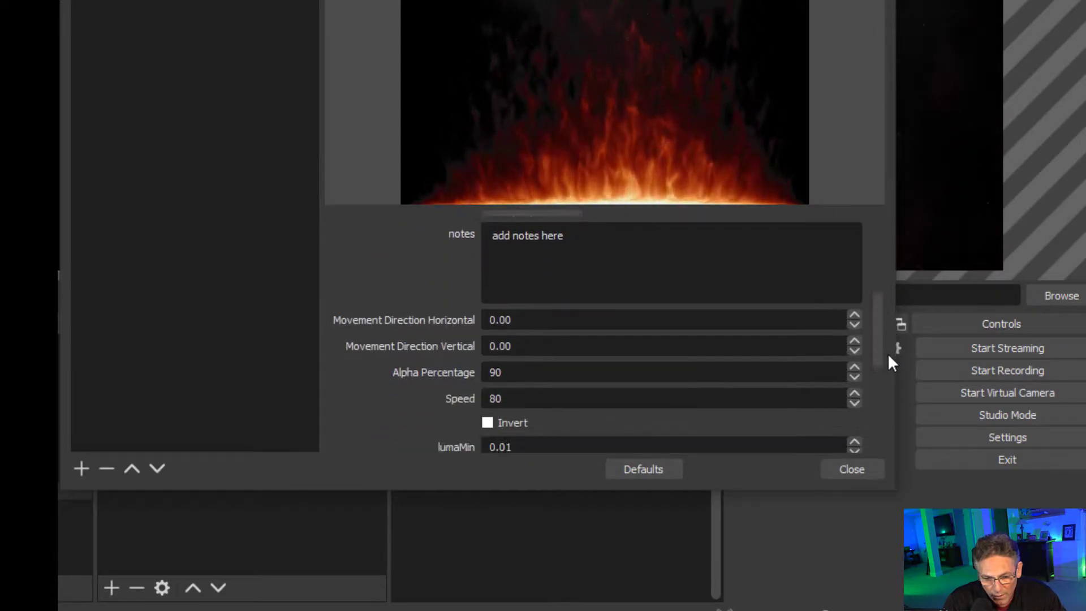
scroll("down", 3)
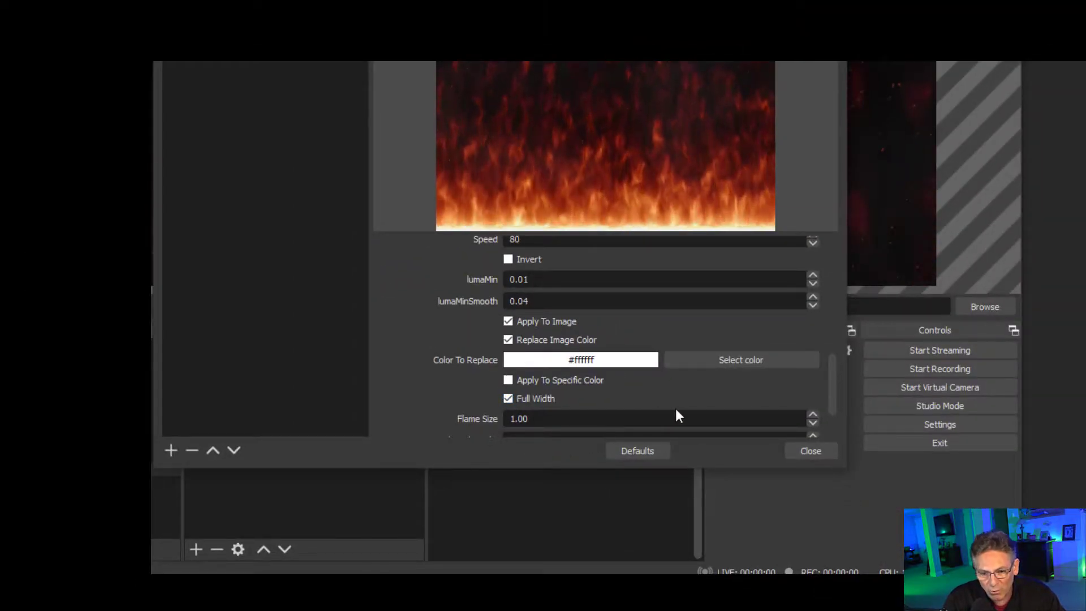
left_click(809, 451)
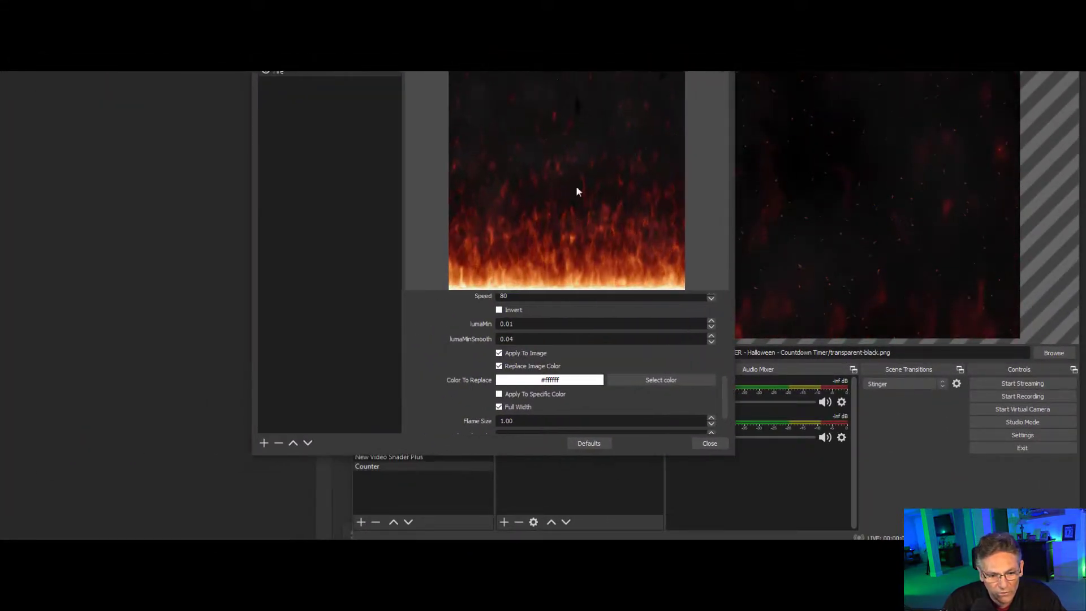
scroll("down", 3)
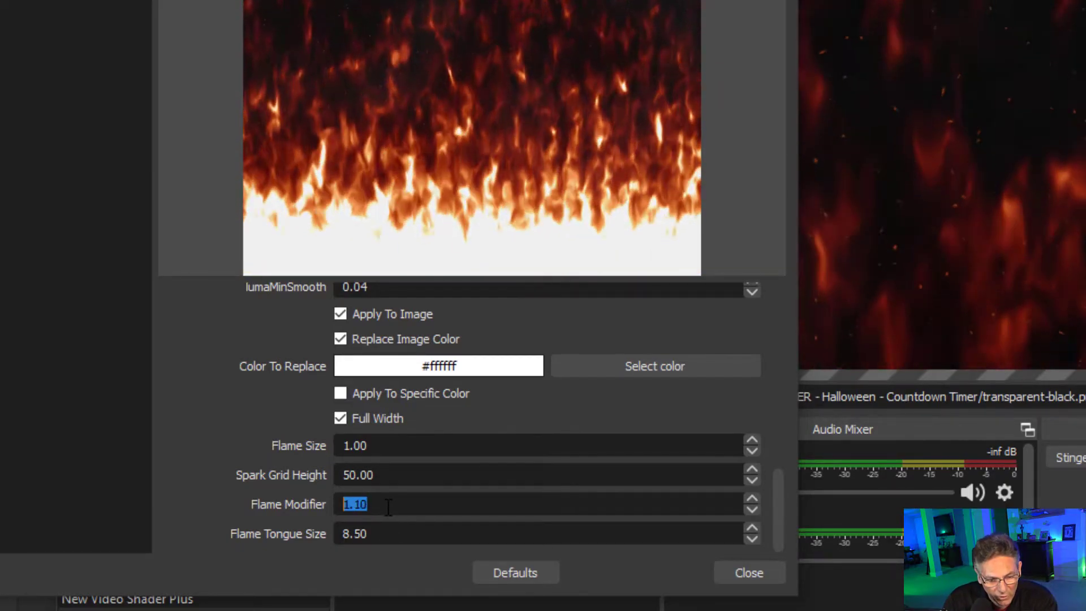
left_click(752, 500)
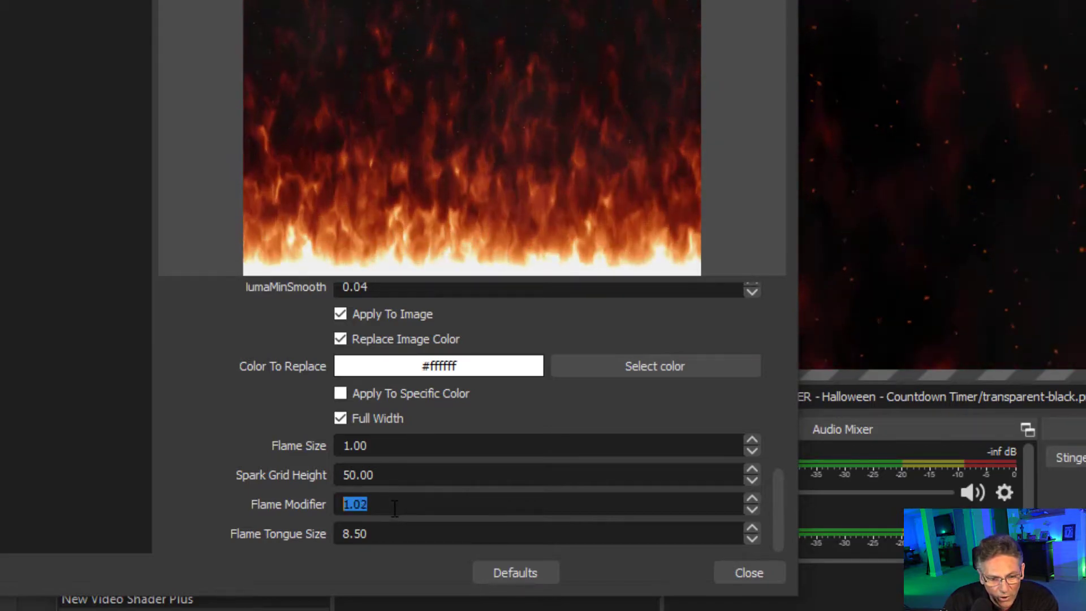
left_click(753, 498)
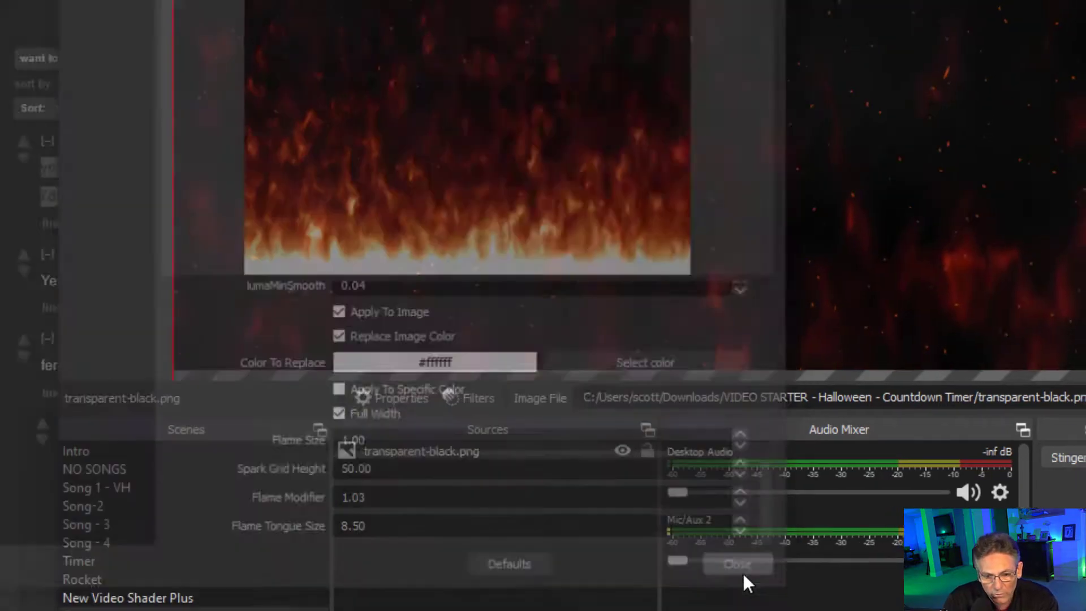
left_click(737, 564)
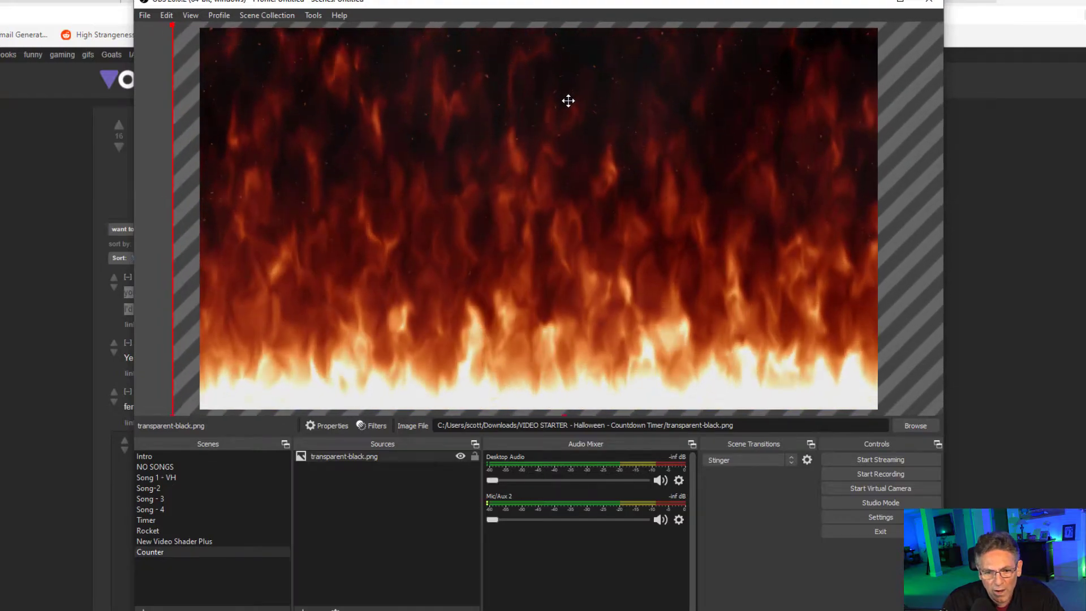
mouse_move(592, 199)
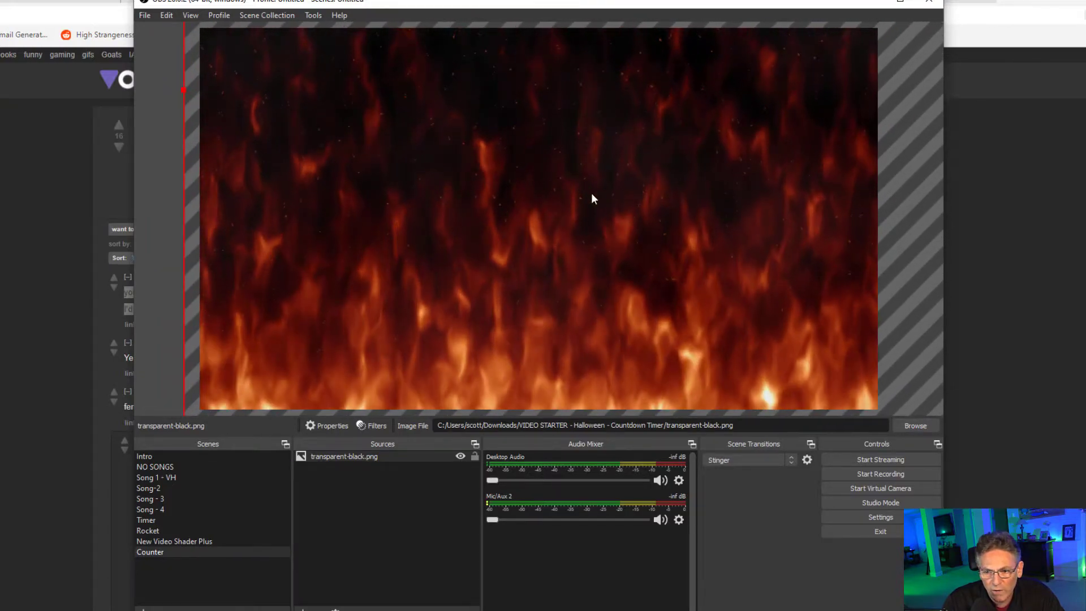
mouse_move(516, 185)
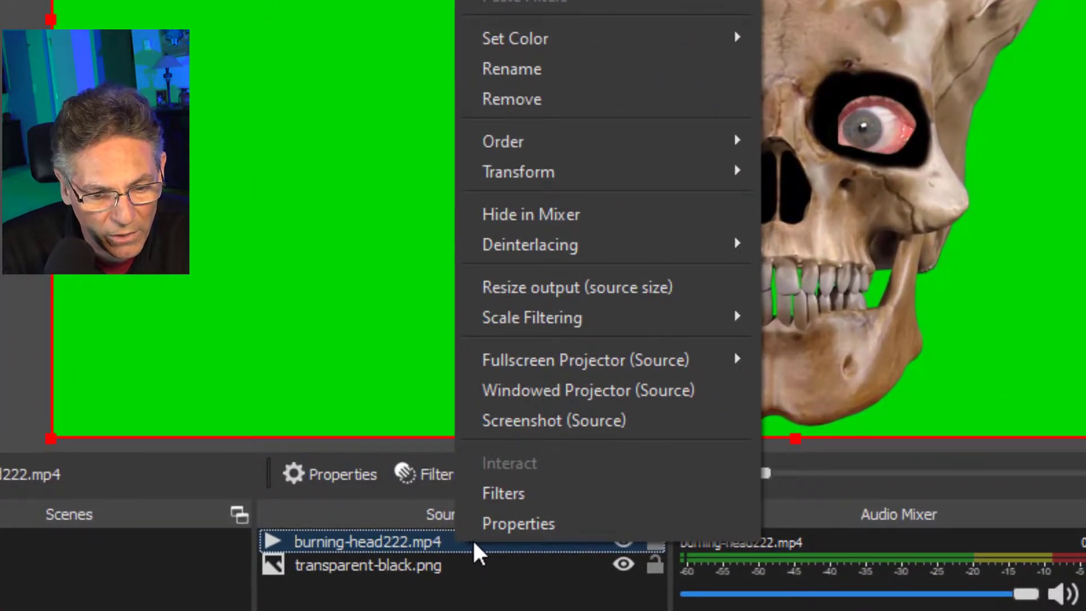
Step: Add a Chroma Key filter to burning-head222.mp4 to remove its green background
left_click(503, 493)
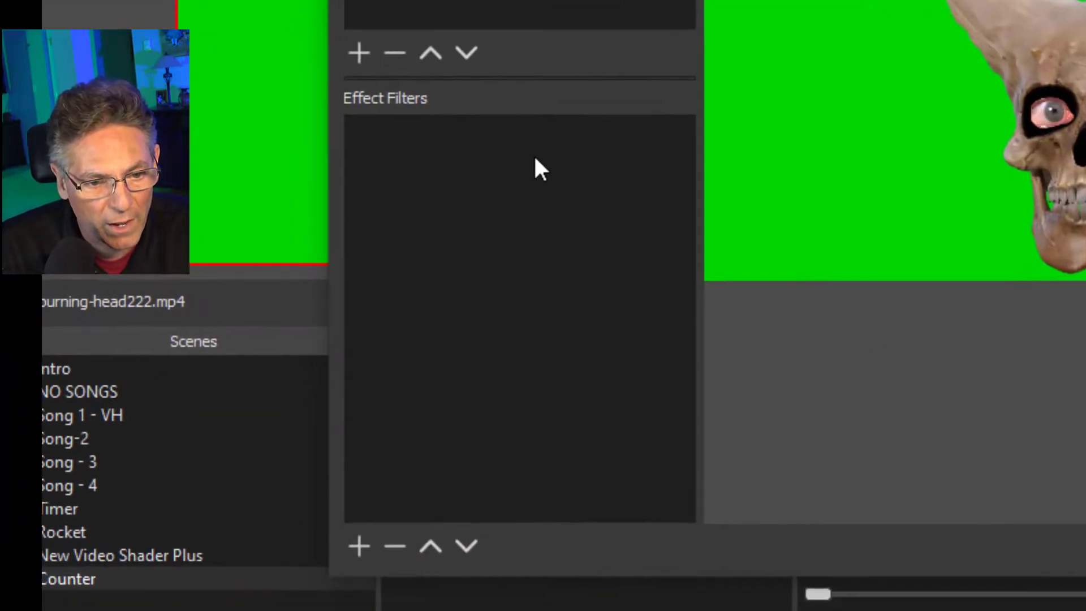
left_click(359, 546)
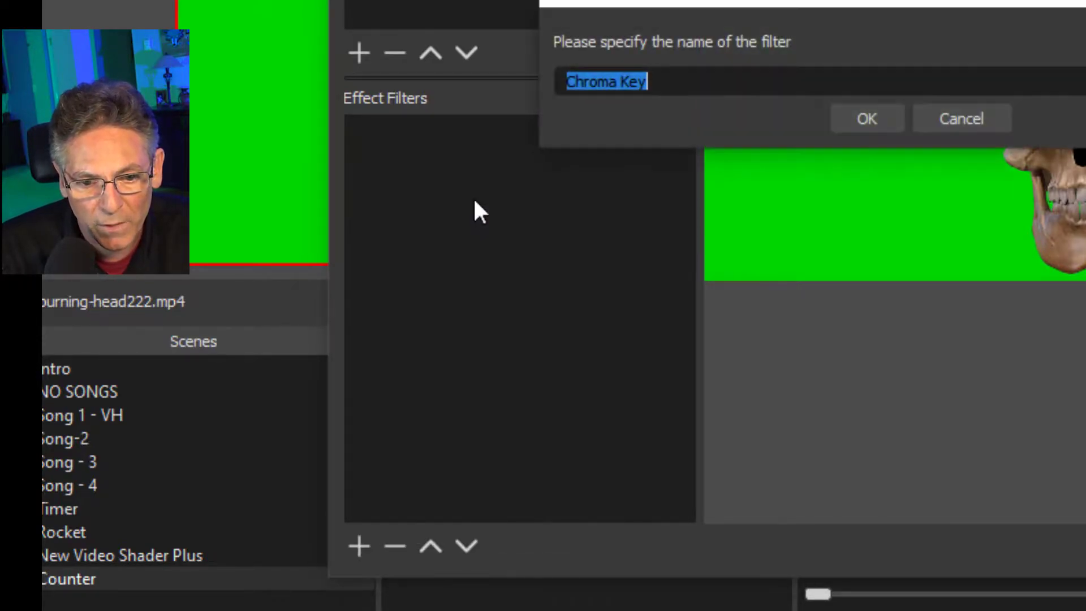
left_click(866, 118)
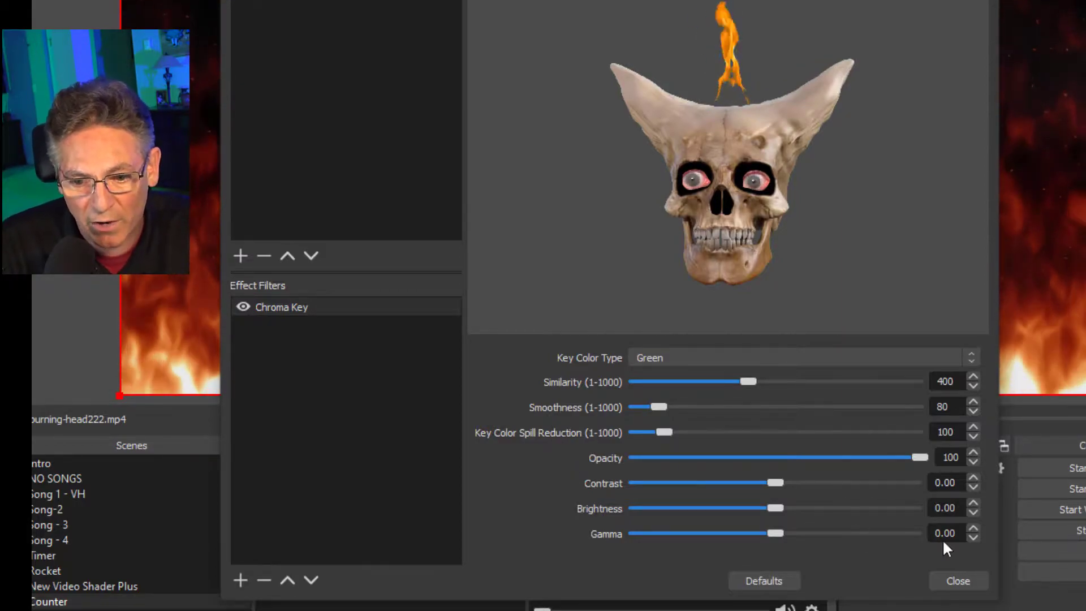
left_click(958, 580)
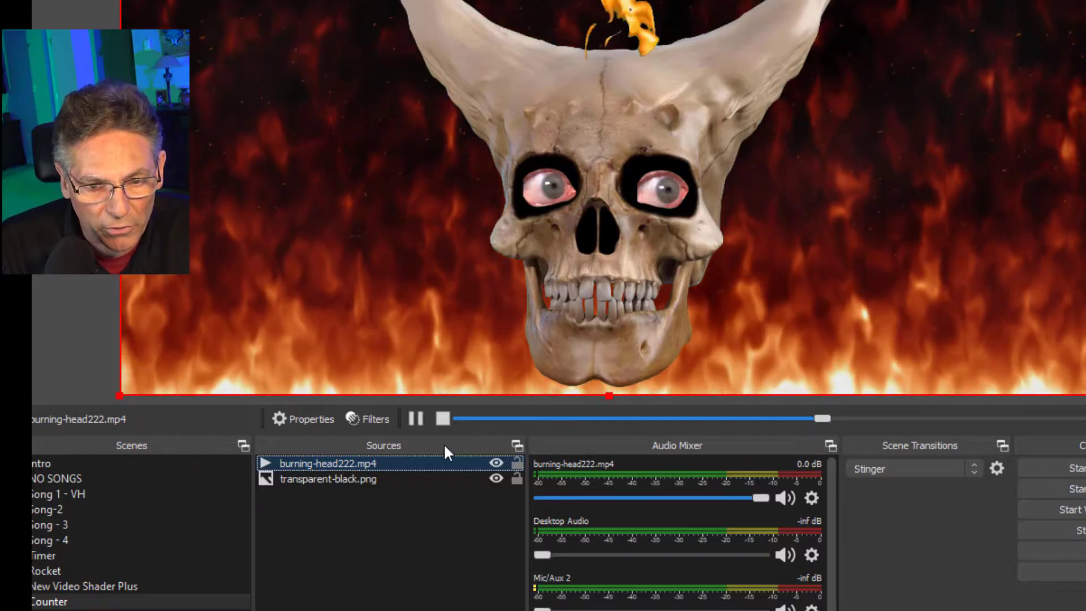
right_click(323, 463)
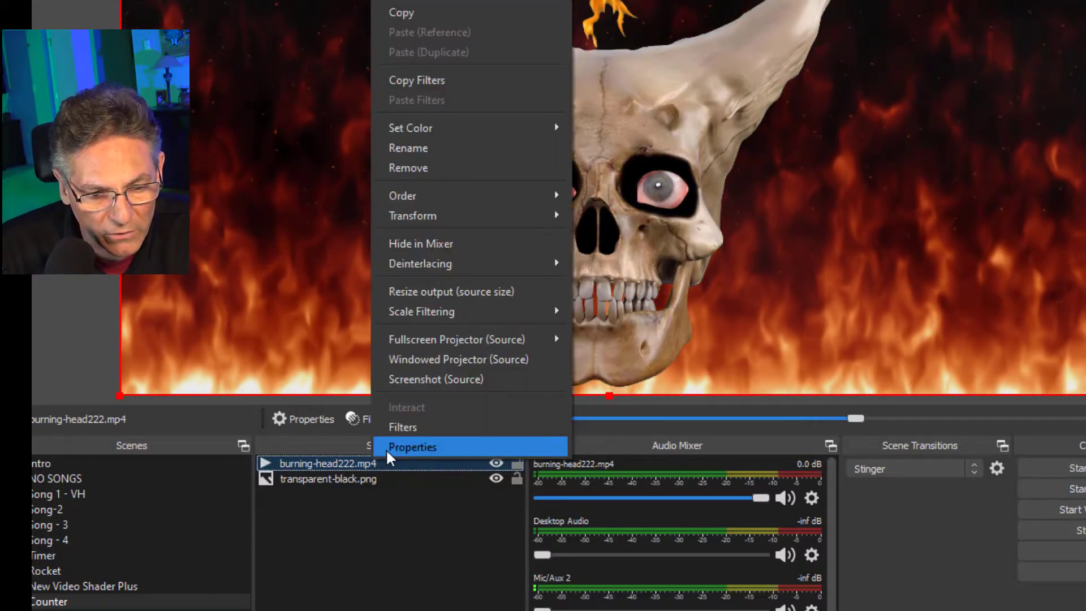
left_click(412, 447)
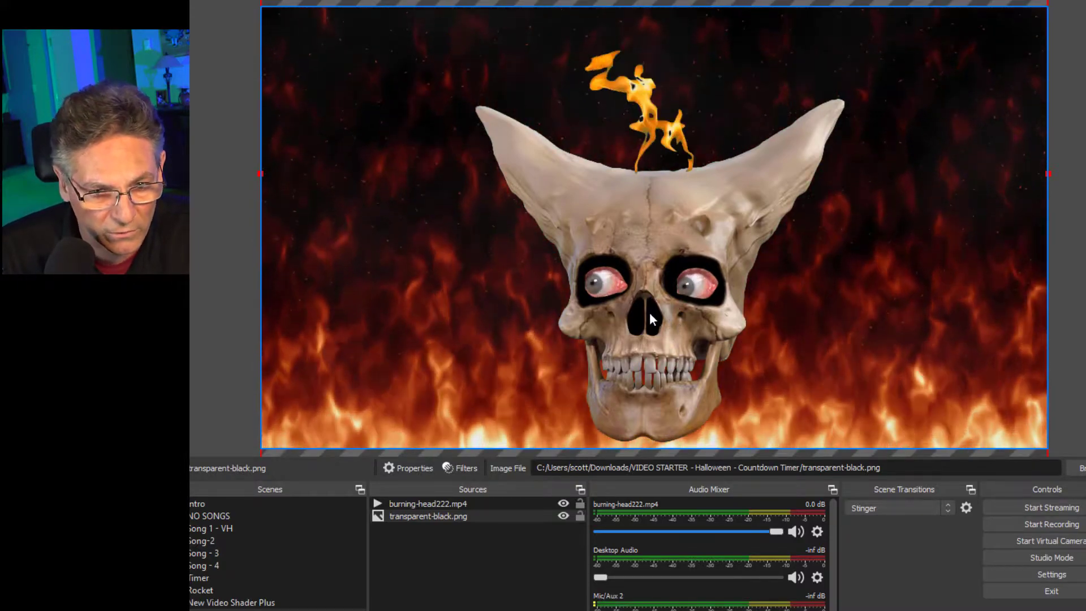
mouse_move(575, 379)
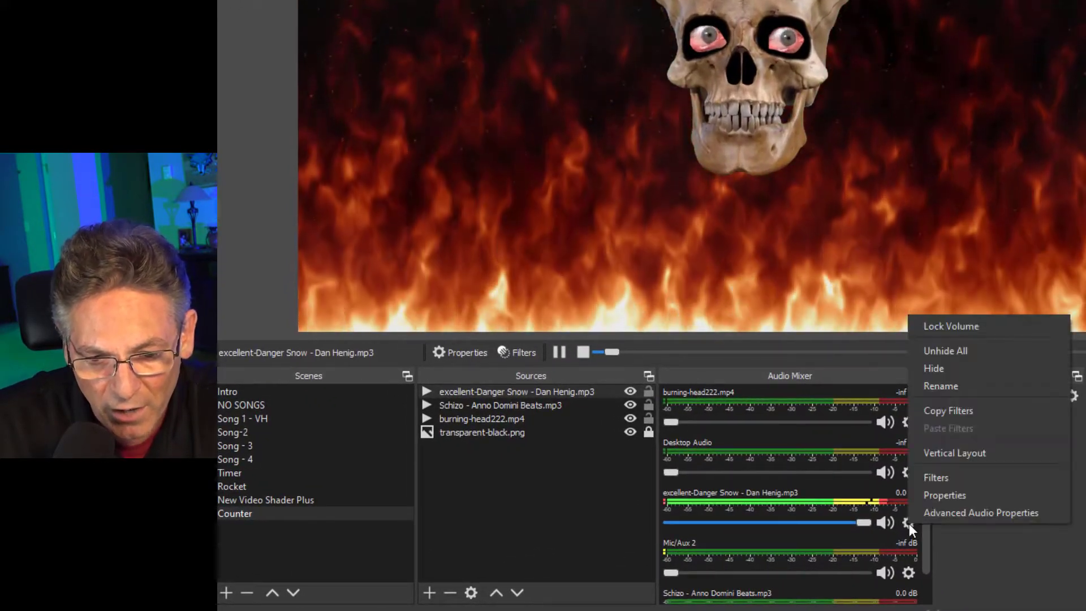
Step: In Advanced Audio Properties, try monitoring the Danger Snow track, then set its monitoring to Off
left_click(981, 513)
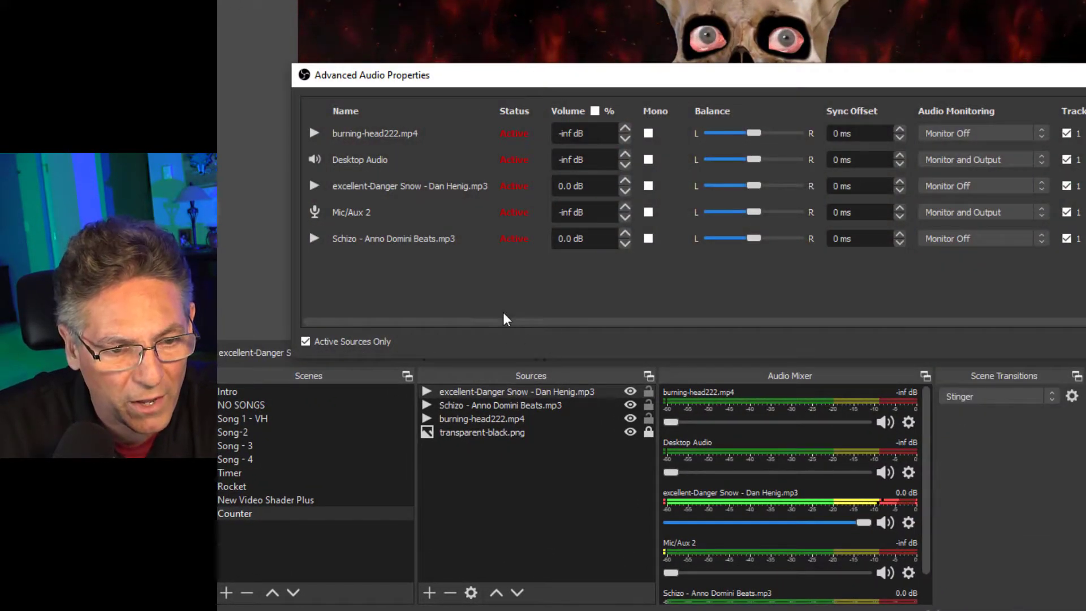
left_click(976, 185)
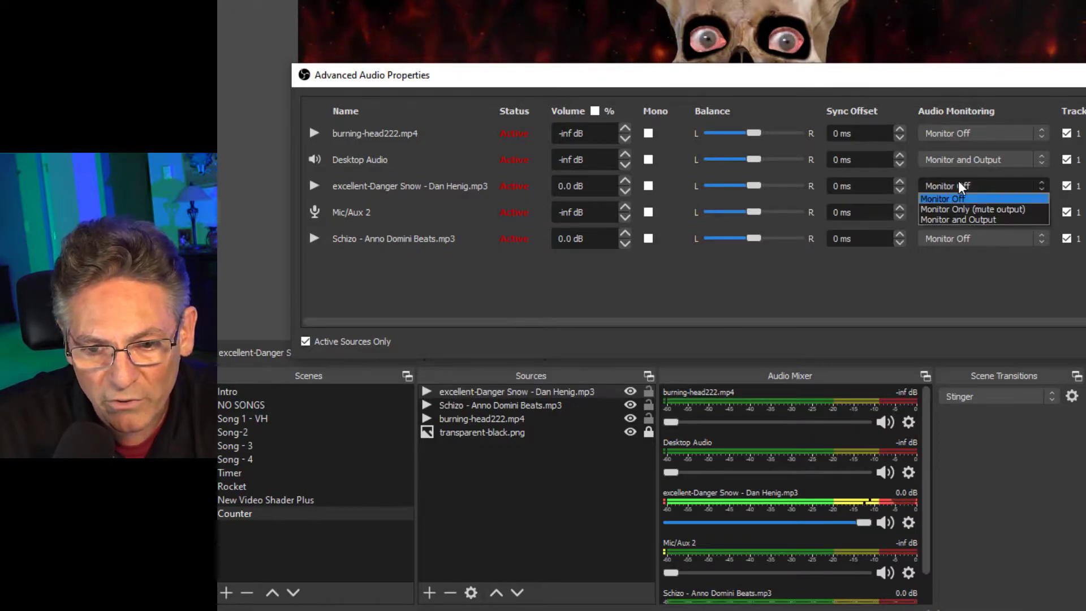
mouse_move(983, 220)
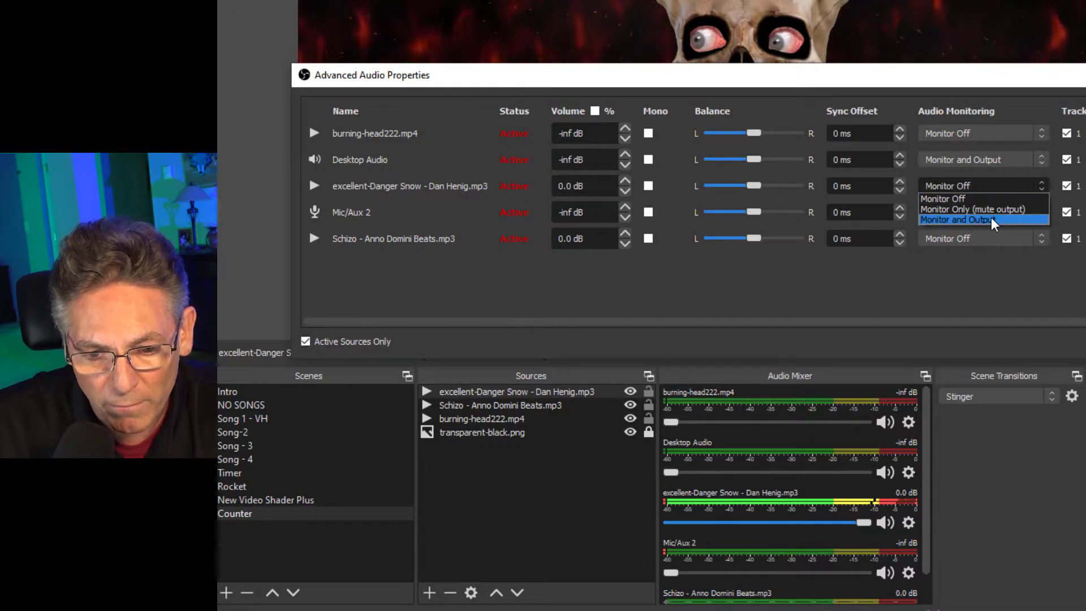
left_click(962, 220)
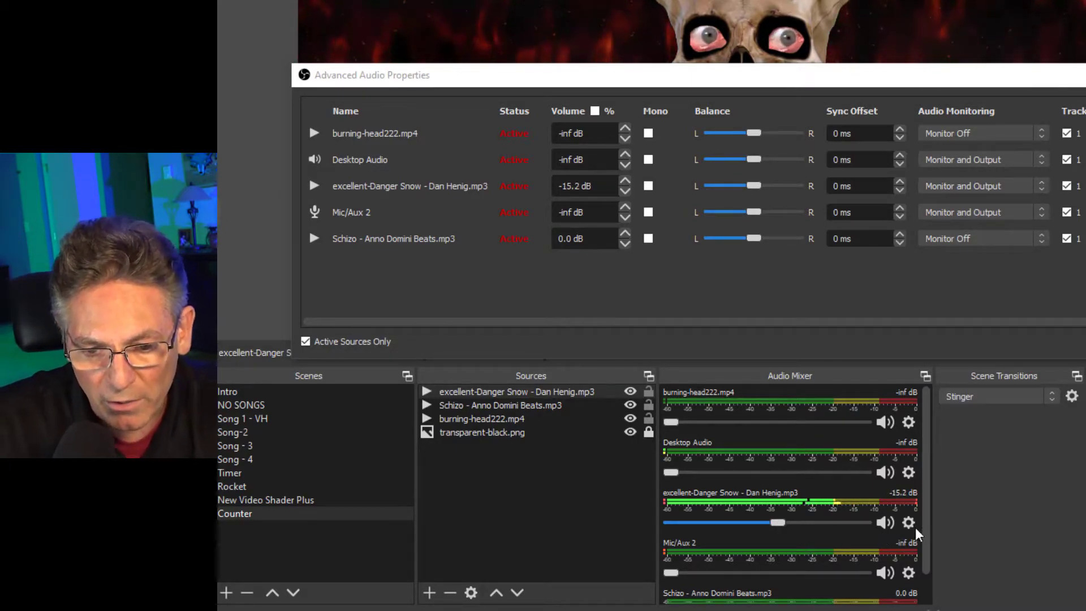
mouse_move(899, 365)
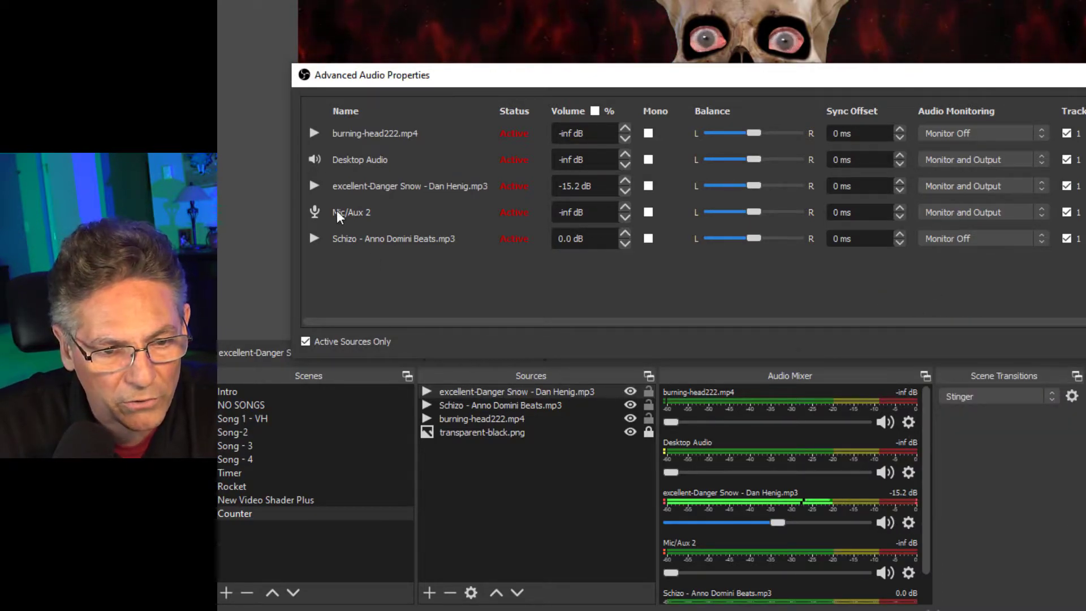
left_click(979, 186)
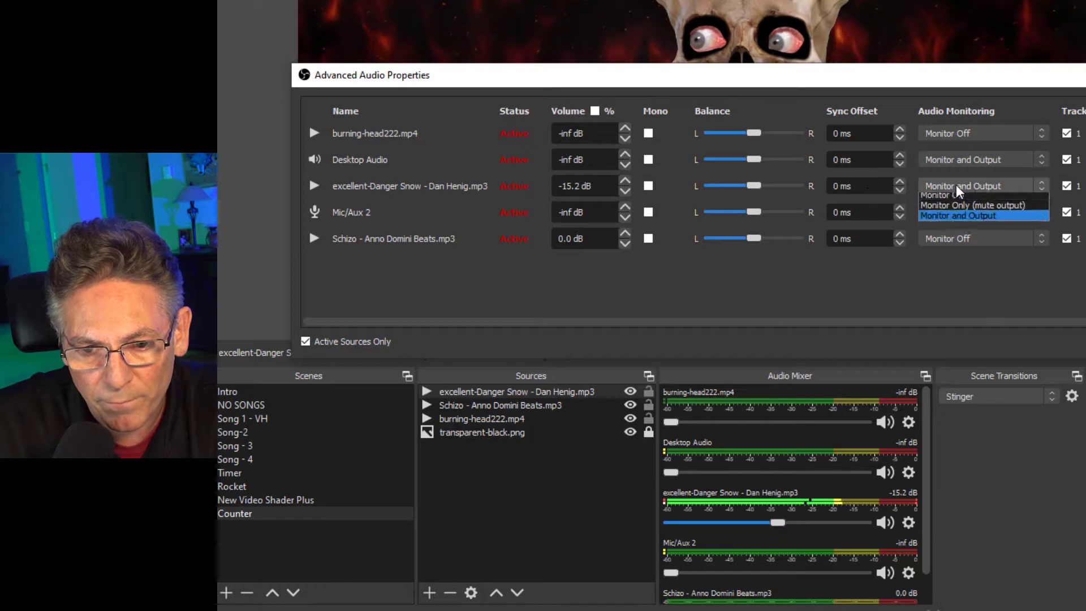
left_click(943, 195)
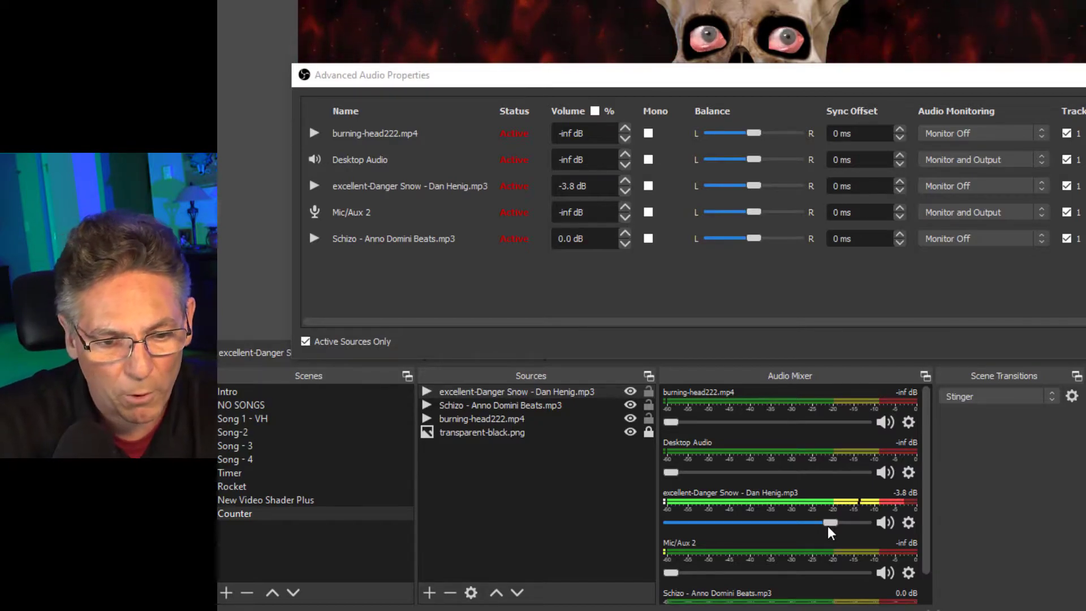
mouse_move(753, 473)
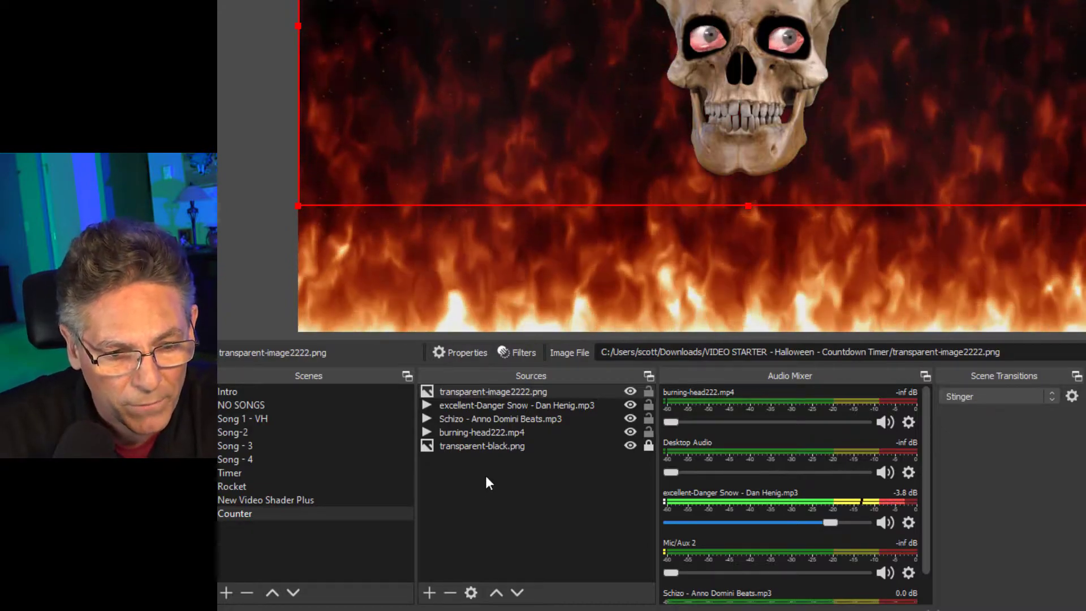
Step: Add a ShaderFilter Plus filter to transparent-image2222.png loading the fft.hlsl waveform shader
right_click(493, 392)
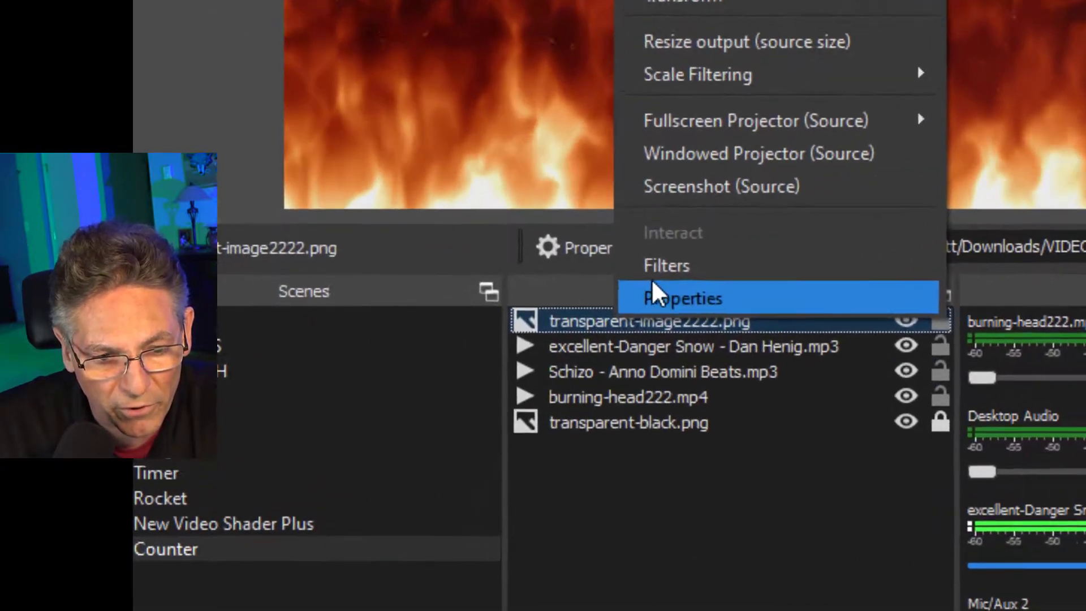
left_click(665, 265)
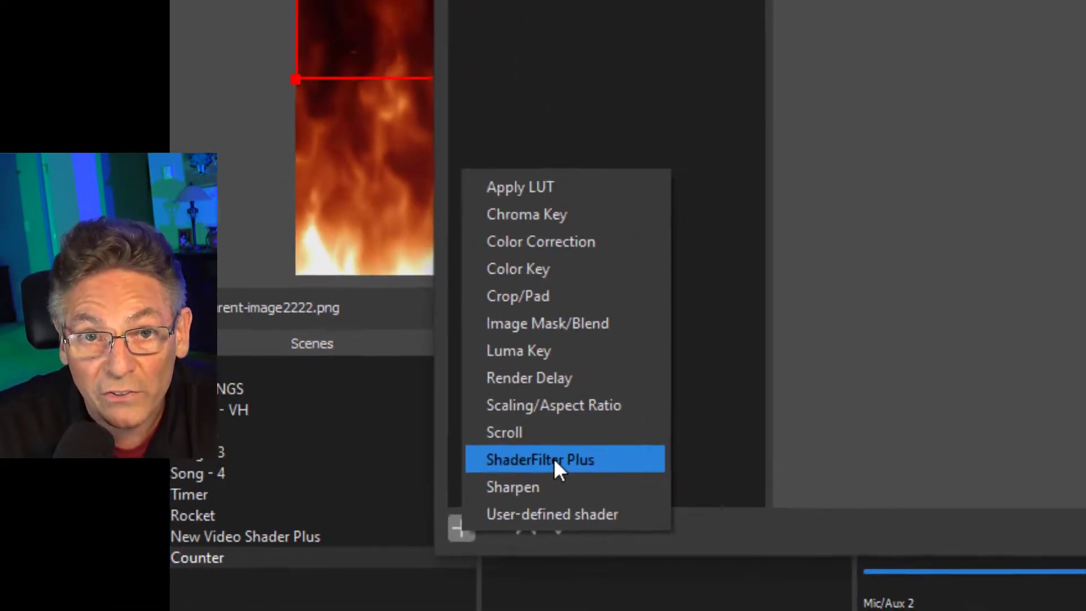
left_click(540, 459)
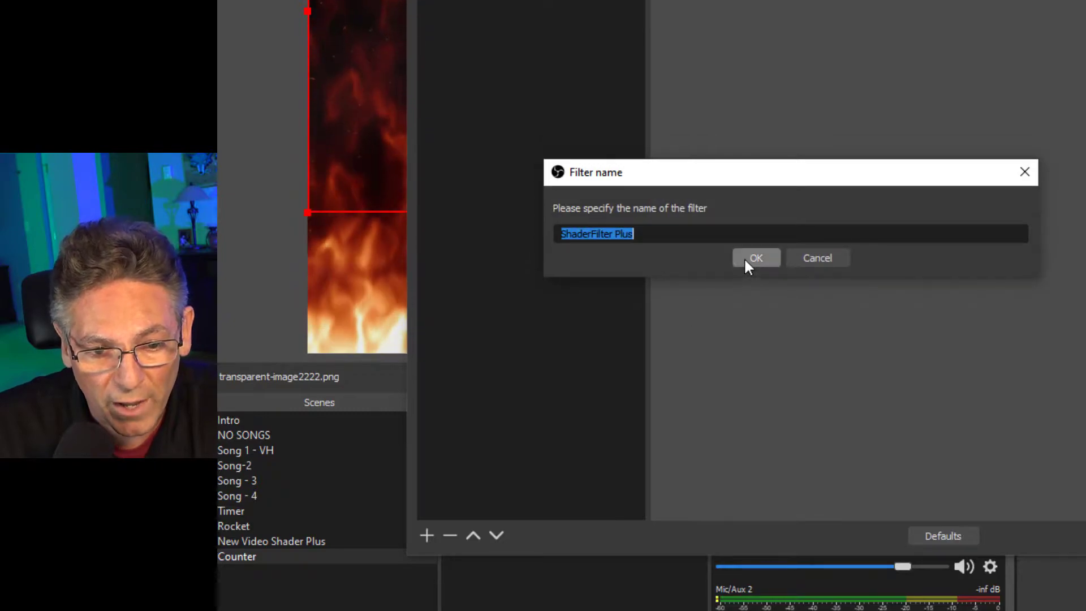
left_click(756, 258)
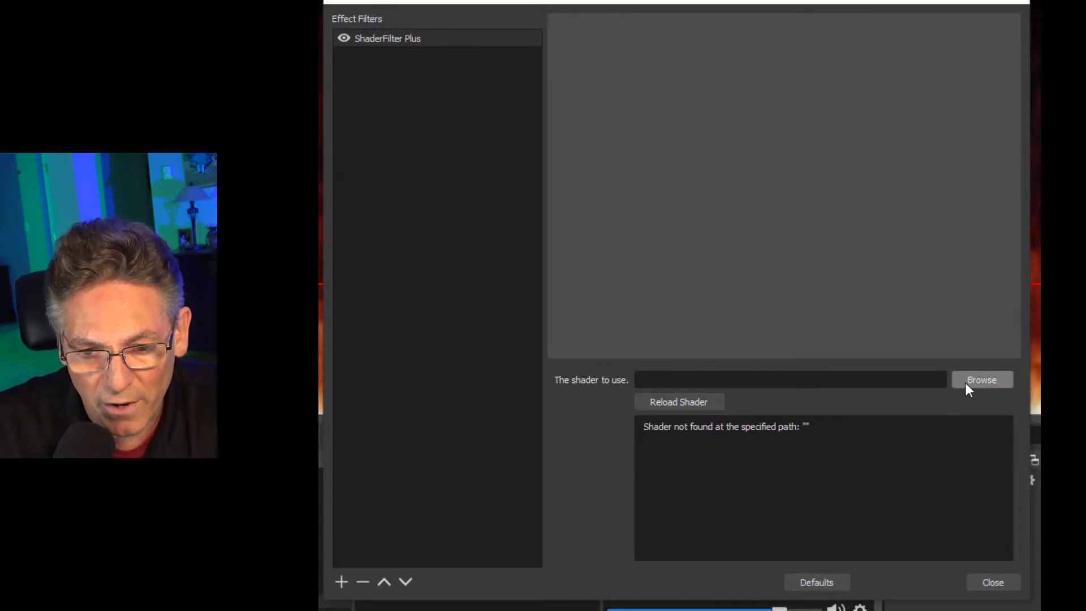
left_click(982, 380)
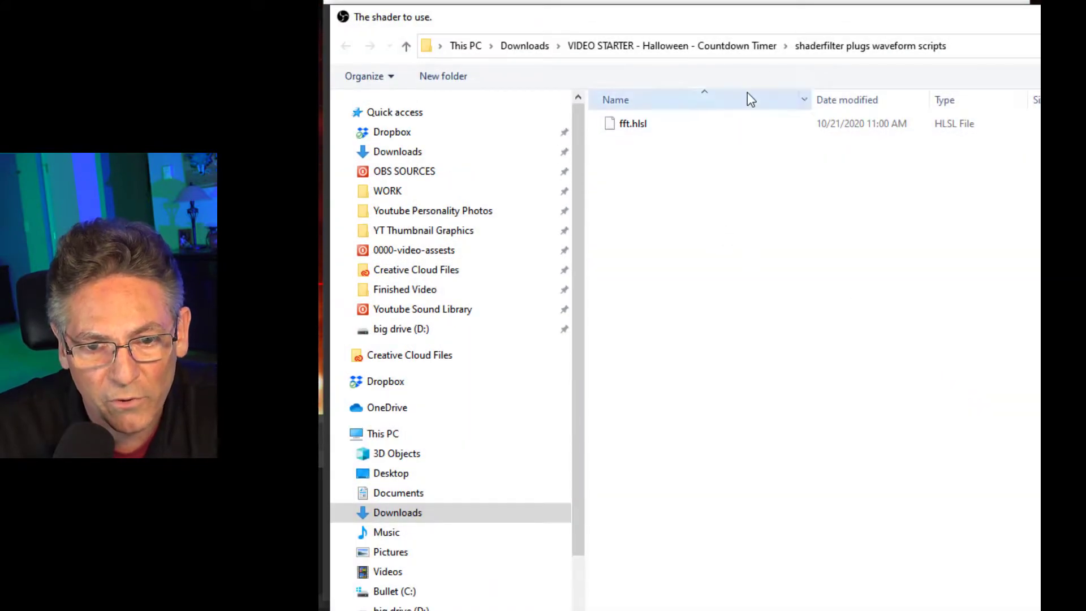
left_click(631, 124)
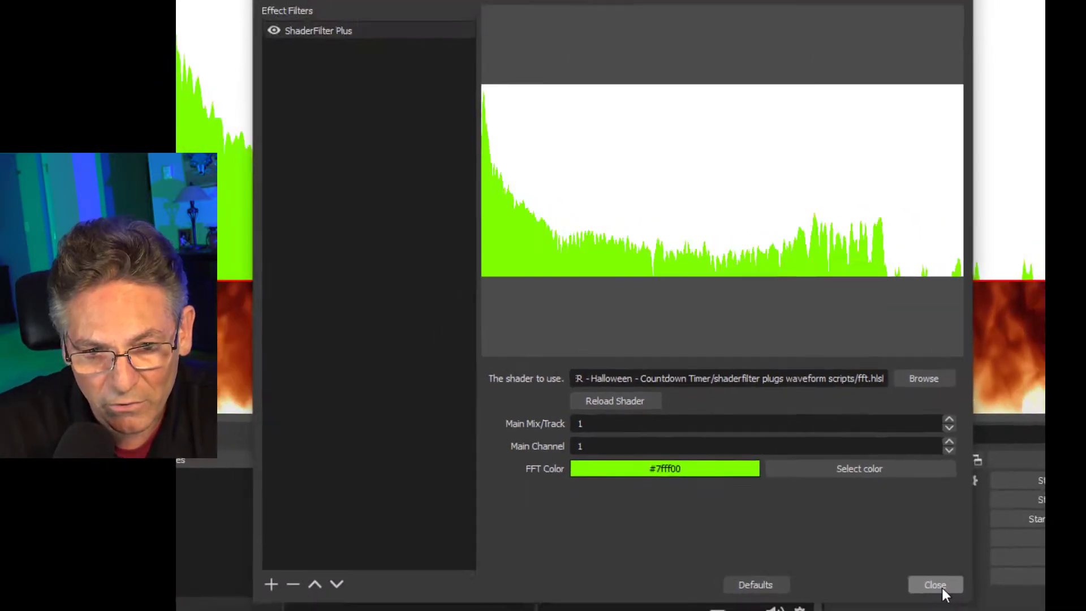
left_click(934, 585)
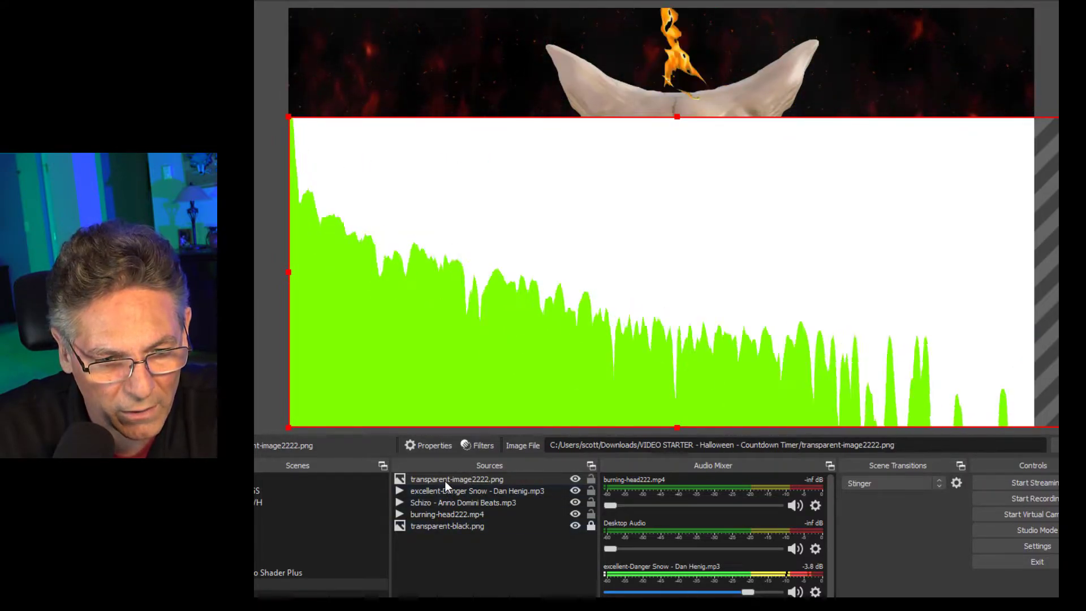
Step: Add a Chroma Key filter to the waveform image with a custom white key colour
left_click(447, 526)
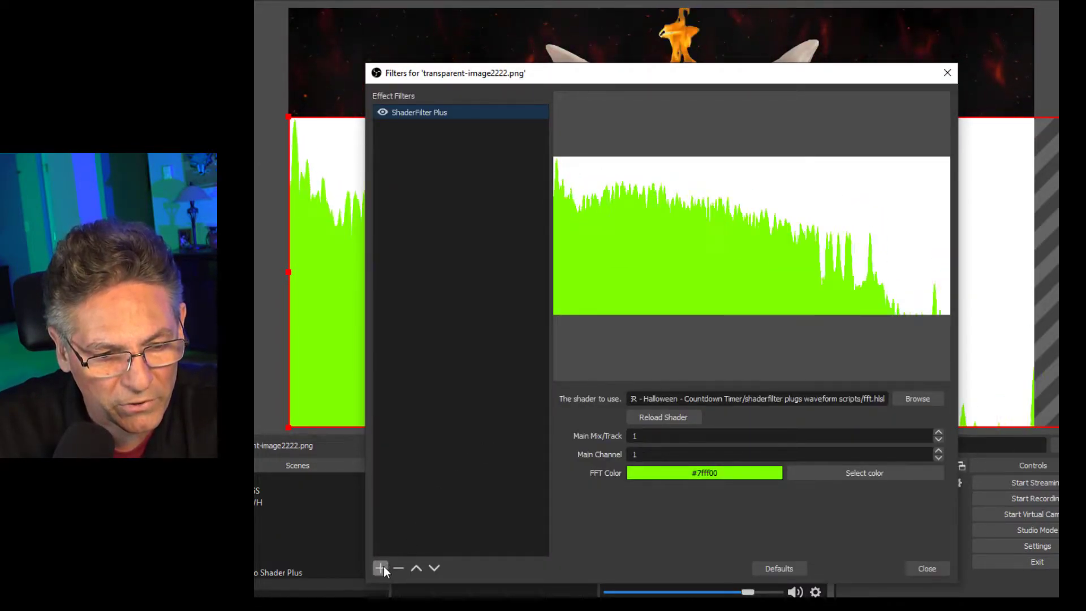
left_click(380, 568)
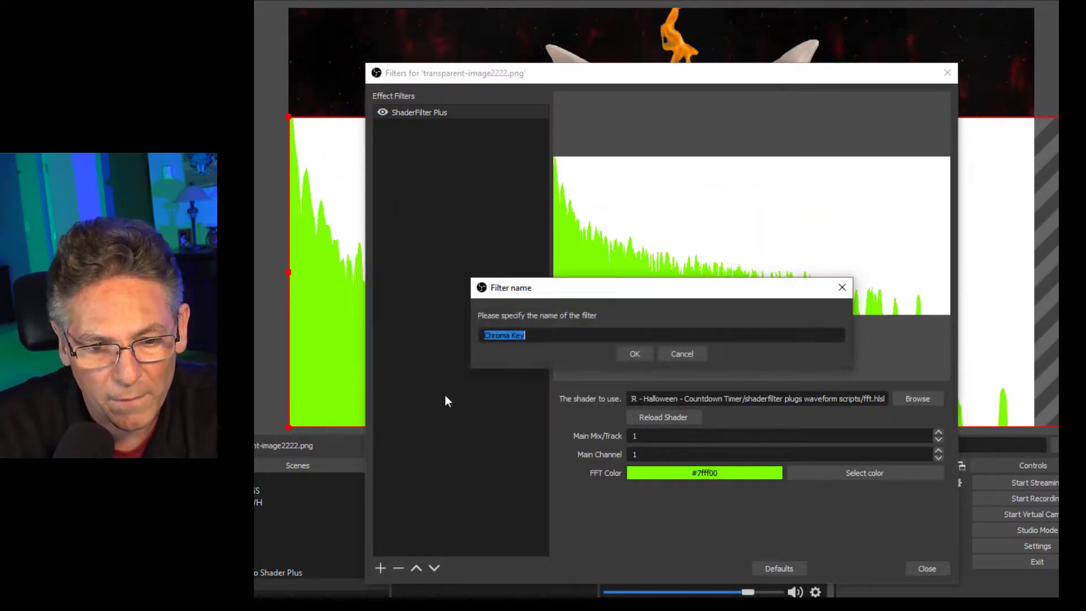
left_click(634, 353)
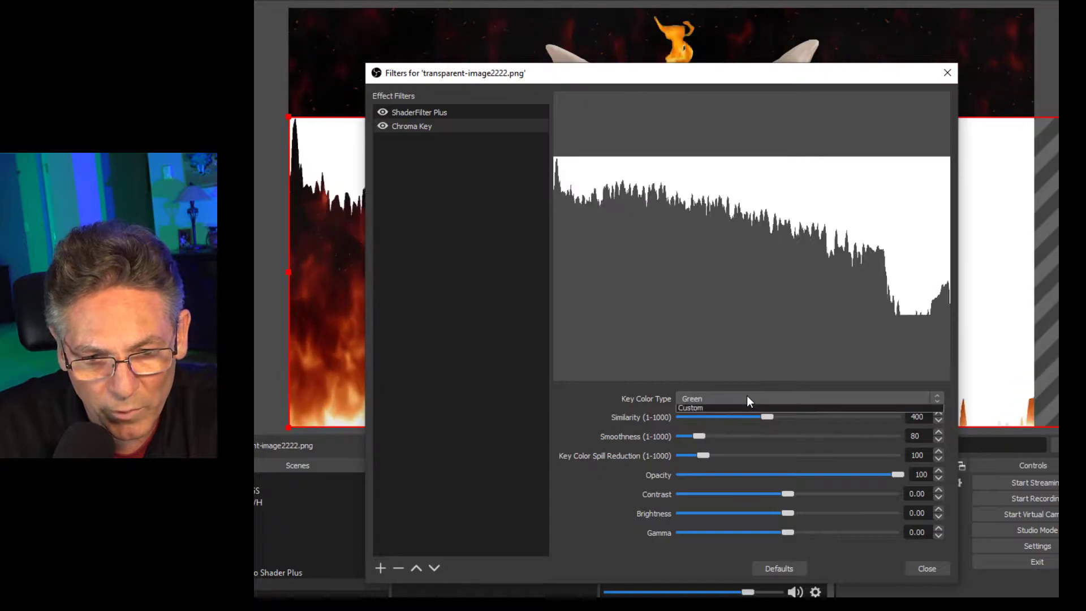
left_click(689, 408)
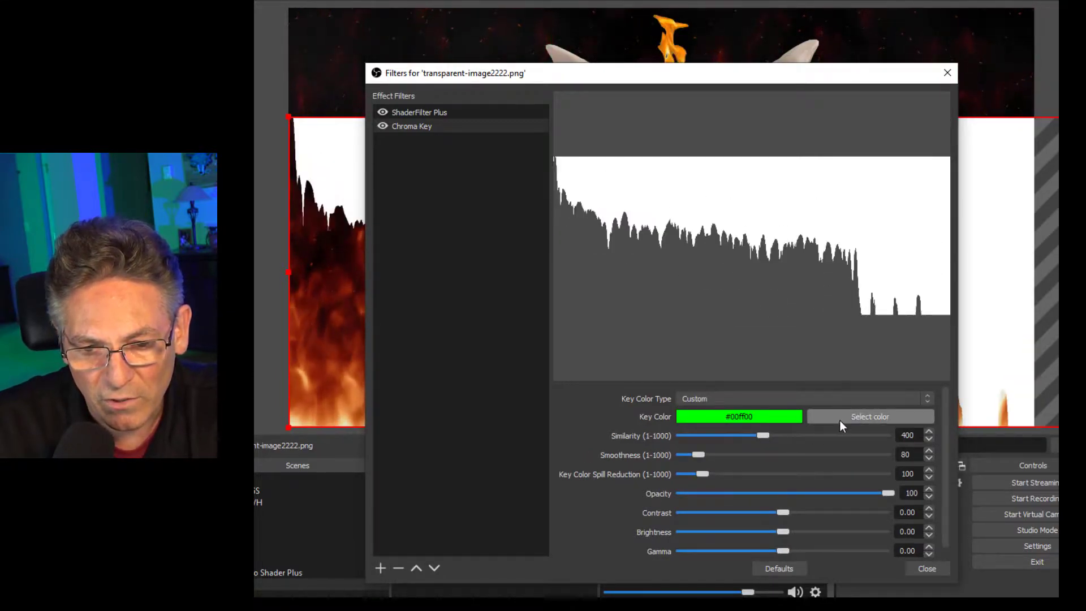
left_click(869, 417)
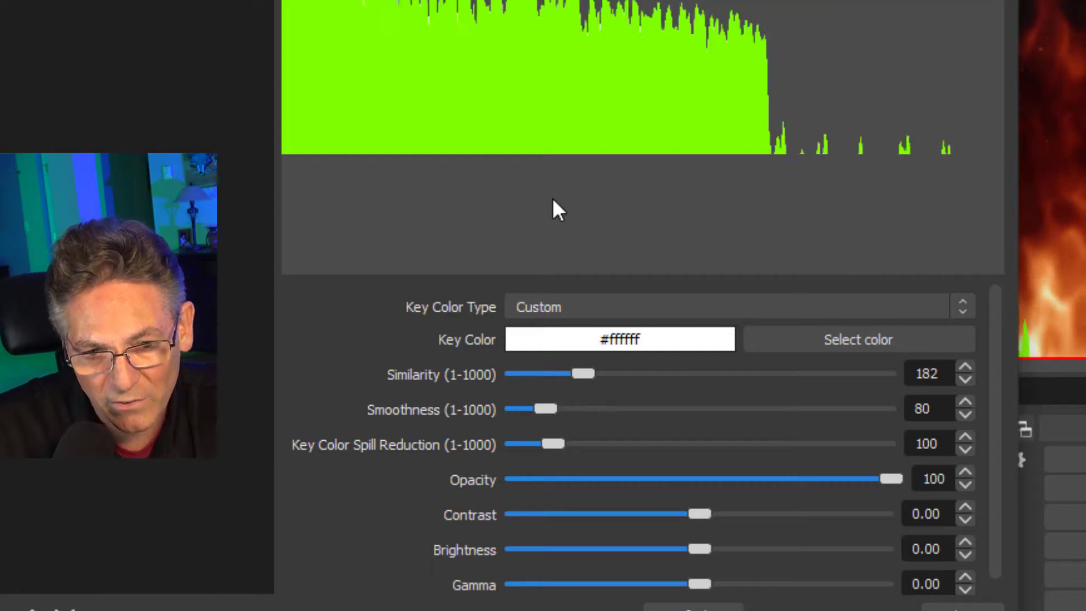
mouse_move(620, 274)
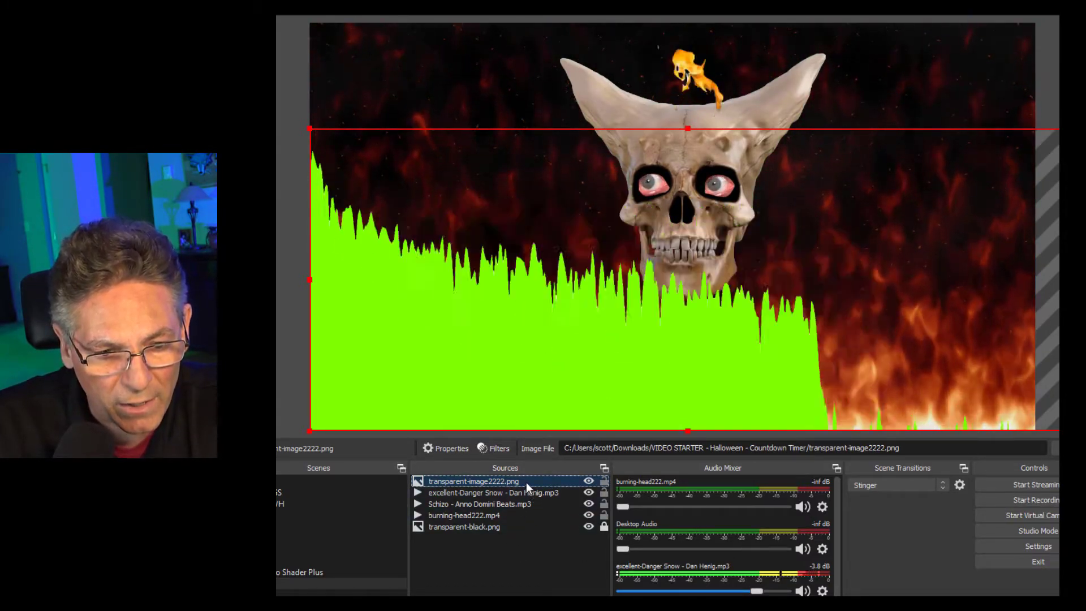
Step: Add a Color Correction filter to the waveform image tinted black (#000000)
left_click(498, 448)
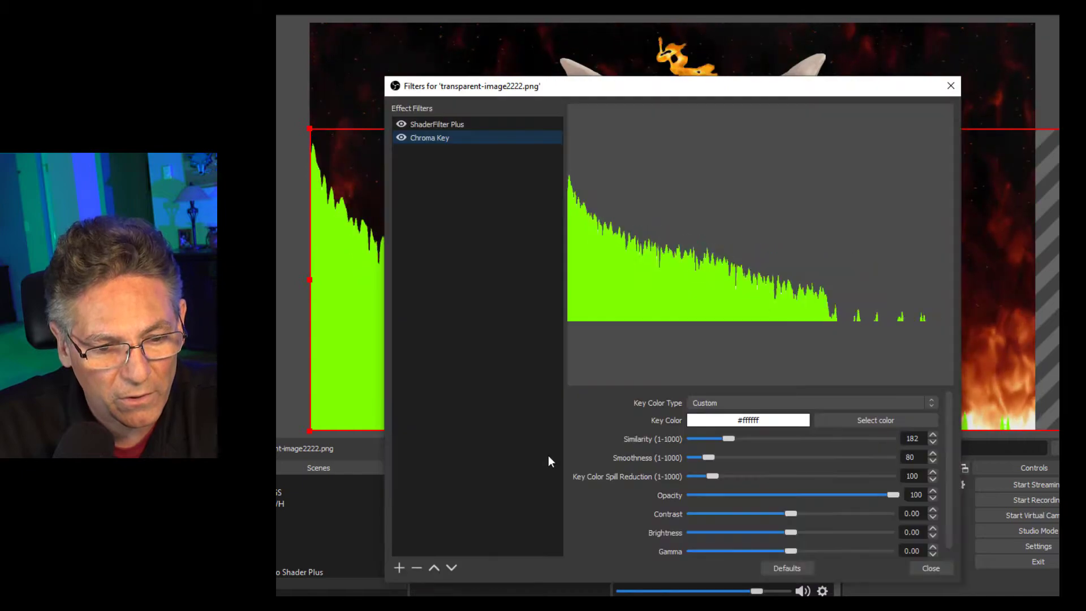
left_click(399, 567)
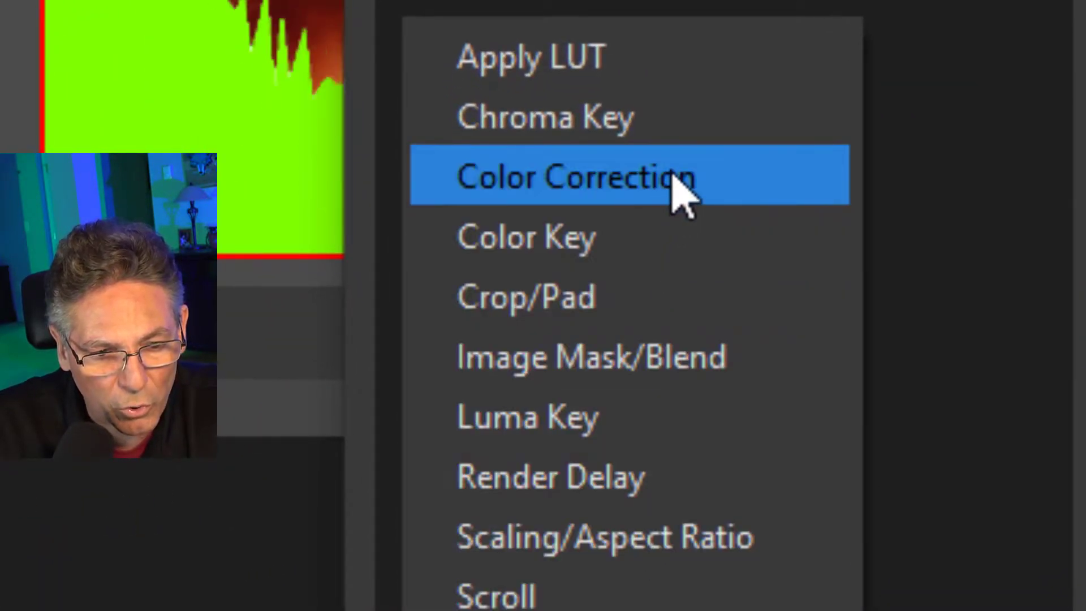
left_click(574, 177)
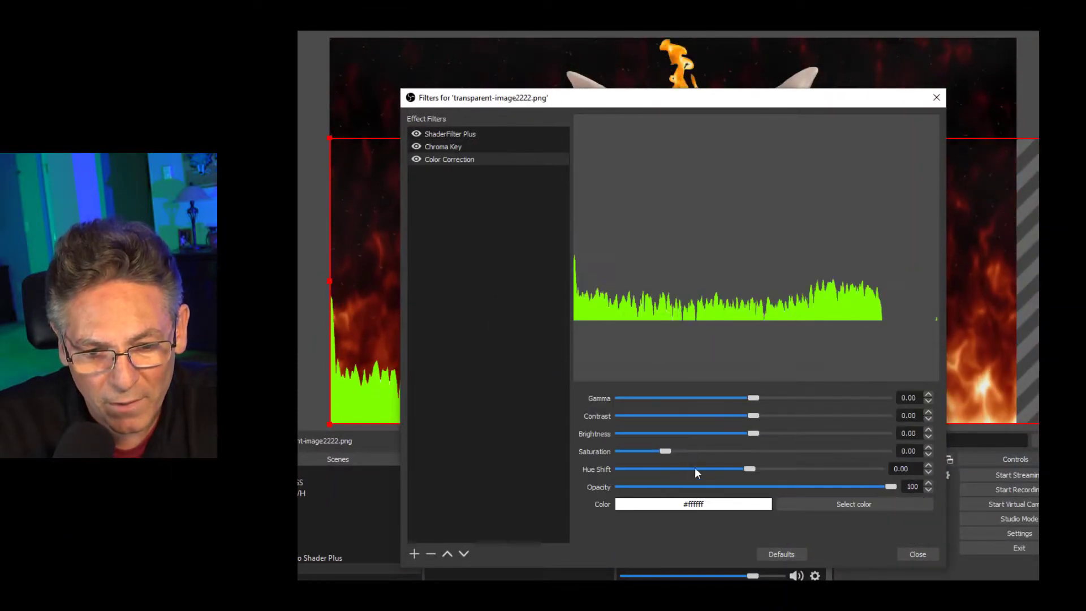
left_click(853, 503)
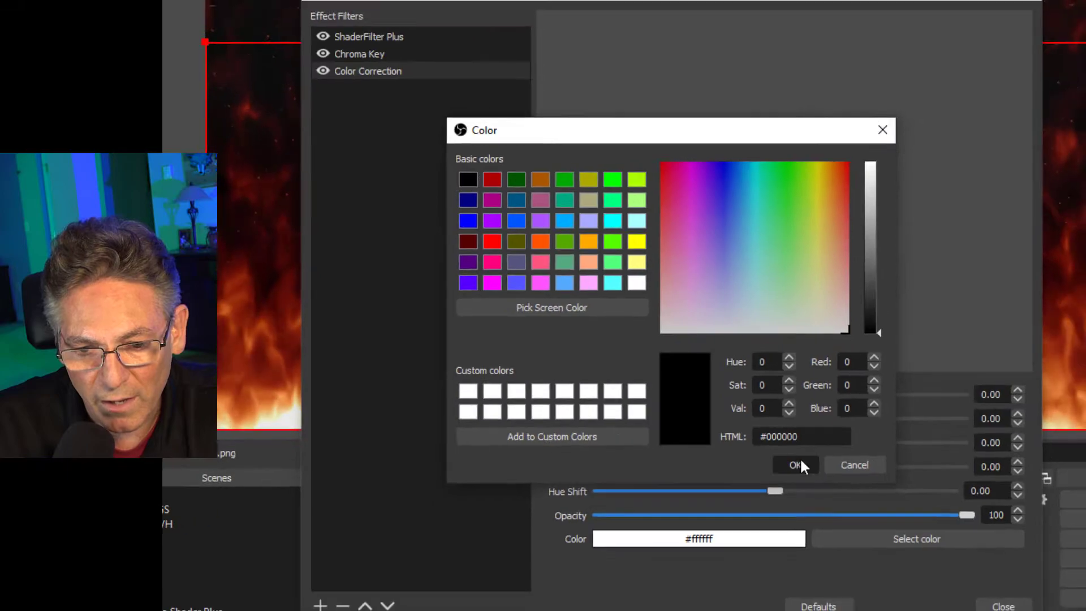
left_click(794, 465)
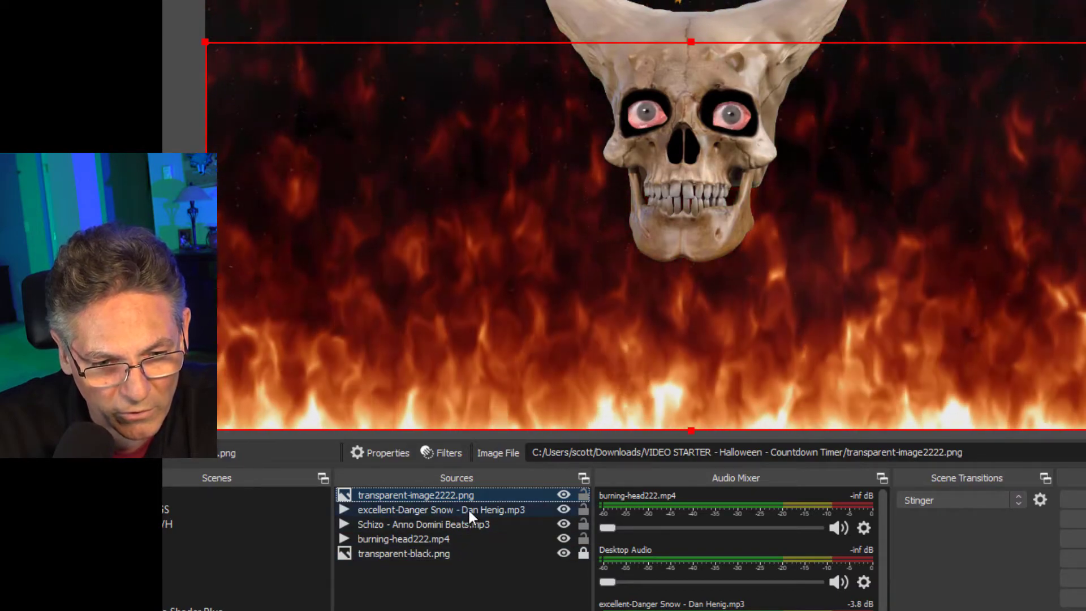
Step: Select the Danger Snow media source and start it playing to drive the waveform bars
left_click(433, 510)
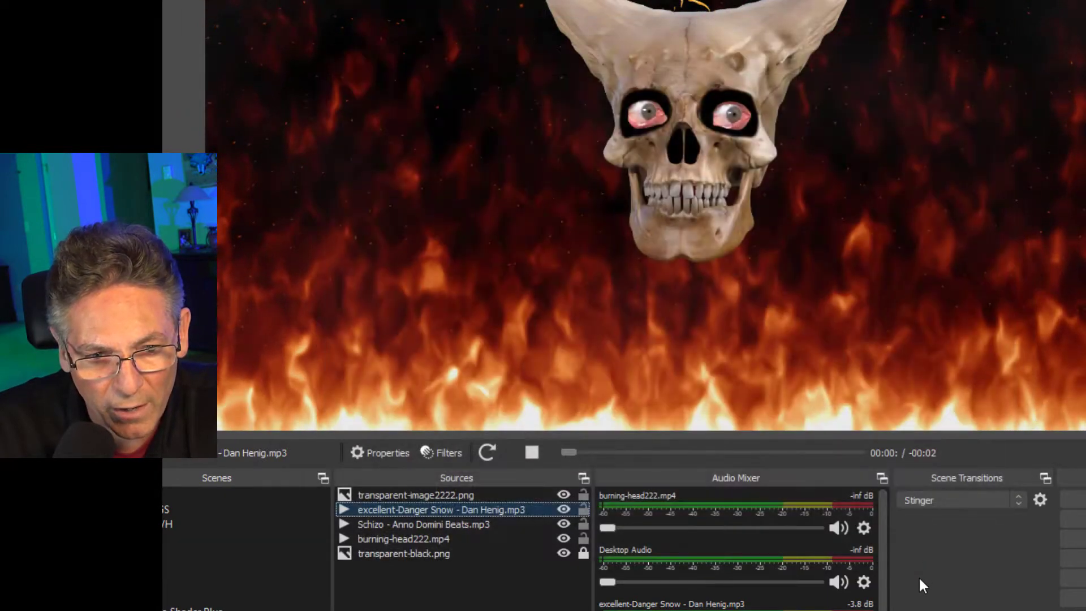
left_click(486, 452)
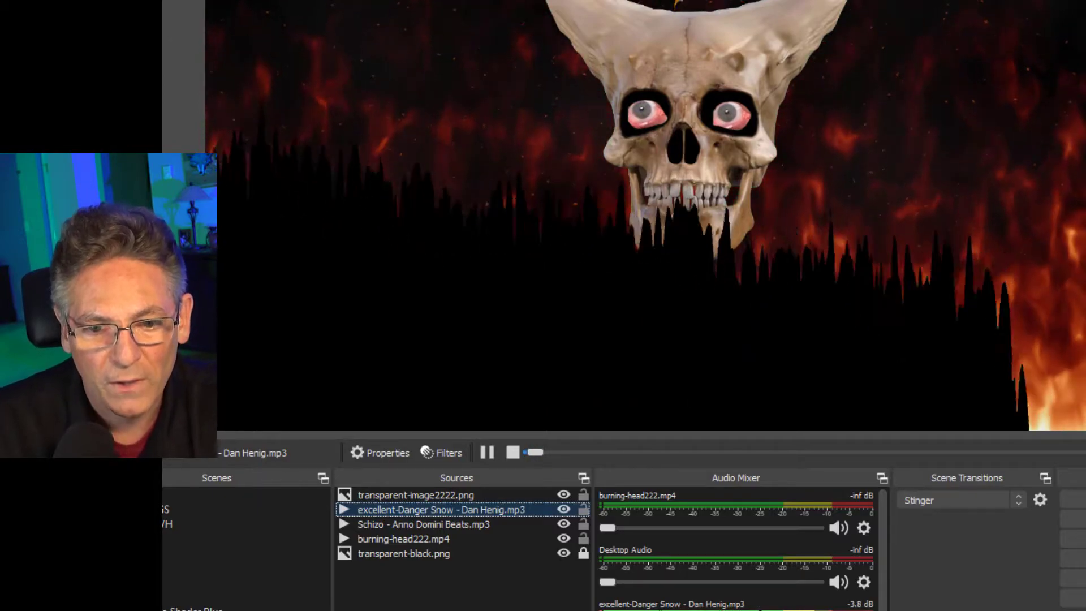
left_click(414, 494)
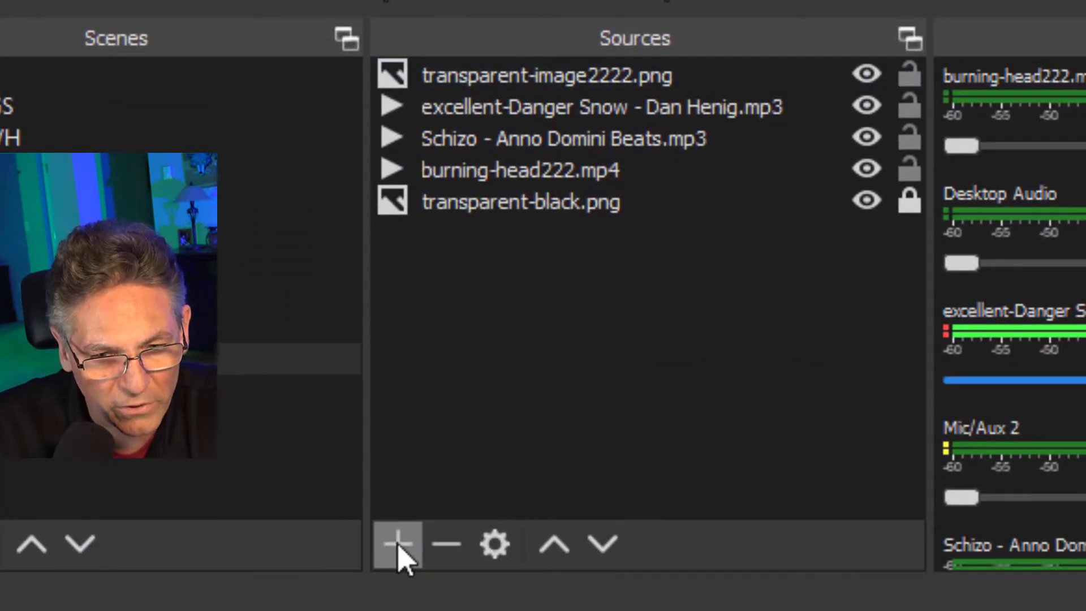
Step: Add the existing transparent-image2222.png bars image as a second source and reorder it below the skull
left_click(399, 544)
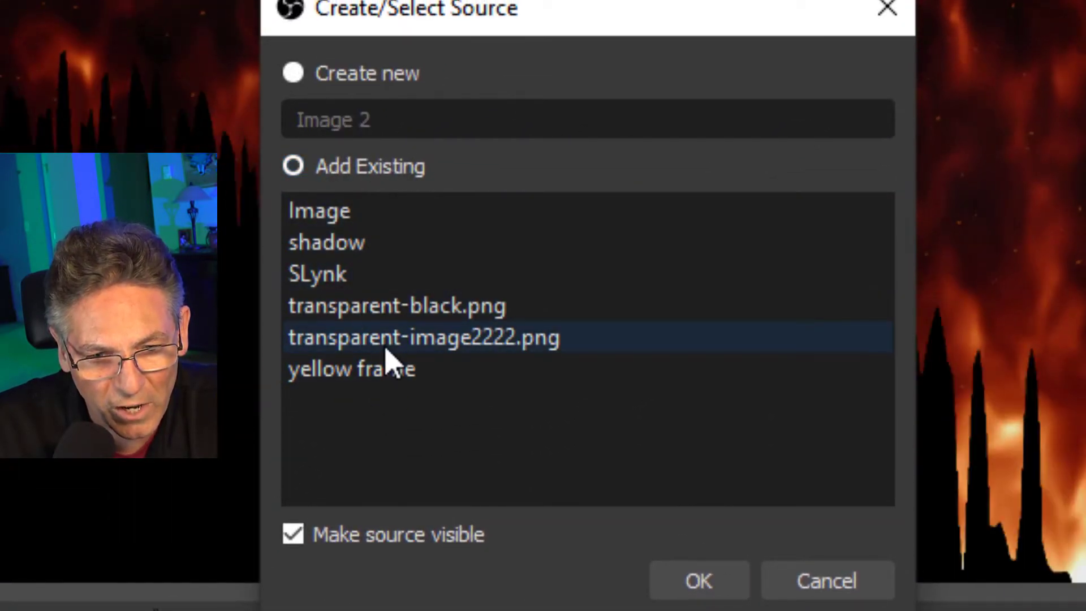
left_click(698, 581)
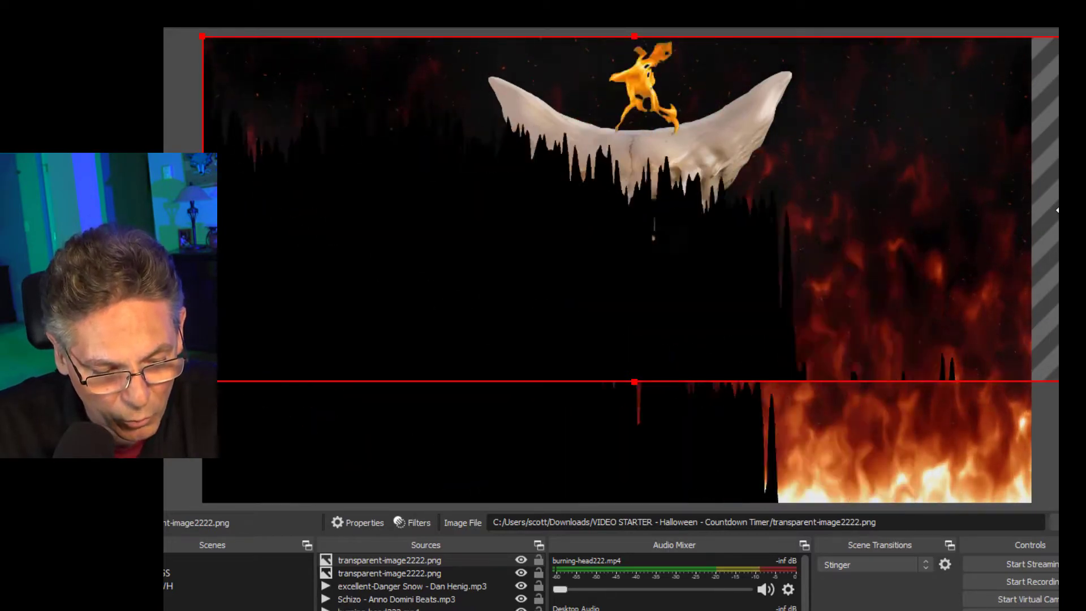
key("shift")
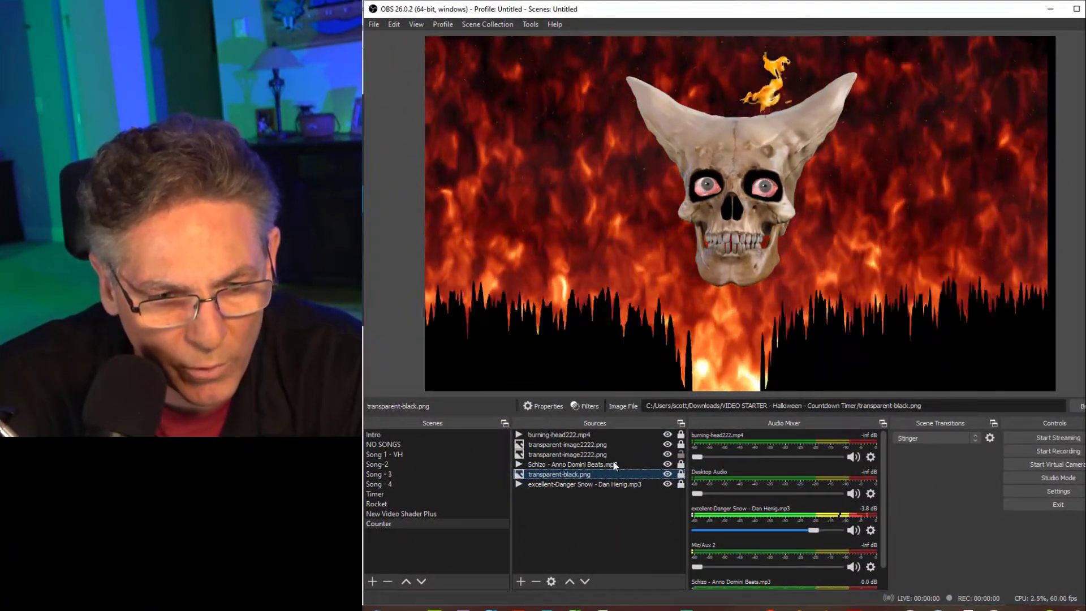
Step: Copy the bars source, paste two duplicates, and rotate one 180 degrees to frame the flames at the top
left_click(567, 454)
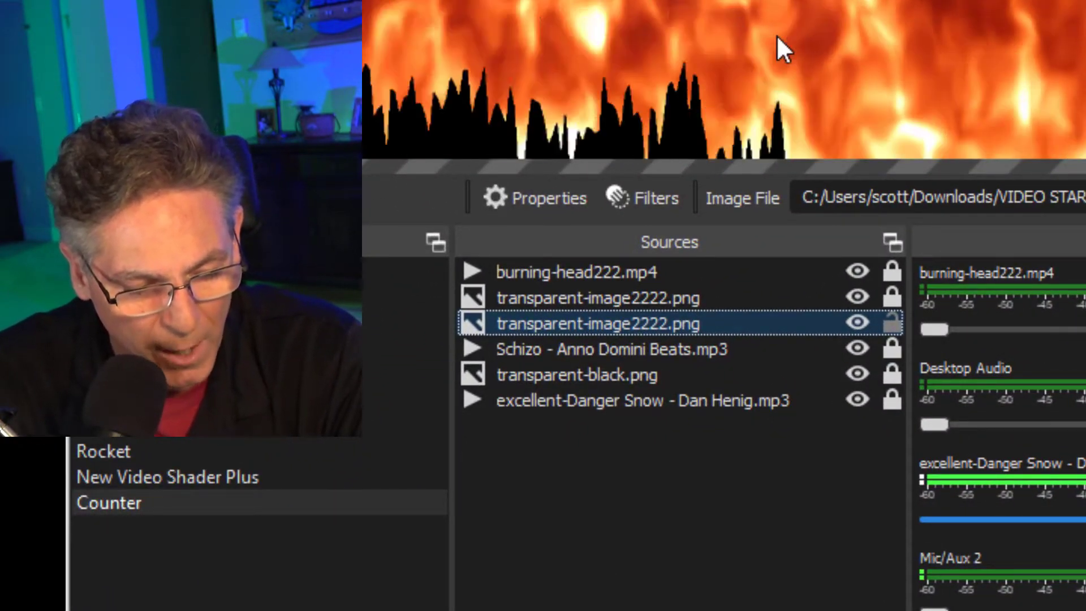
key("ctrl+c")
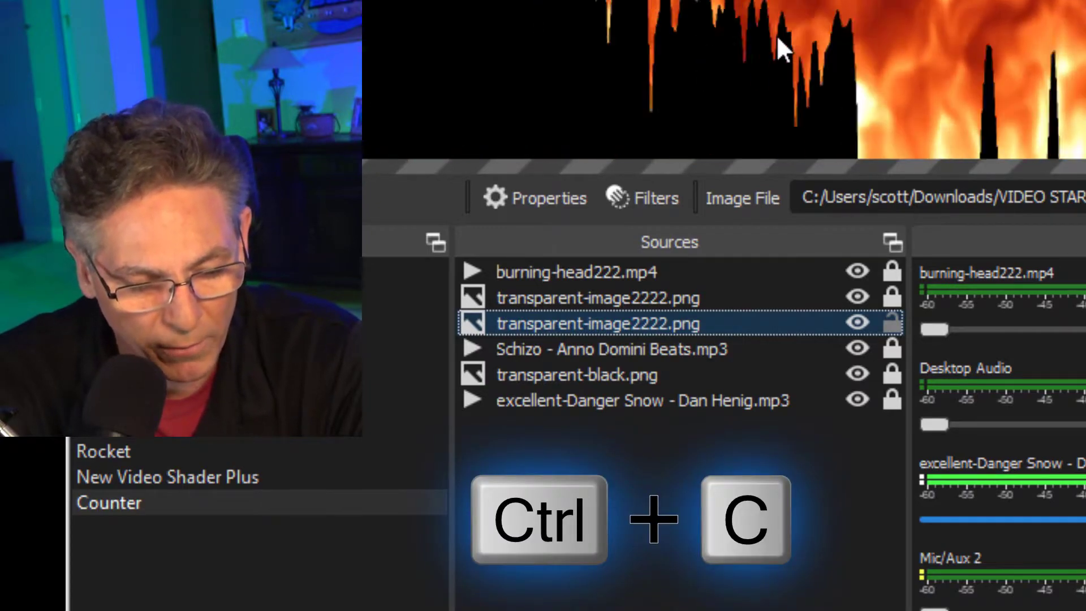
key("ctrl+v")
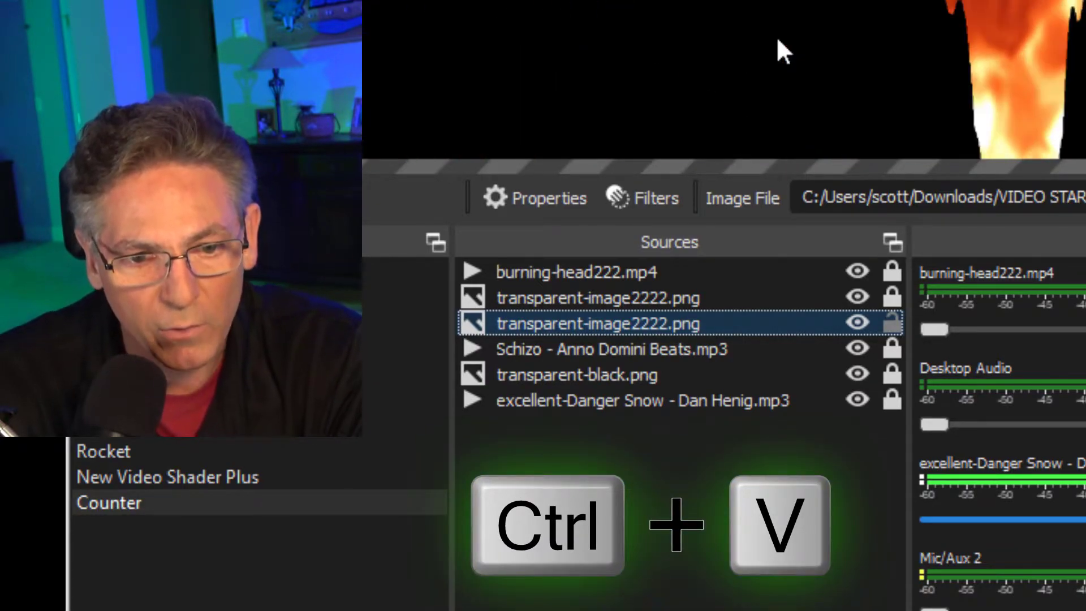
key("ctrl+v")
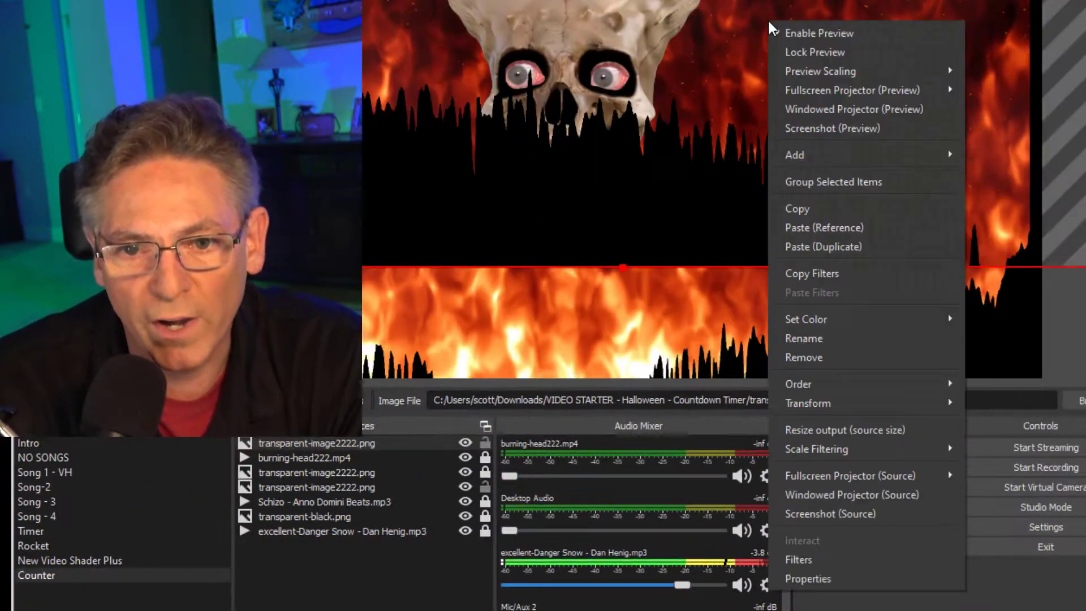
mouse_move(808, 403)
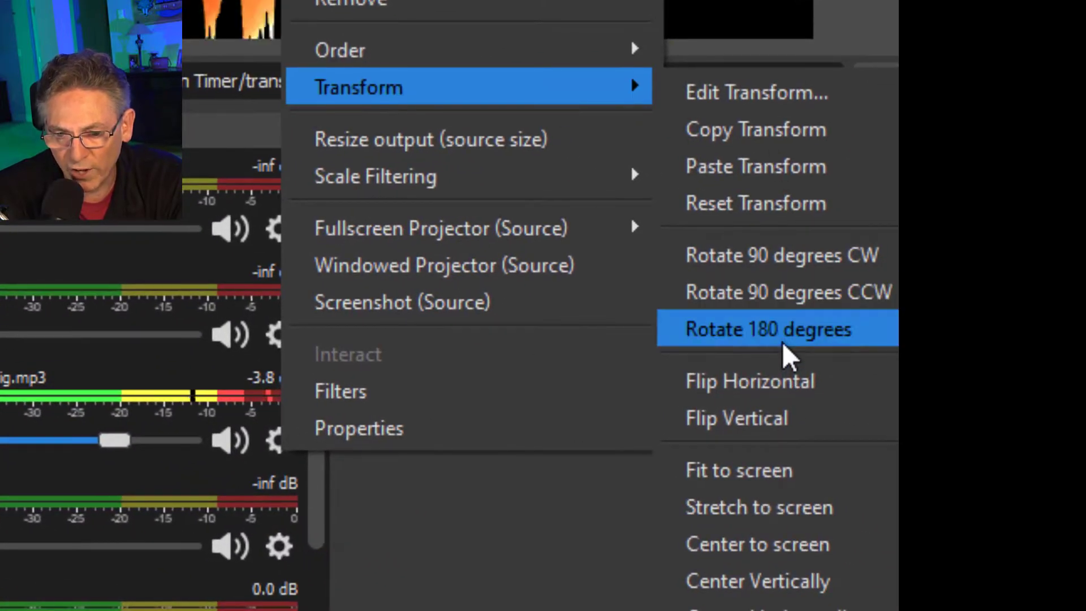
left_click(767, 330)
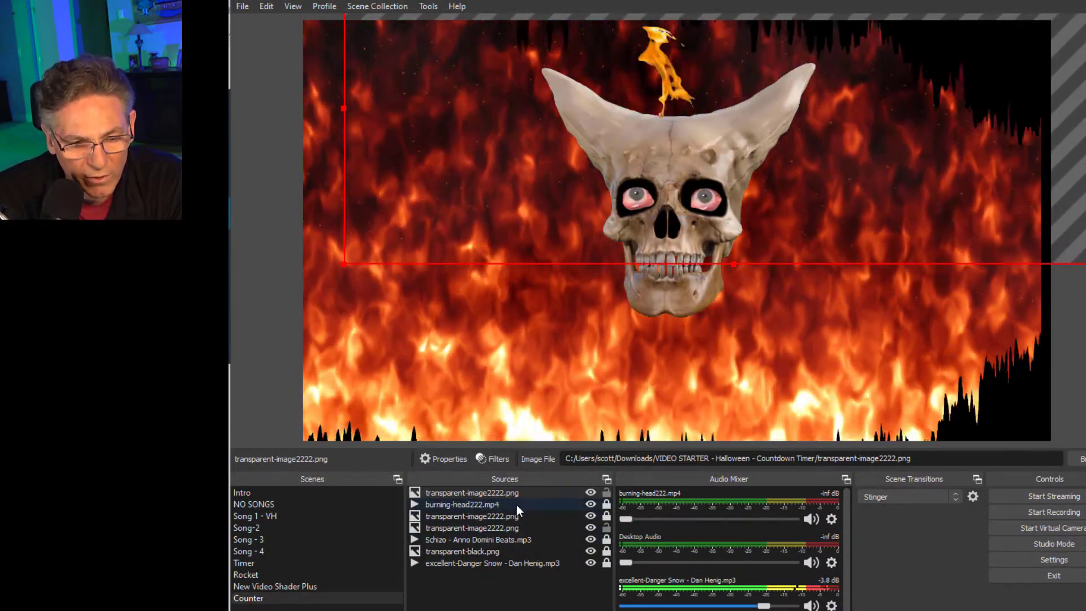
left_click(473, 493)
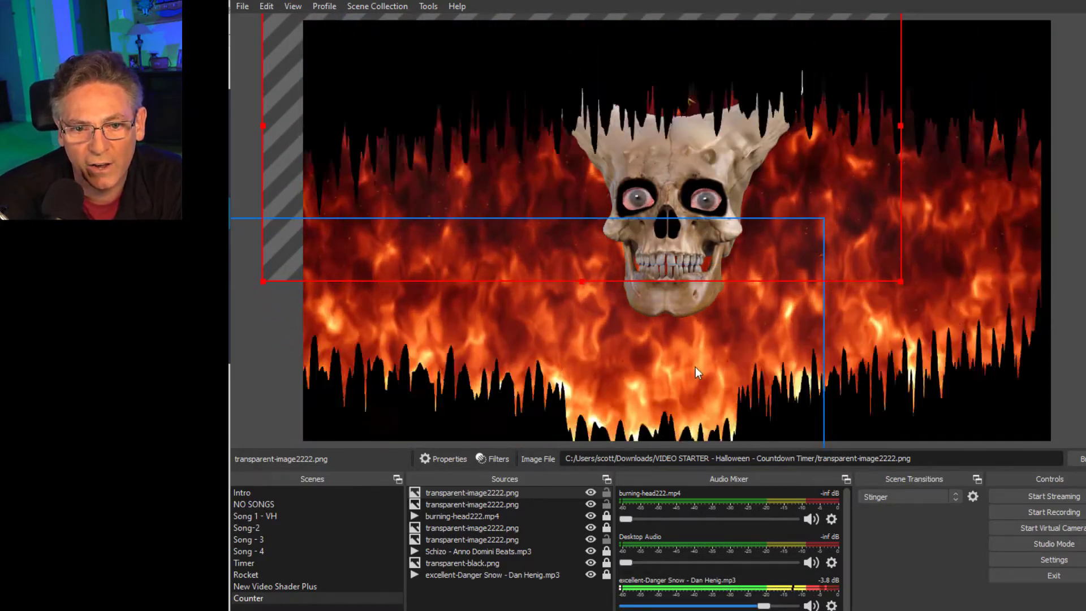
Step: Move burning-head222.mp4 to the top of the source list, above all bars copies
left_click(473, 505)
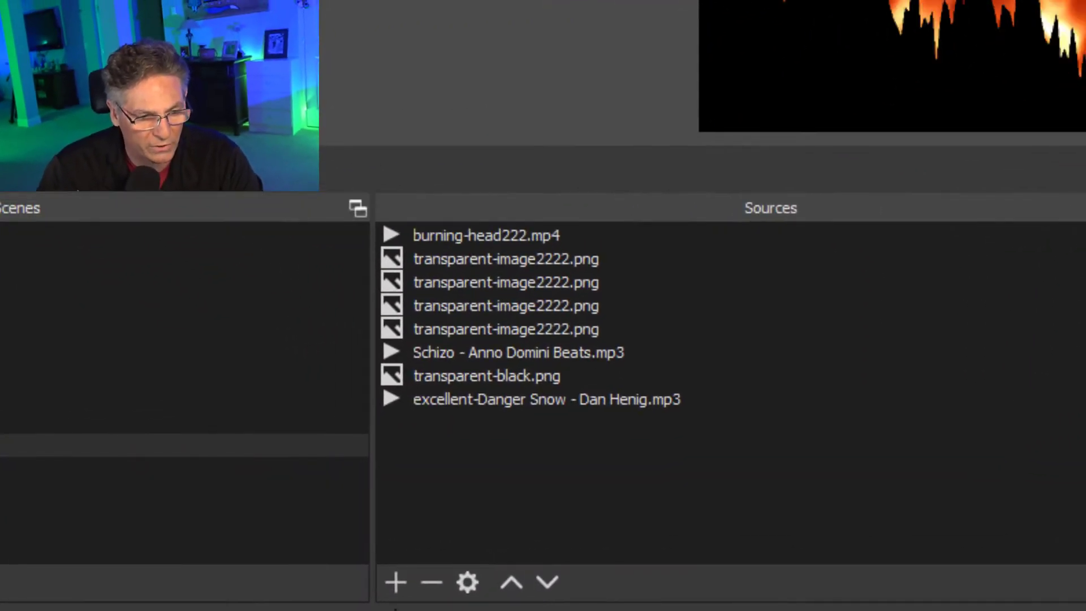
Step: Create a Text (GDI+) source named Counter Text containing placeholder text 'lkdsajfslkj'
left_click(396, 582)
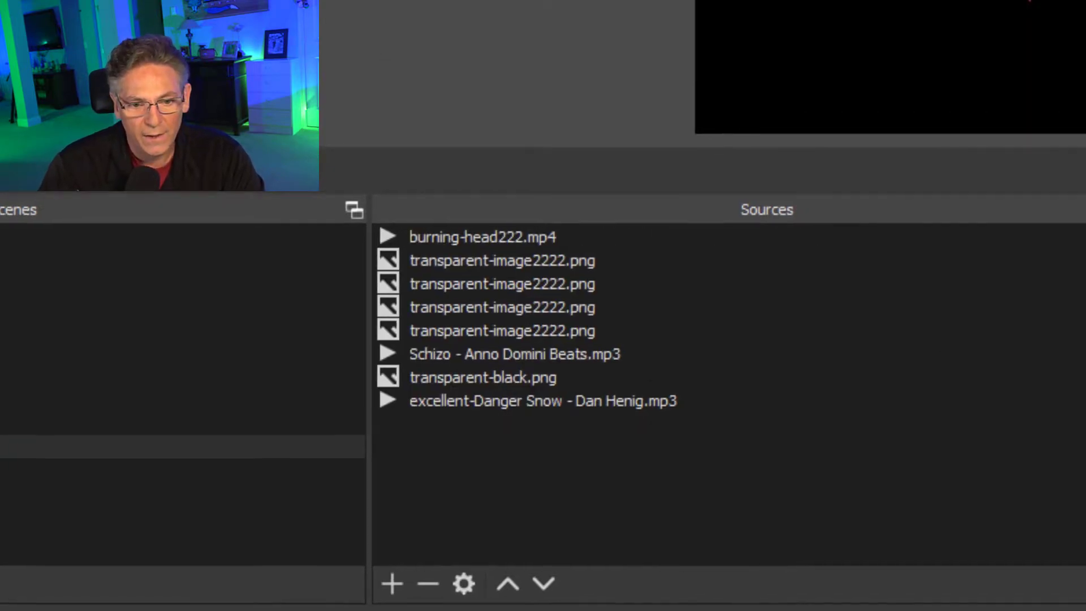
left_click(392, 584)
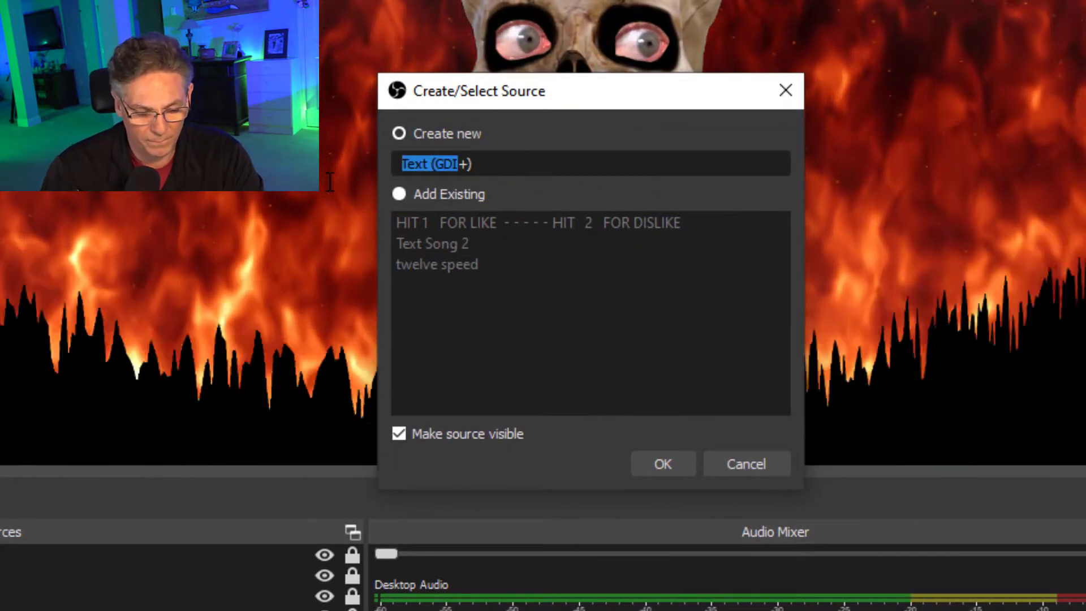
type("Count")
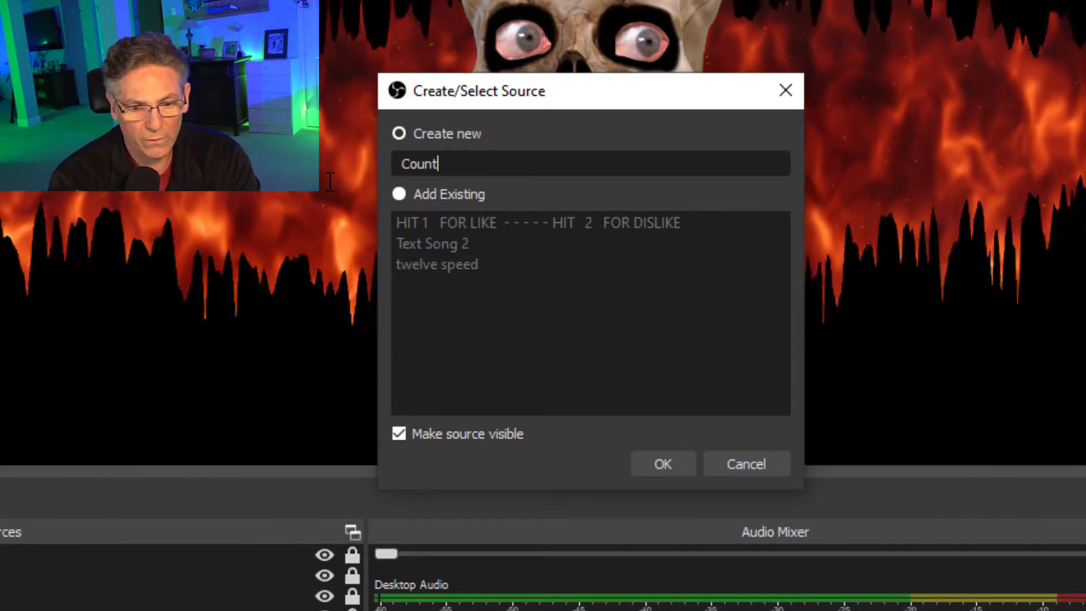
type("er Text")
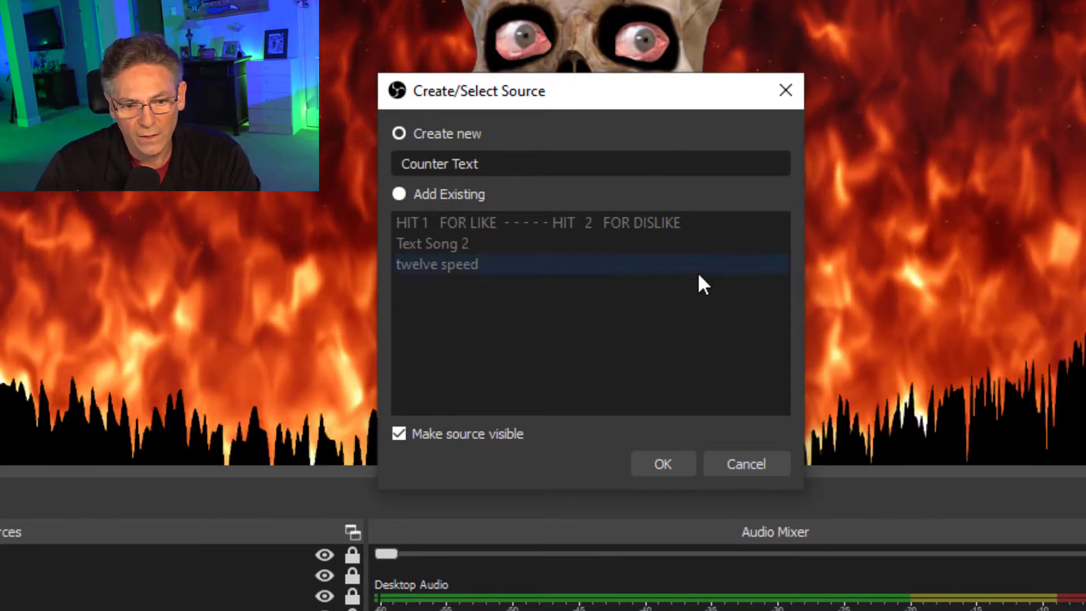
left_click(662, 463)
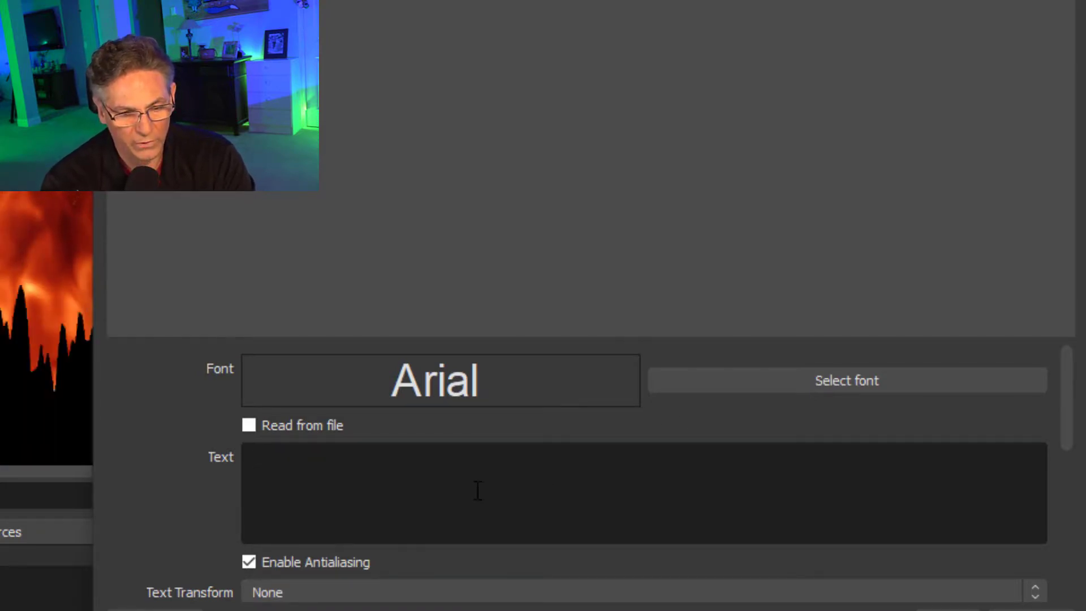
type("lkdsajfslkj")
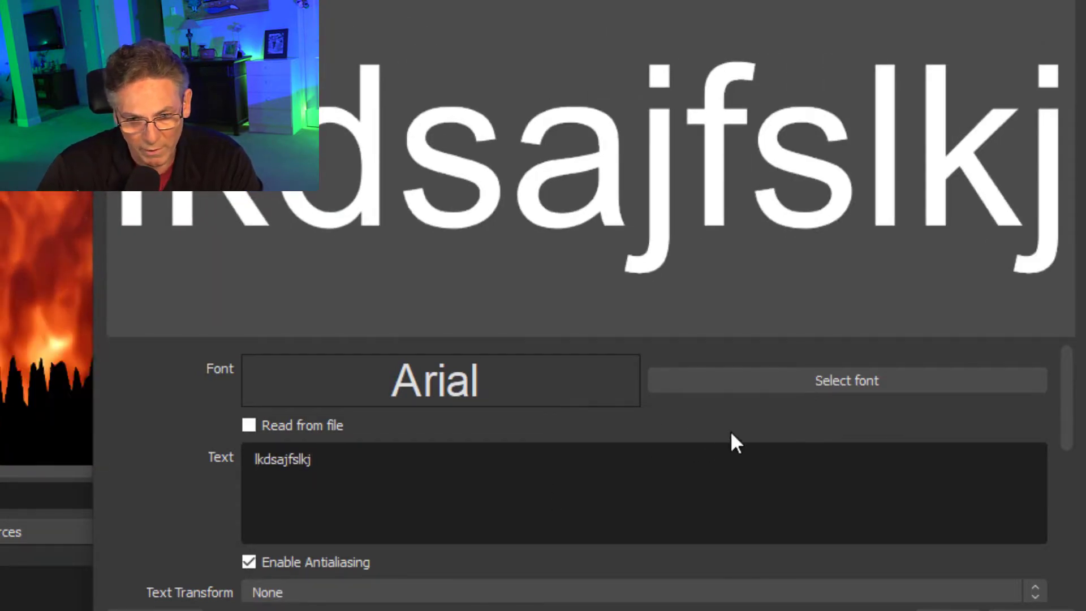
left_click(846, 380)
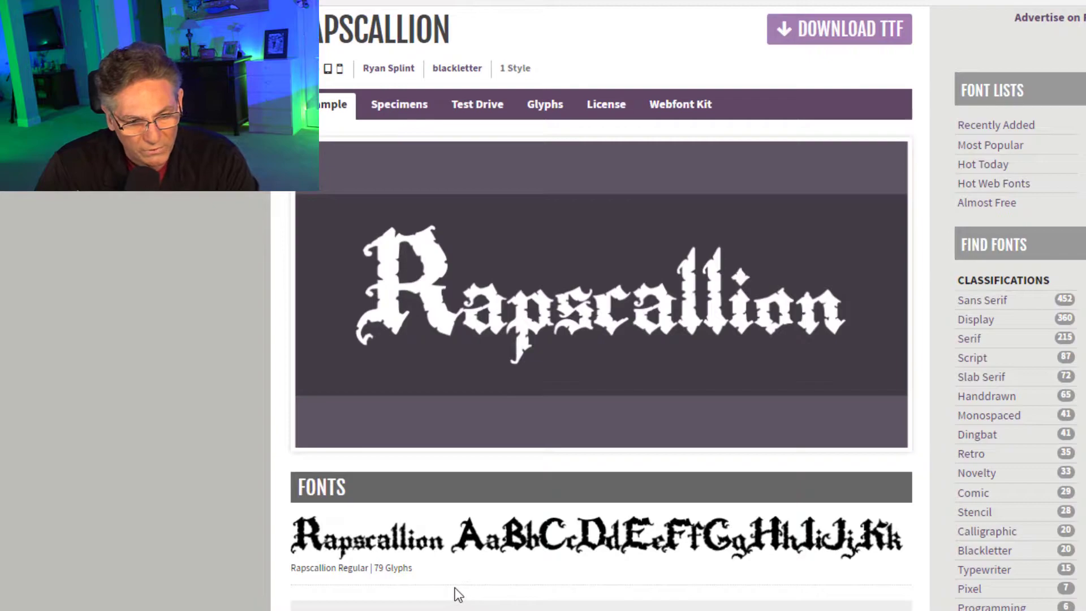
mouse_move(500, 538)
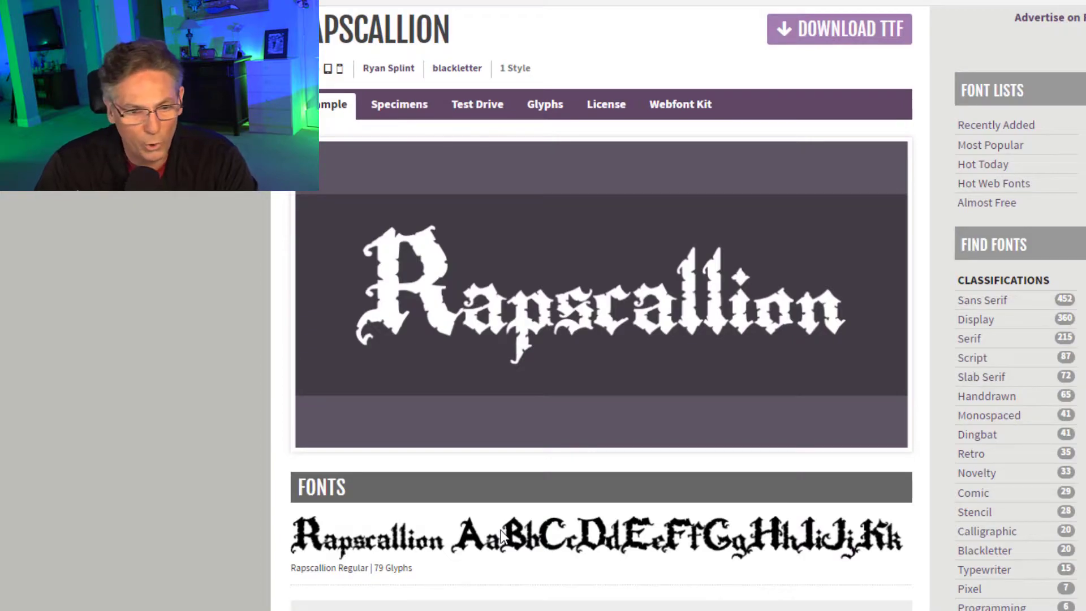
scroll("up", 3)
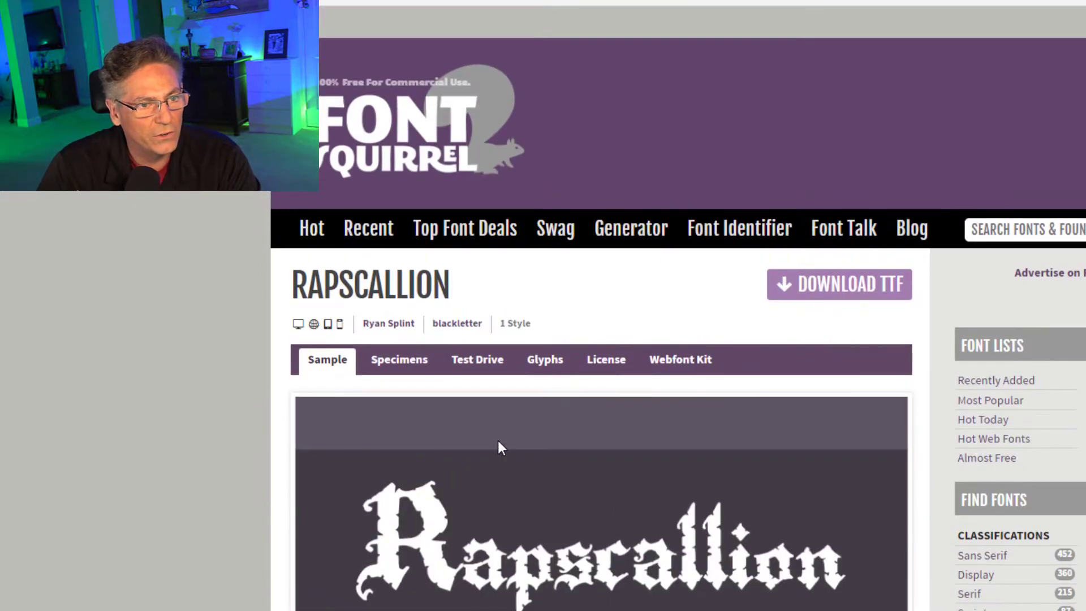
scroll("down", 3)
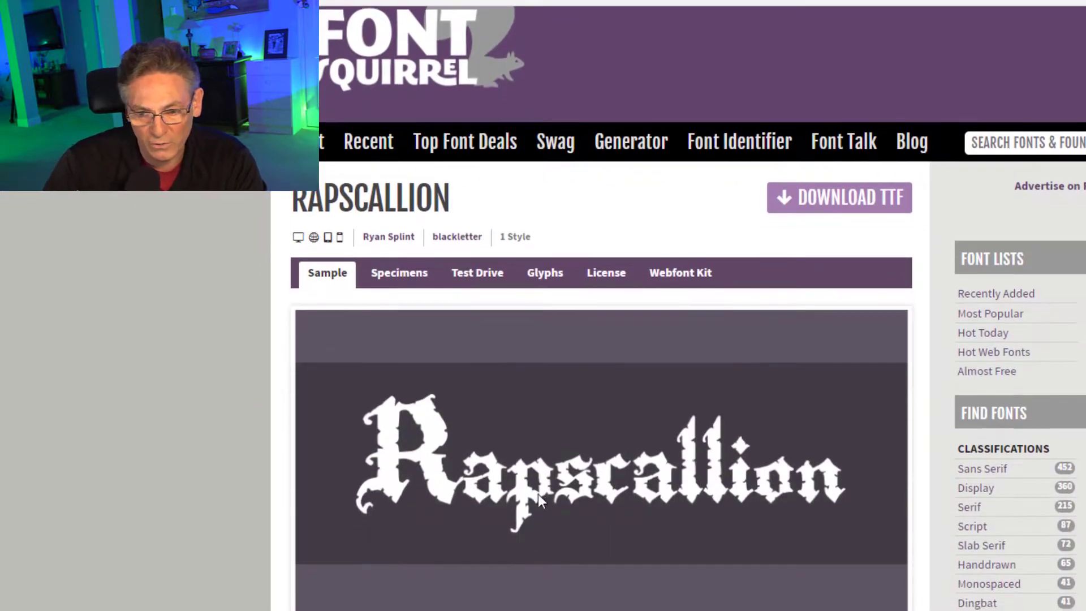
scroll("down", 3)
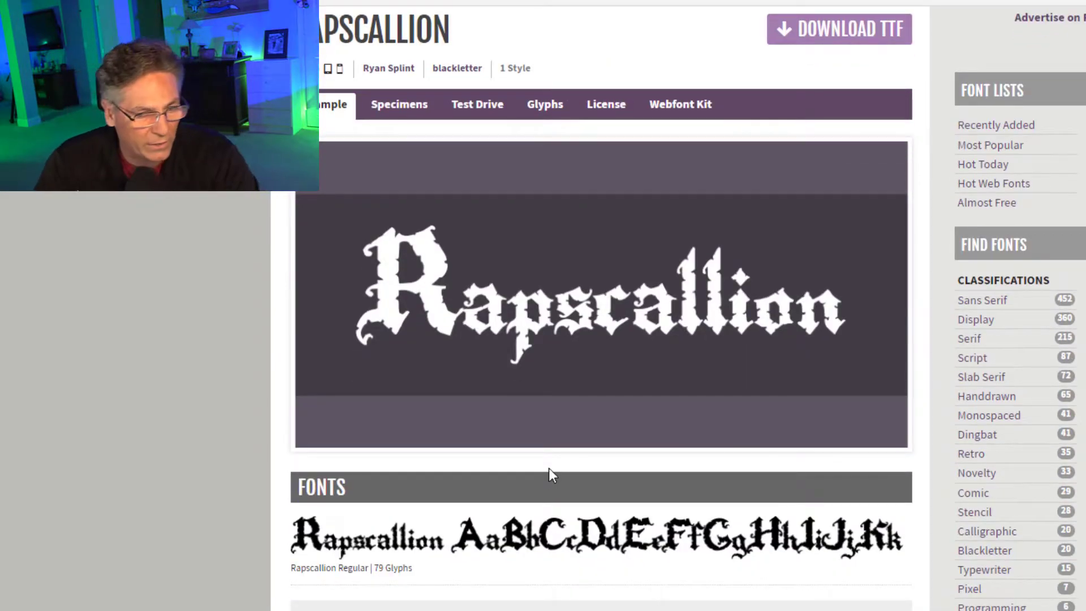
scroll("down", 3)
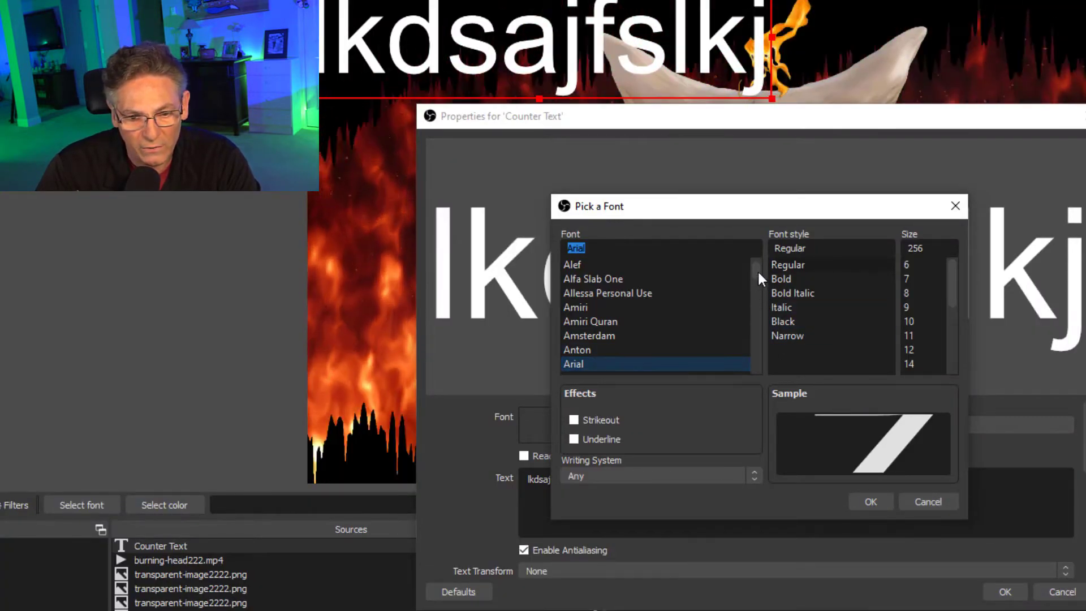
Step: Pick Rapscallion from the font list and set its size to 300
scroll("down", 3)
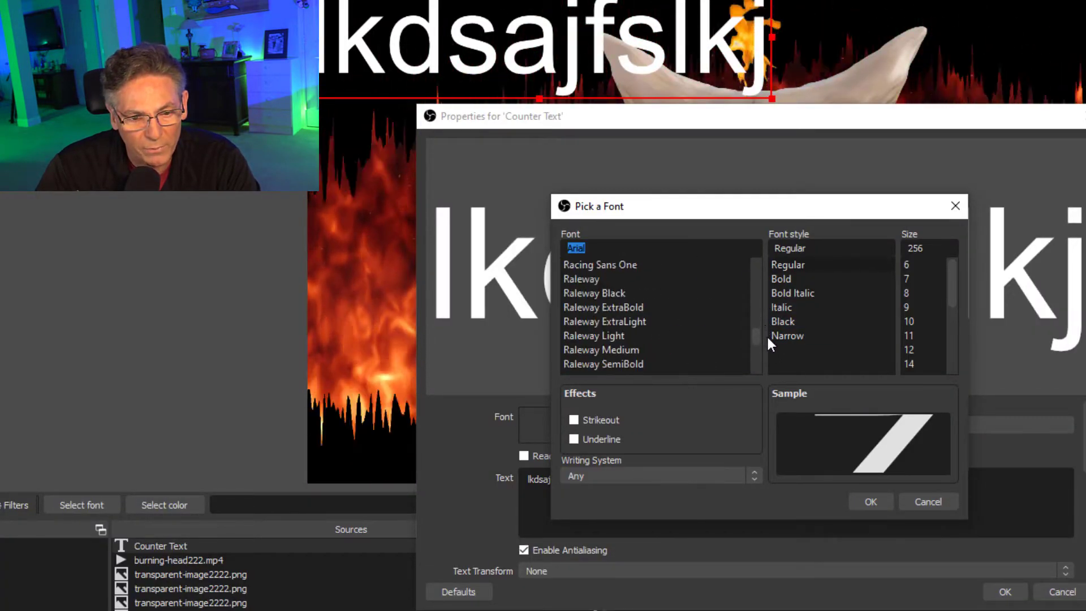
scroll("down", 3)
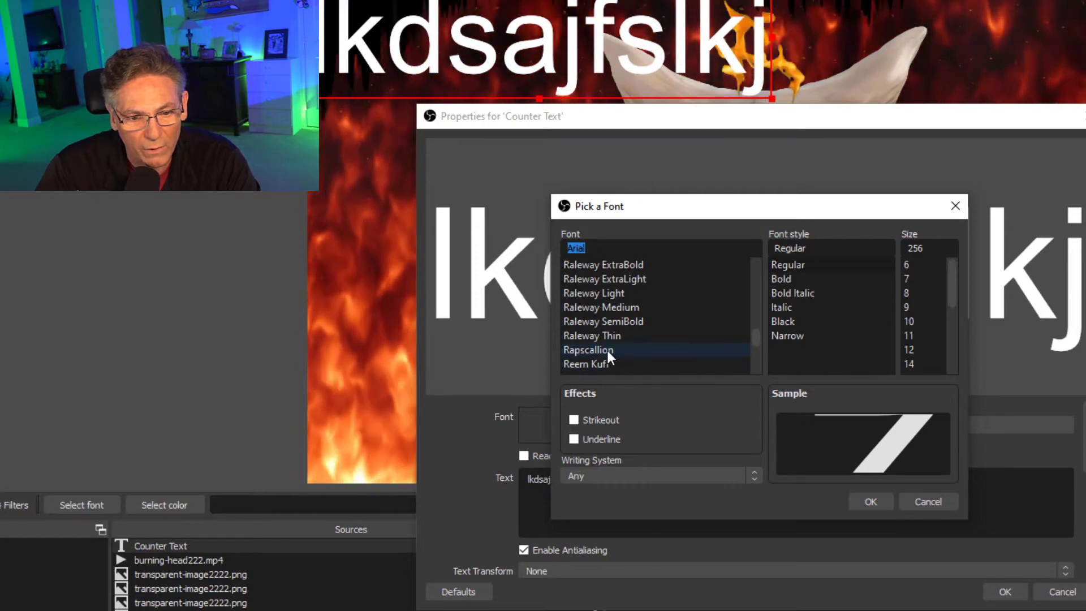
left_click(589, 349)
type("3")
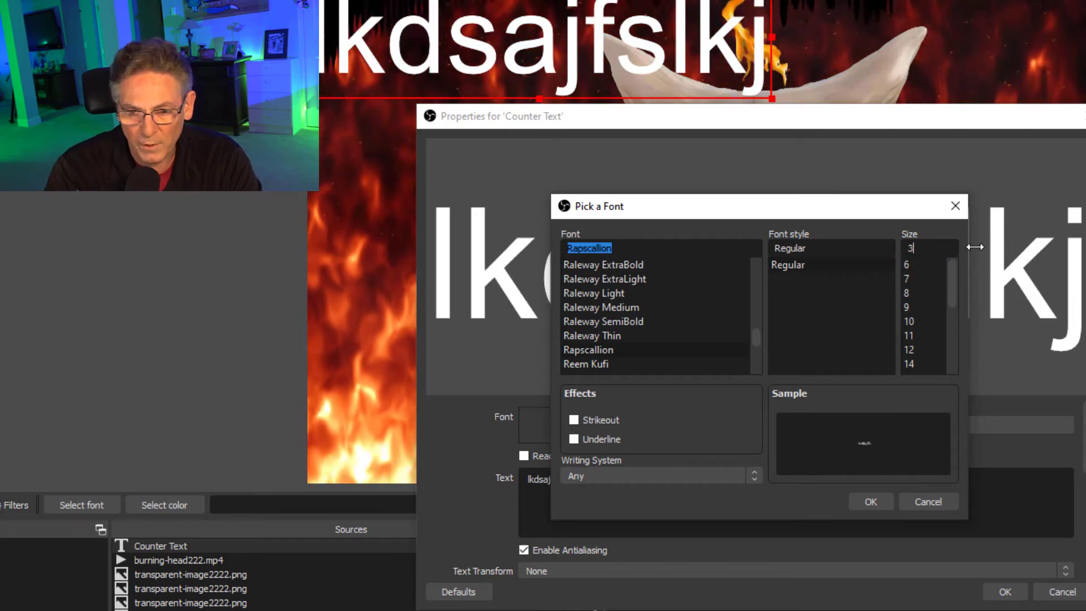
type("00")
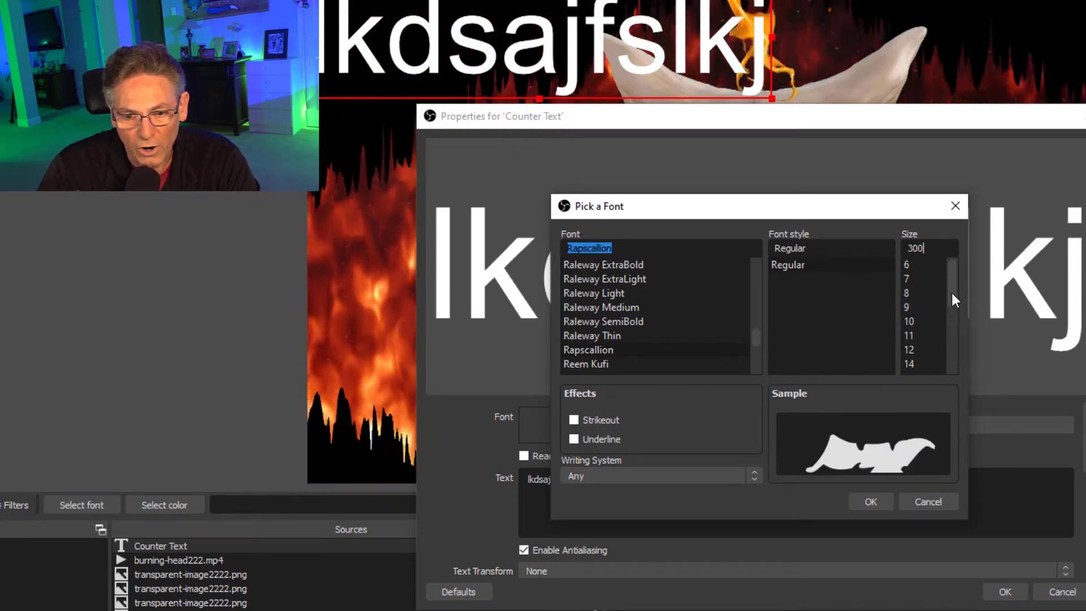
left_click(872, 501)
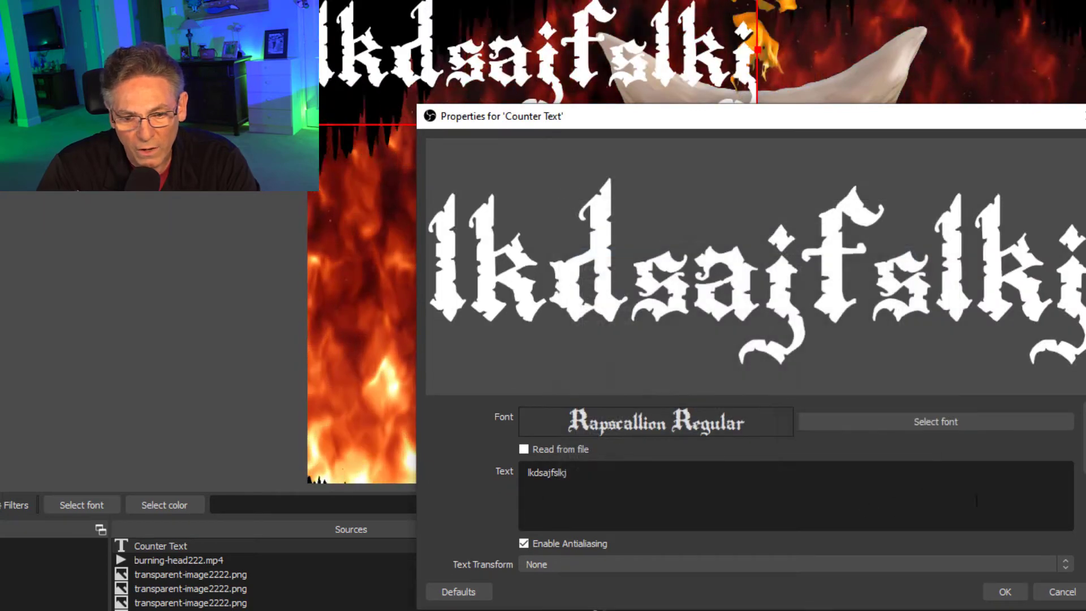
Step: Colour the text yellow #ffff00 with a gradient to red #ff0000
scroll("down", 3)
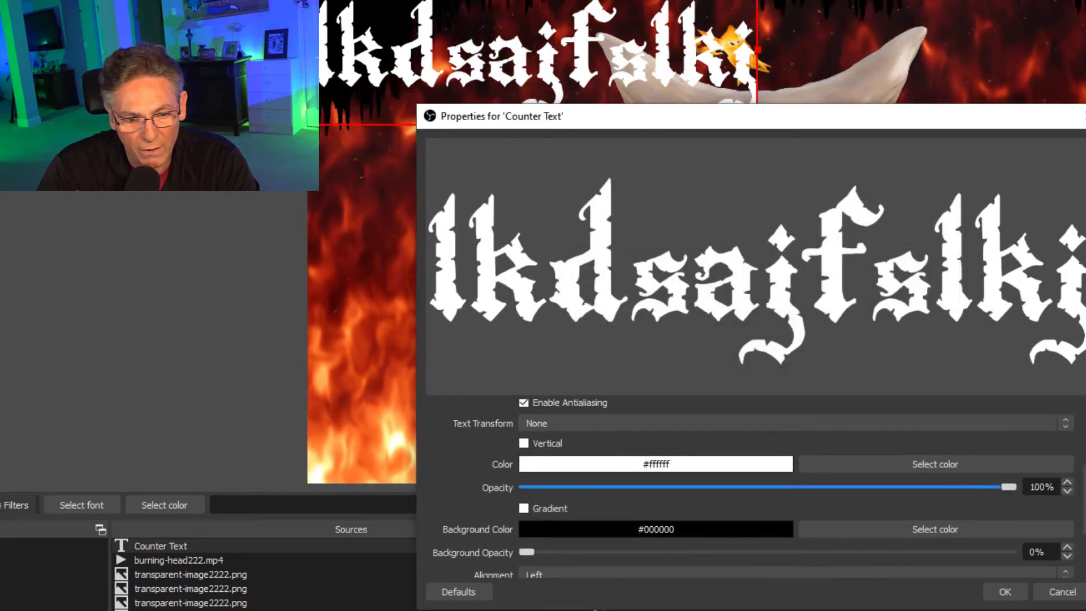
scroll("down", 3)
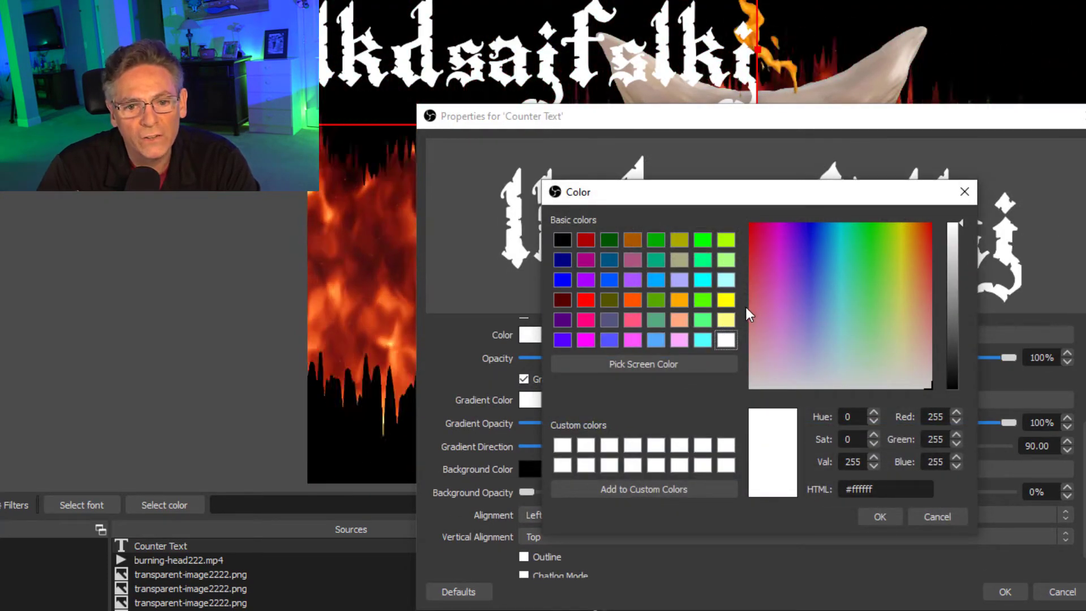
left_click(724, 299)
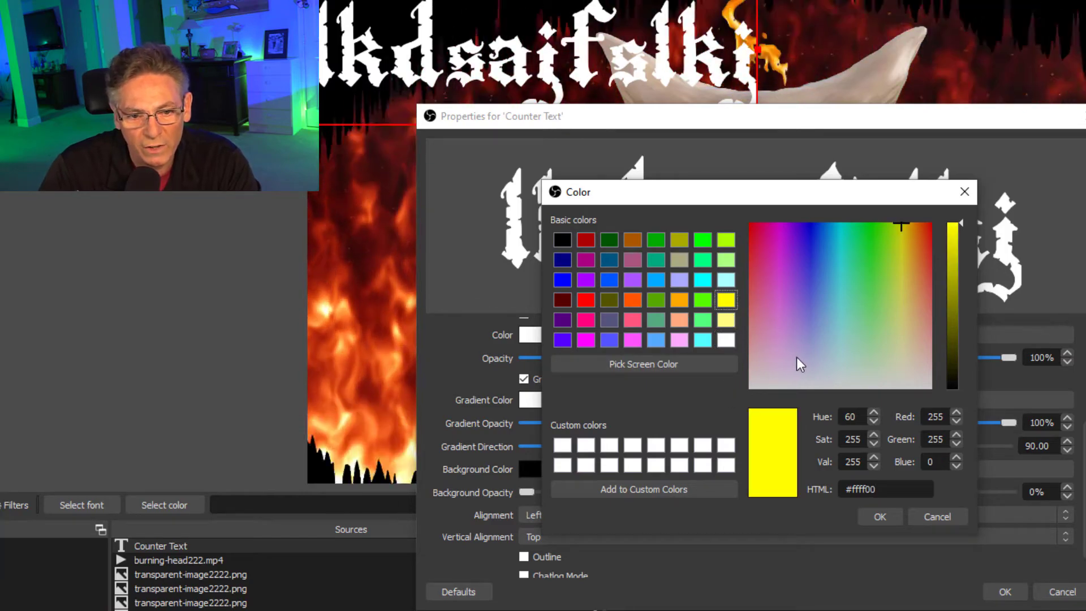
left_click(881, 516)
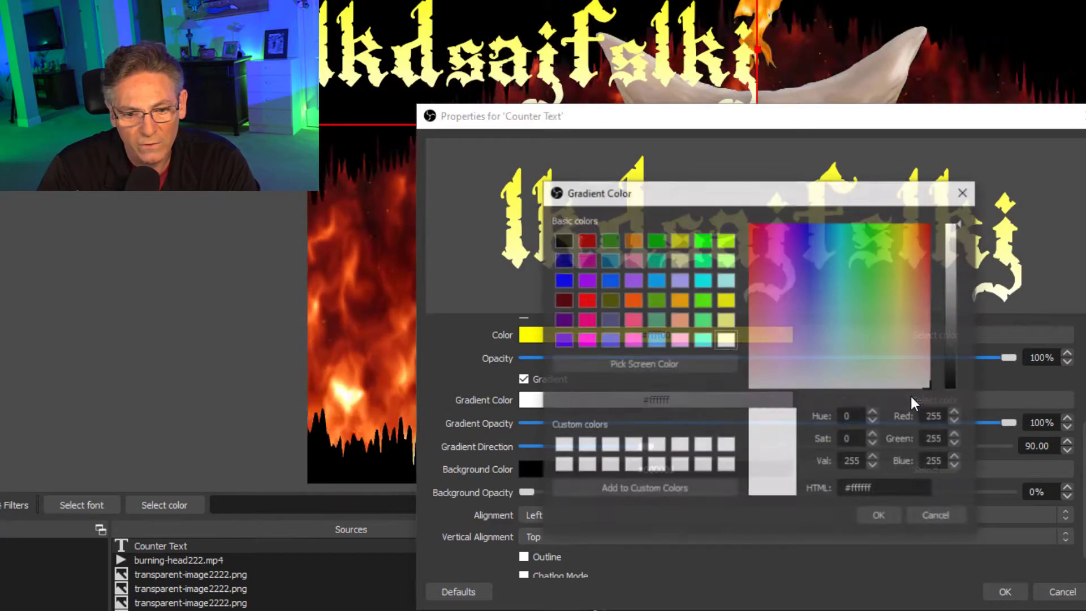
left_click(587, 299)
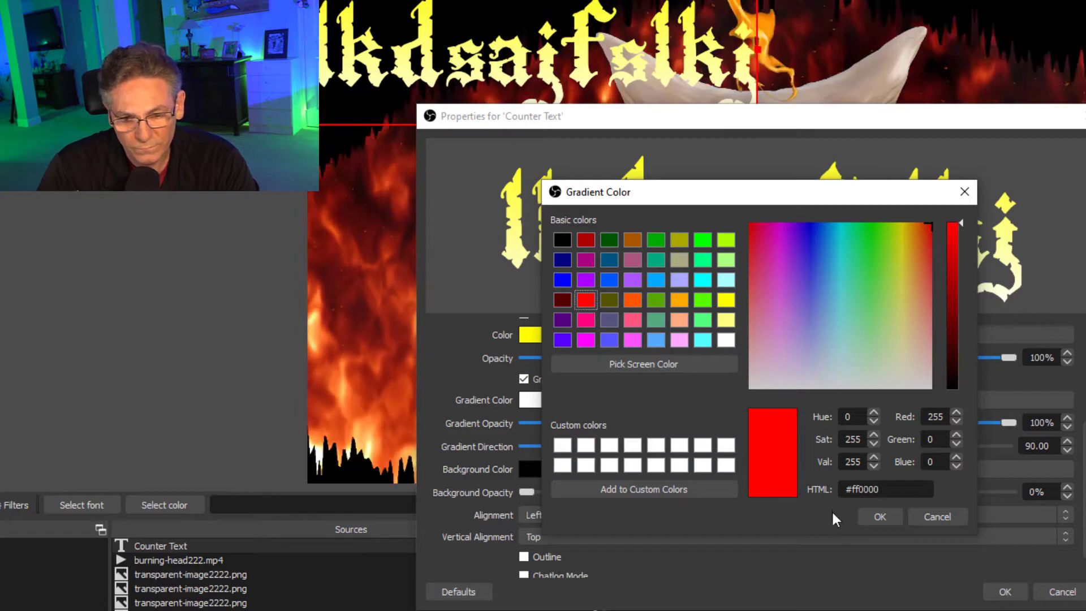
left_click(880, 516)
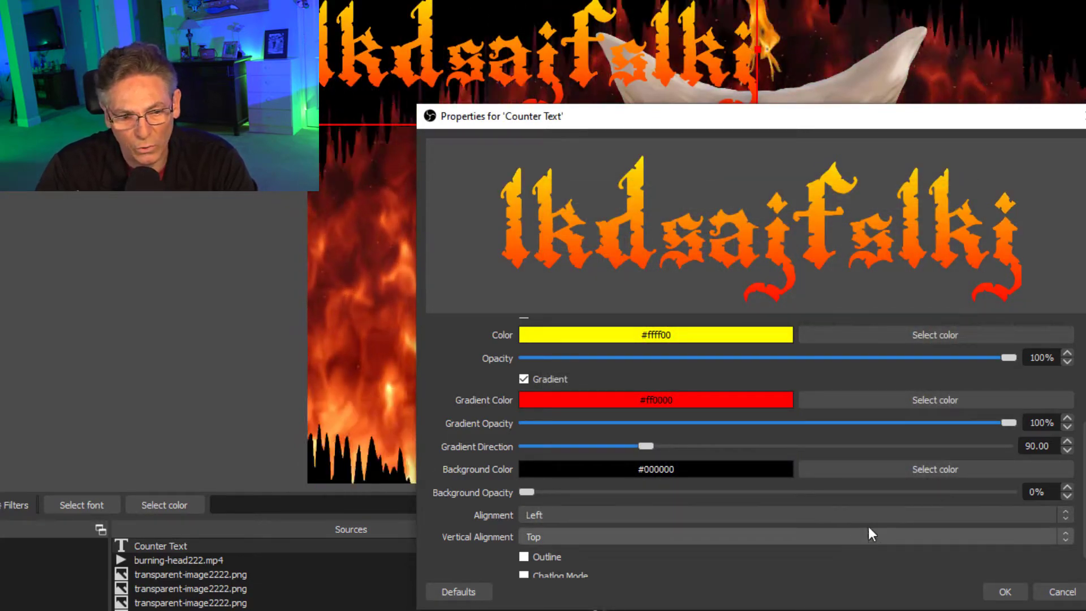
scroll("down", 3)
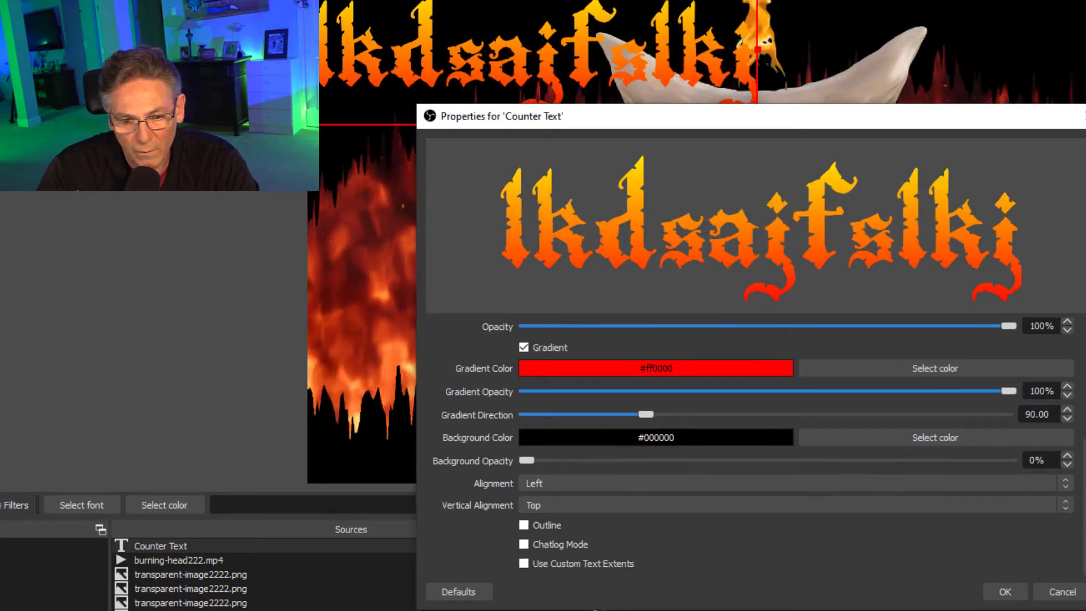
Step: Enable a black outline on the text and raise the outline size for a thick border
left_click(524, 525)
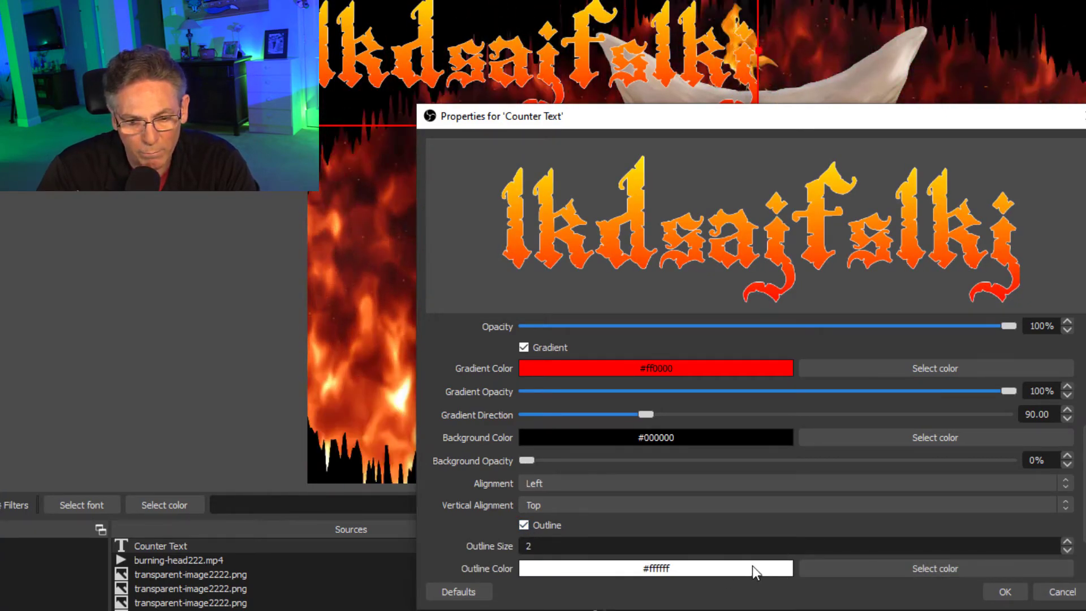
left_click(935, 568)
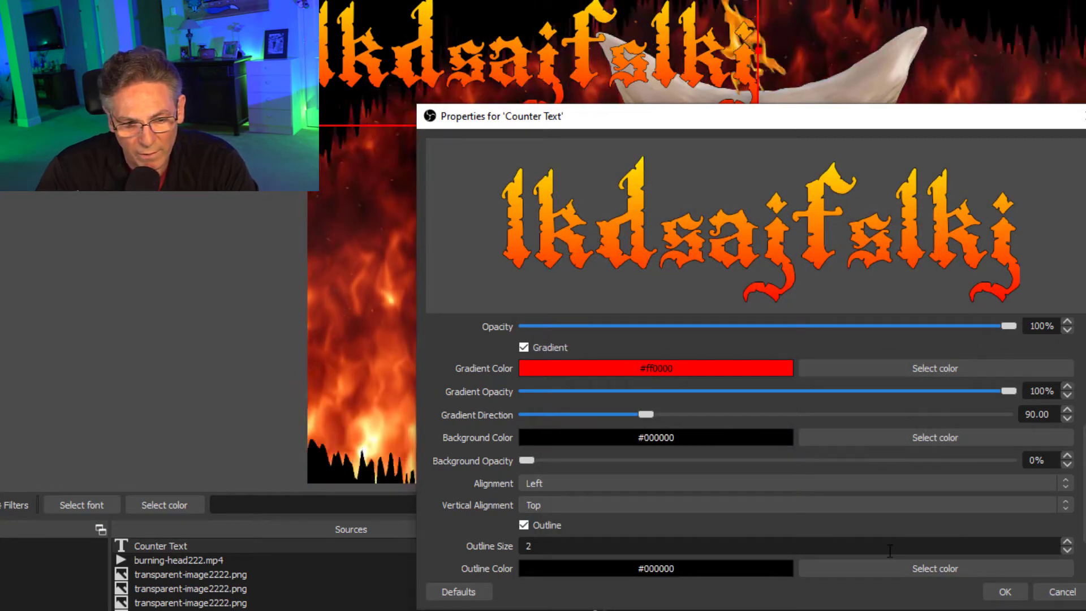
mouse_move(934, 568)
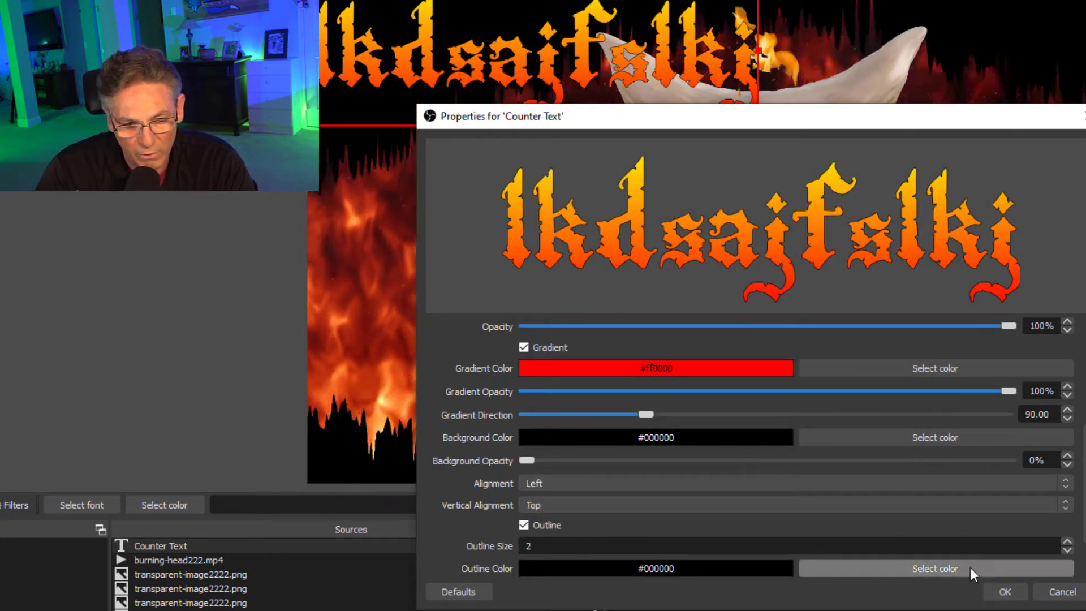
left_click(1067, 542)
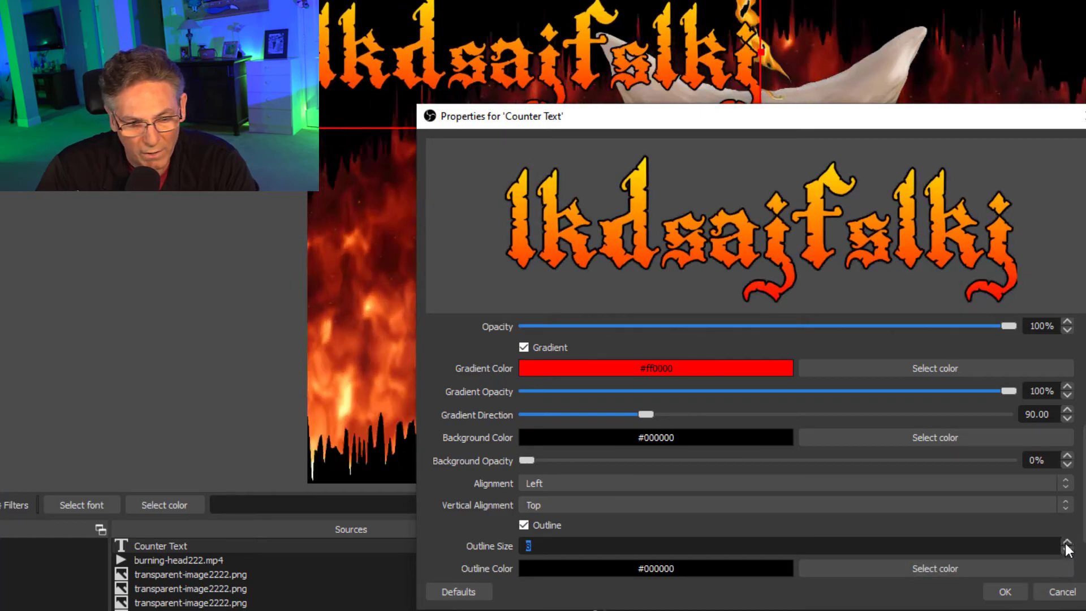
left_click(1067, 542)
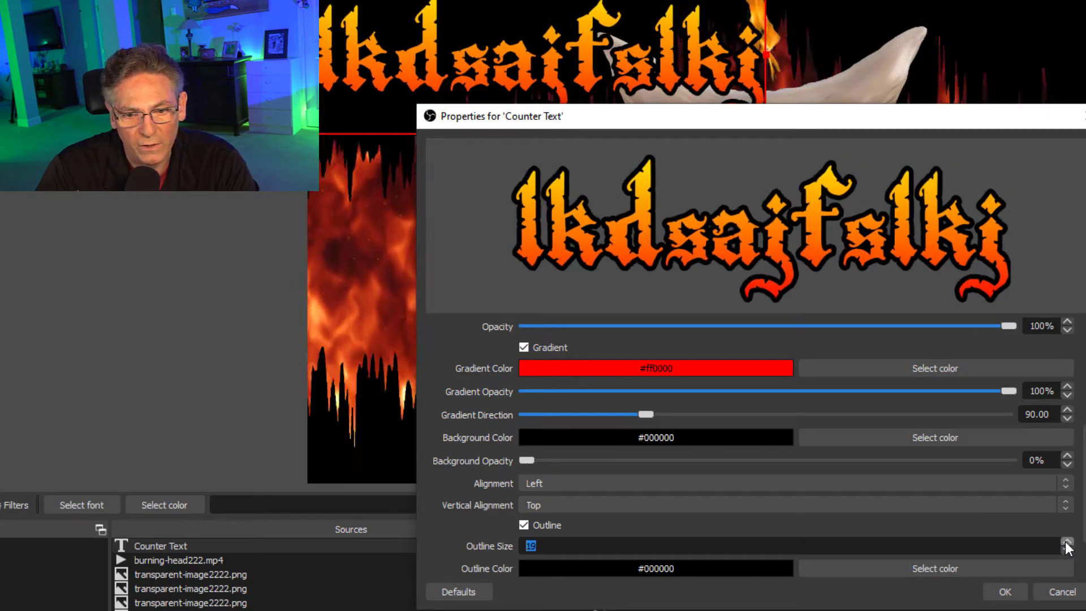
left_click(1005, 591)
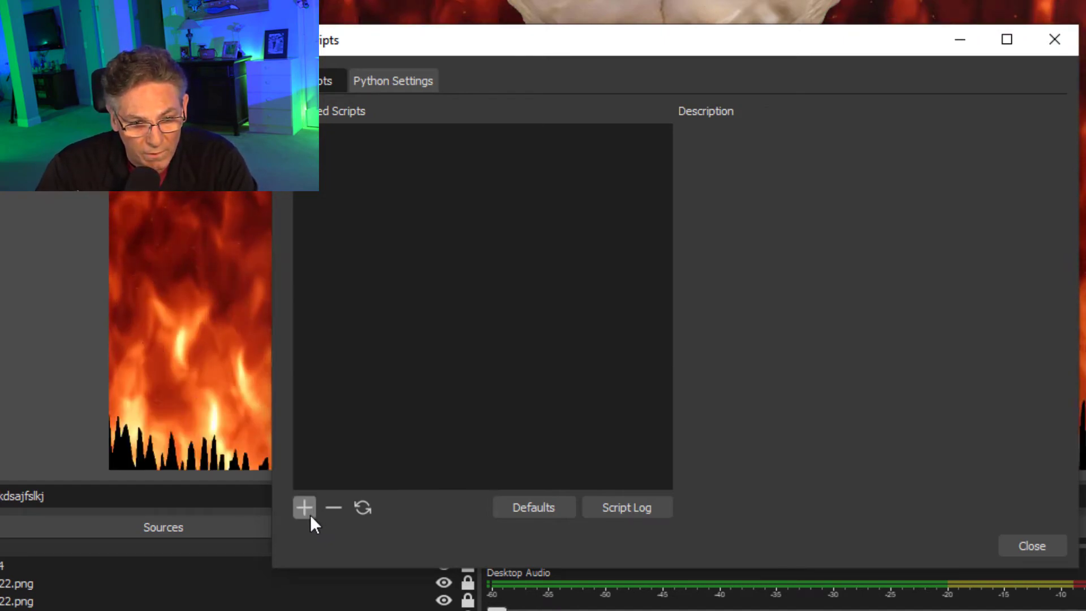
Step: Add the CountdownDays.lua script from the frontend-tools folder and choose Counter Text as its timer source
left_click(303, 507)
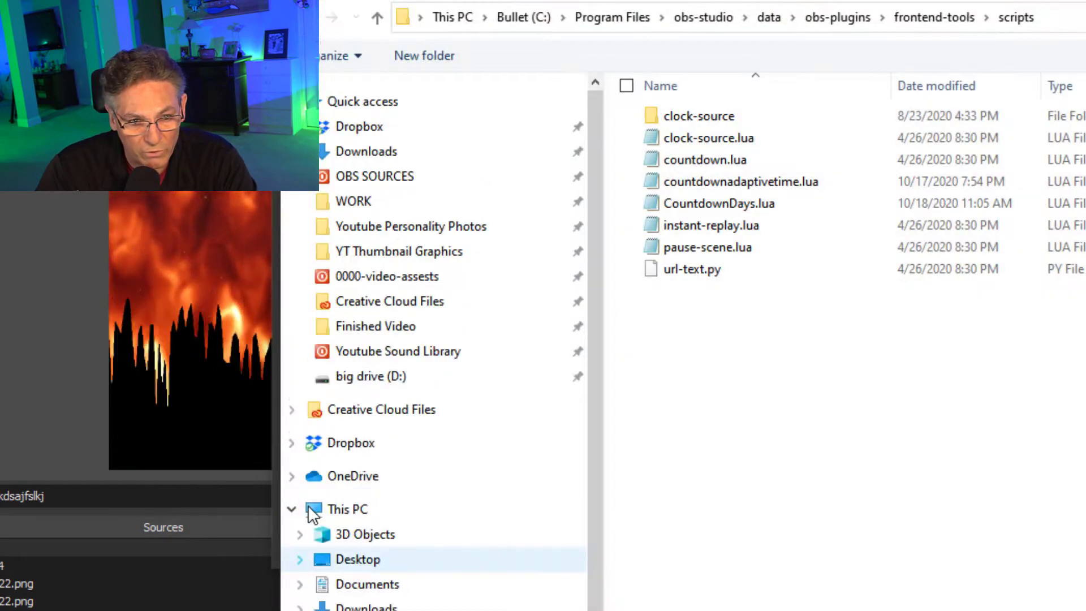
left_click(718, 203)
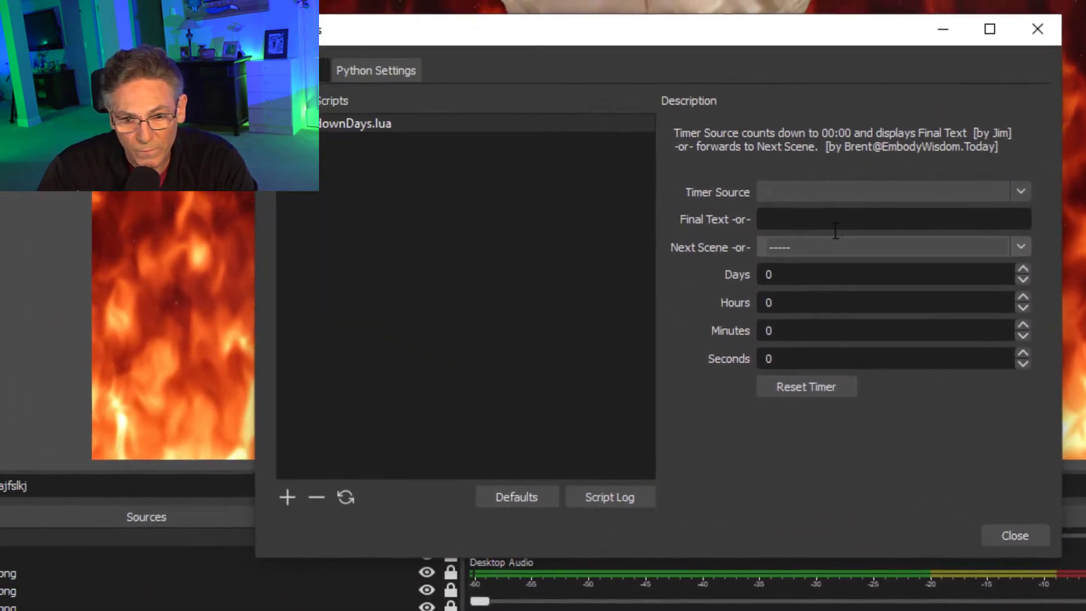
left_click(1021, 192)
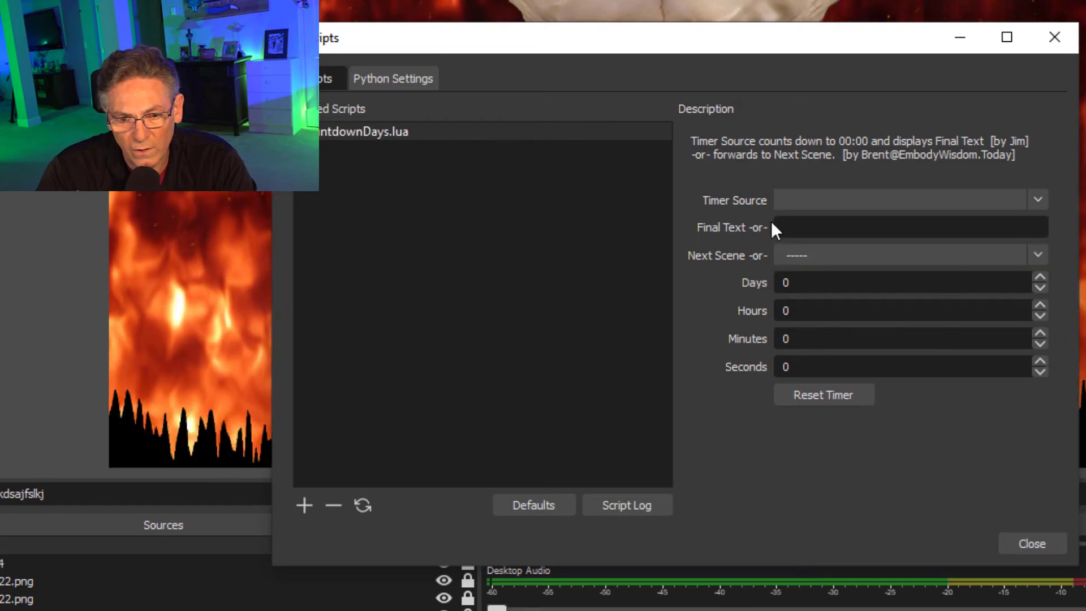
mouse_move(952, 321)
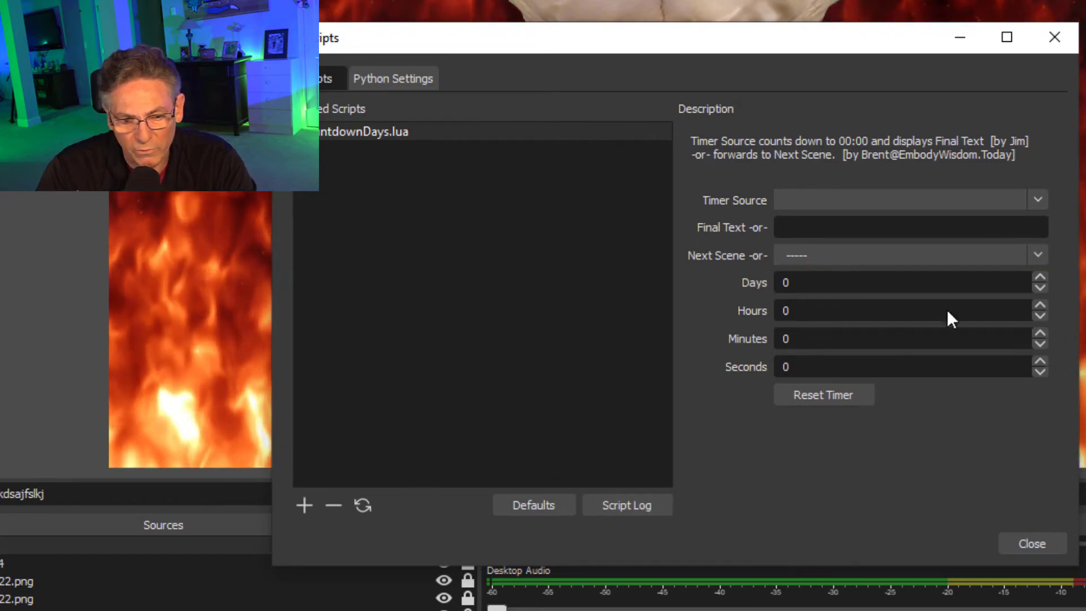
left_click(1037, 201)
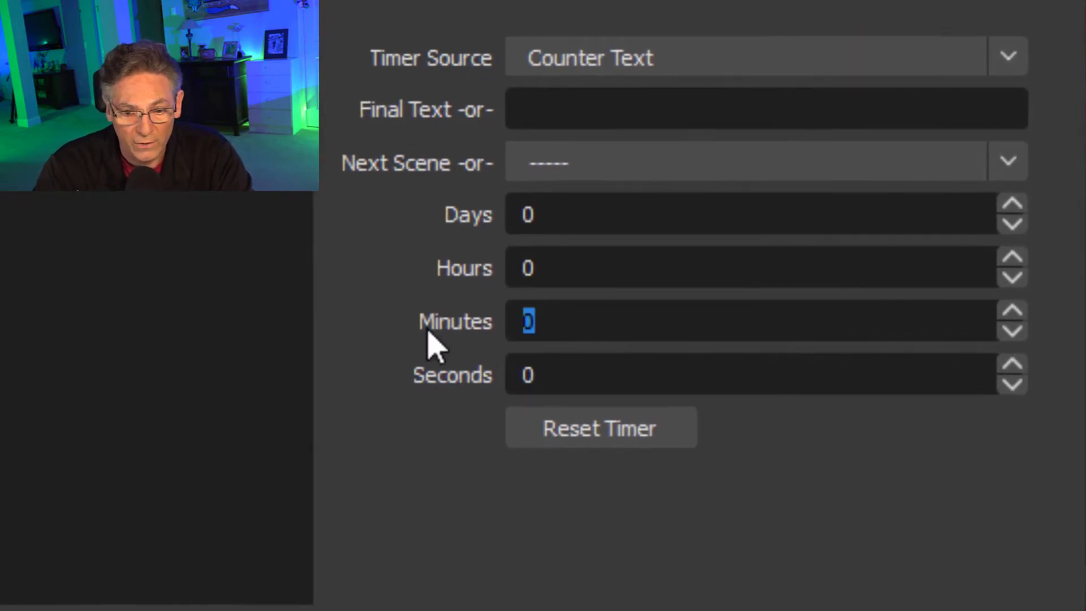
Step: Set the countdown to 1 minute 30 seconds with Rocket as the next scene, then close Scripts
type("3")
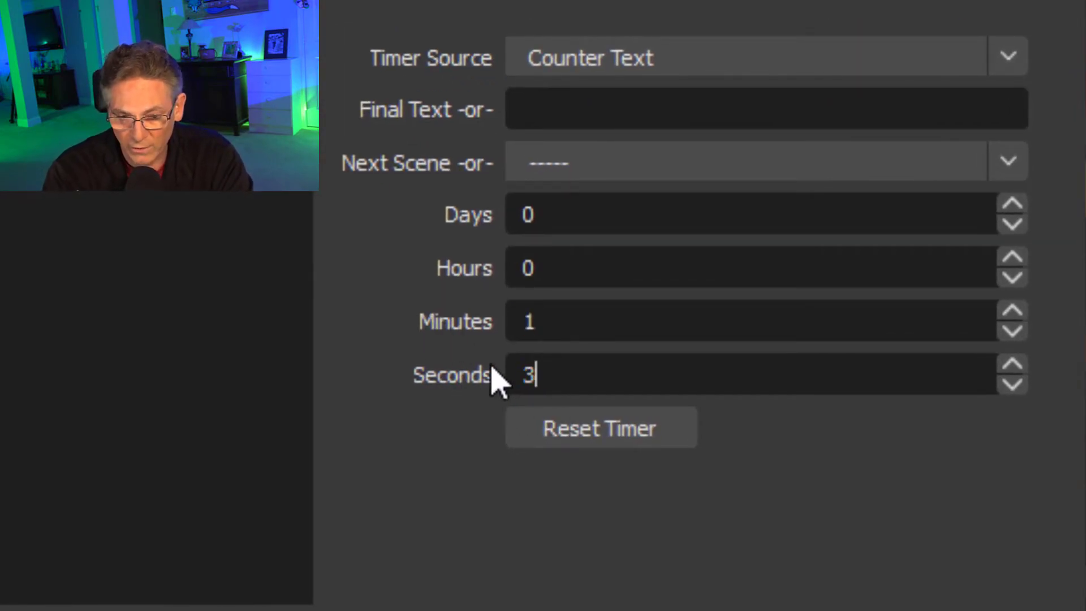
type("0")
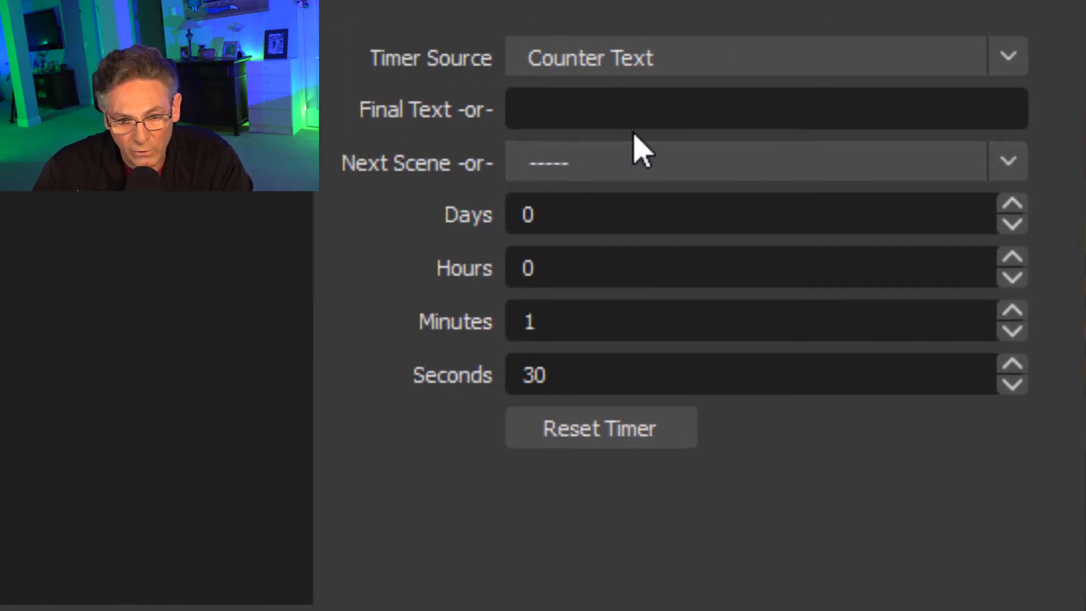
left_click(1009, 162)
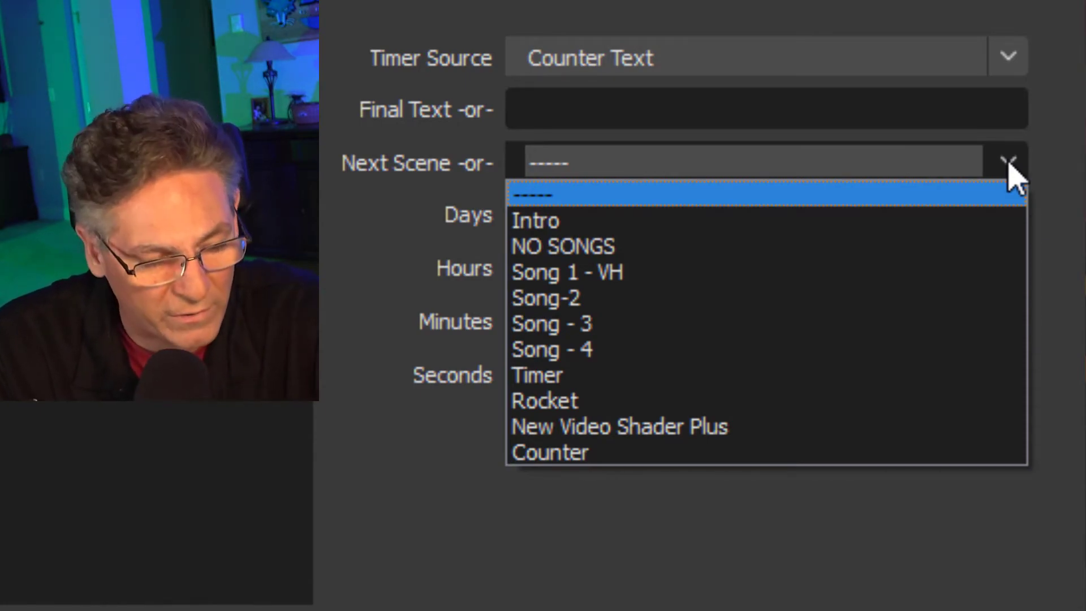
mouse_move(980, 208)
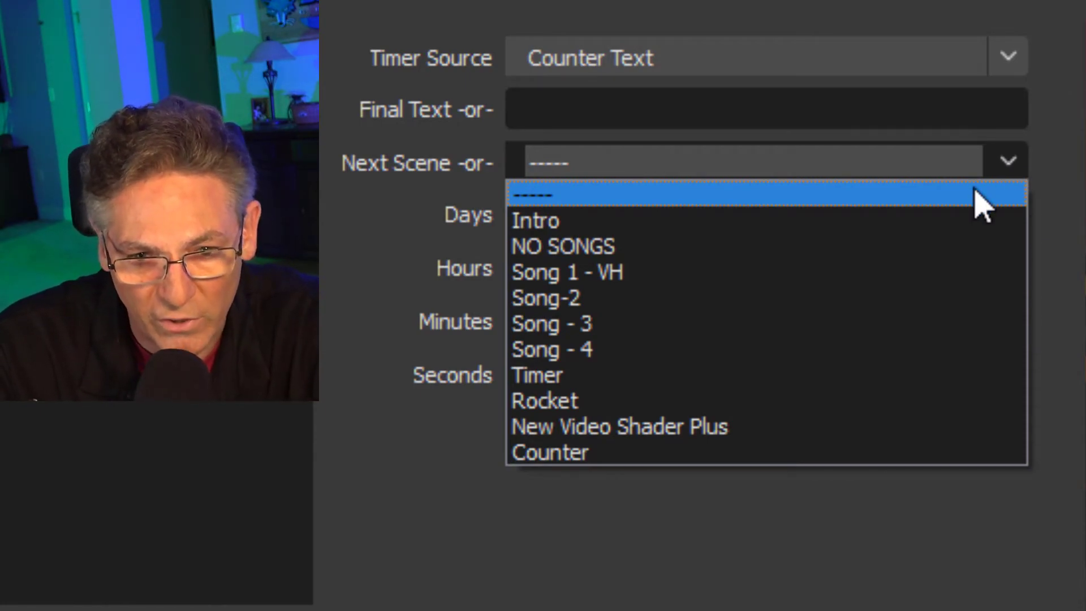
mouse_move(734, 407)
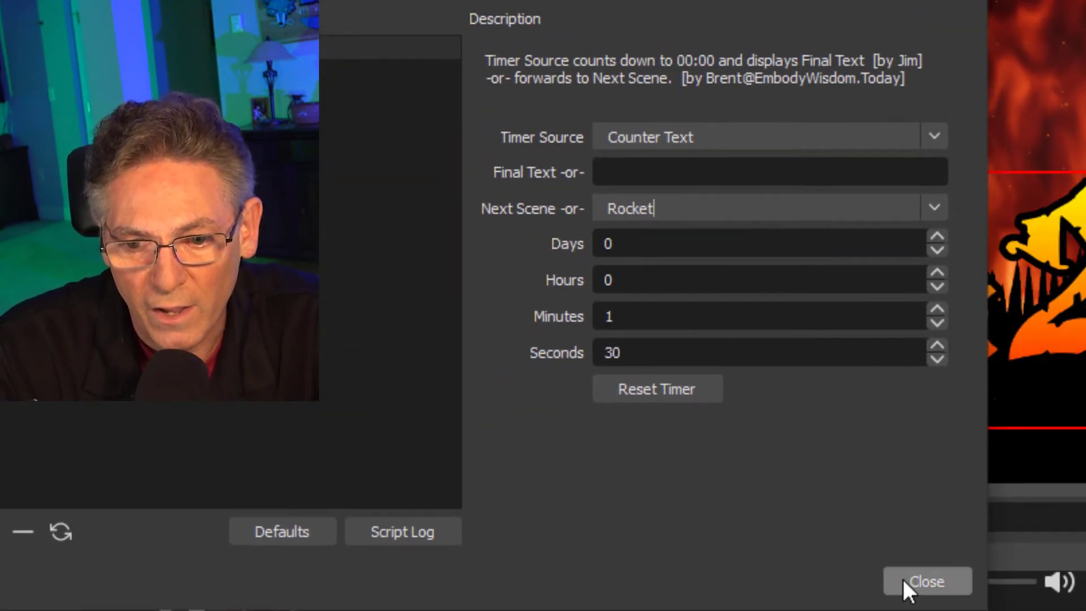
left_click(927, 582)
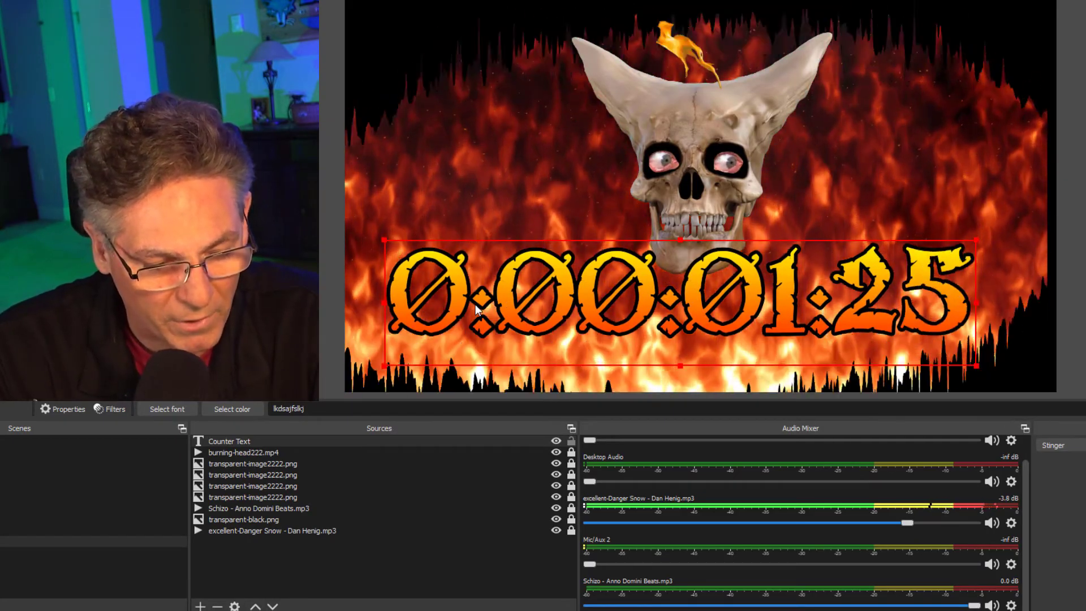
Step: Reposition Counter Text beneath the skull and bring up Advanced Audio Properties from the mixer
key("alt")
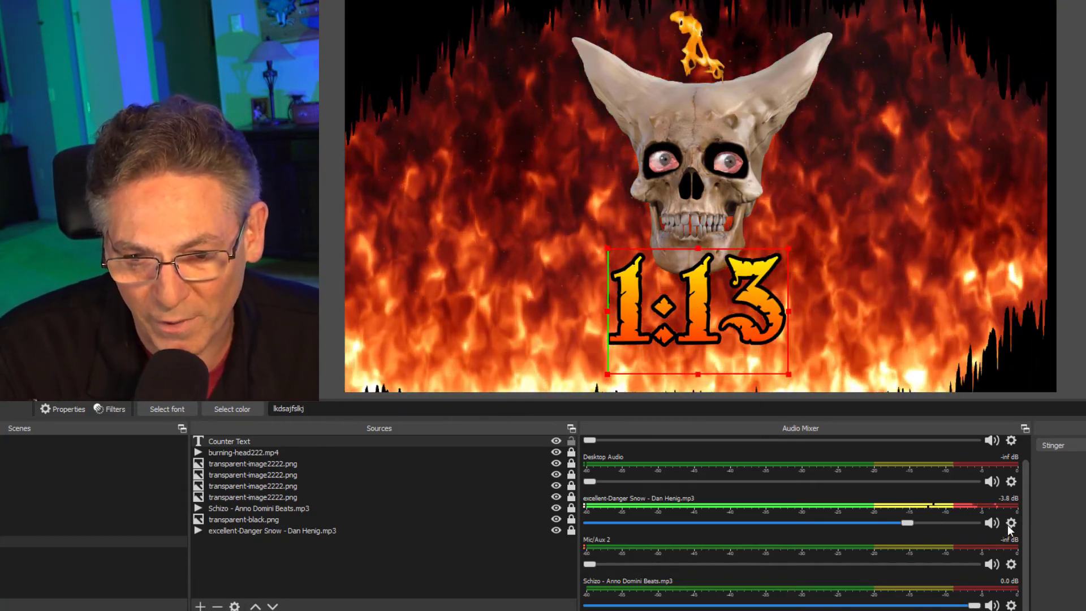
left_click(1011, 523)
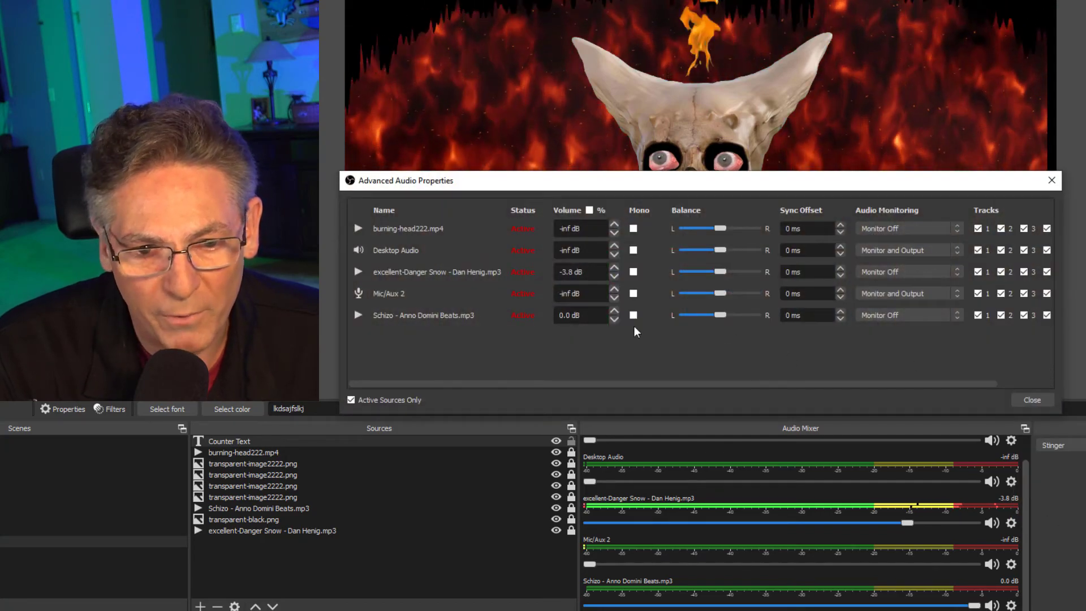